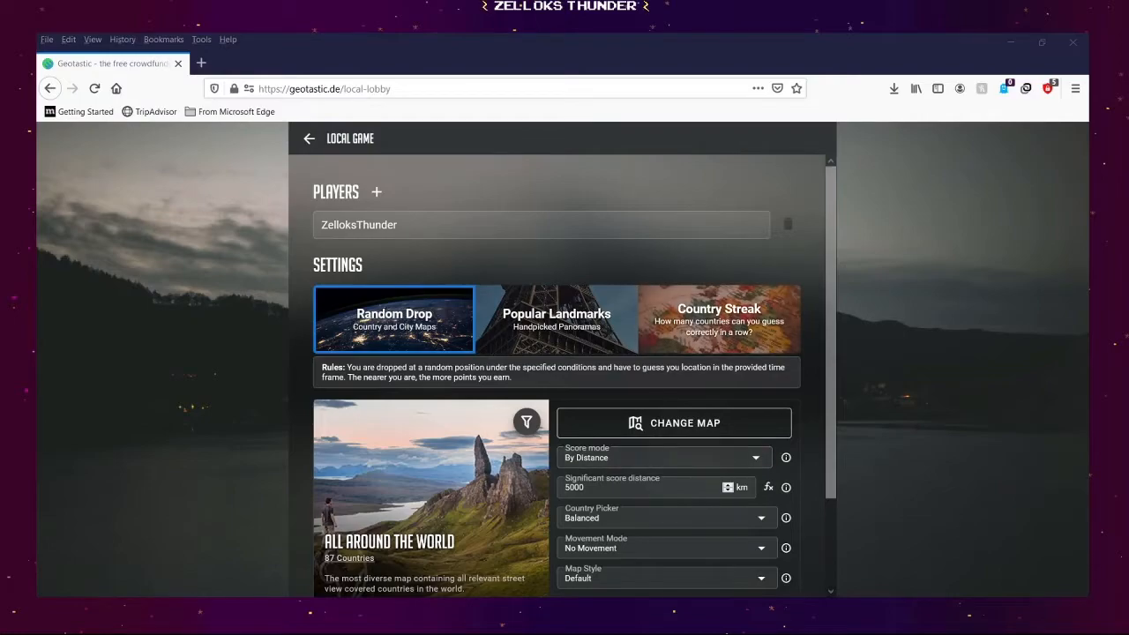
Review the lobby settings (Random Drop, All Around the World, 5 rounds) and start the local game
scroll(down, 3)
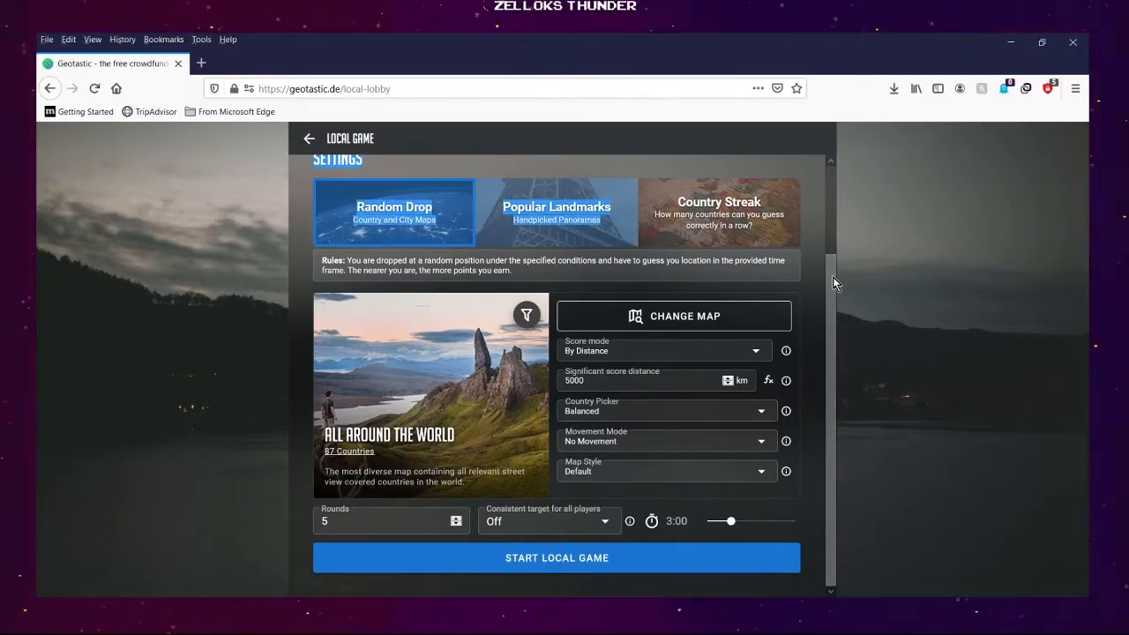
scroll(up, 3)
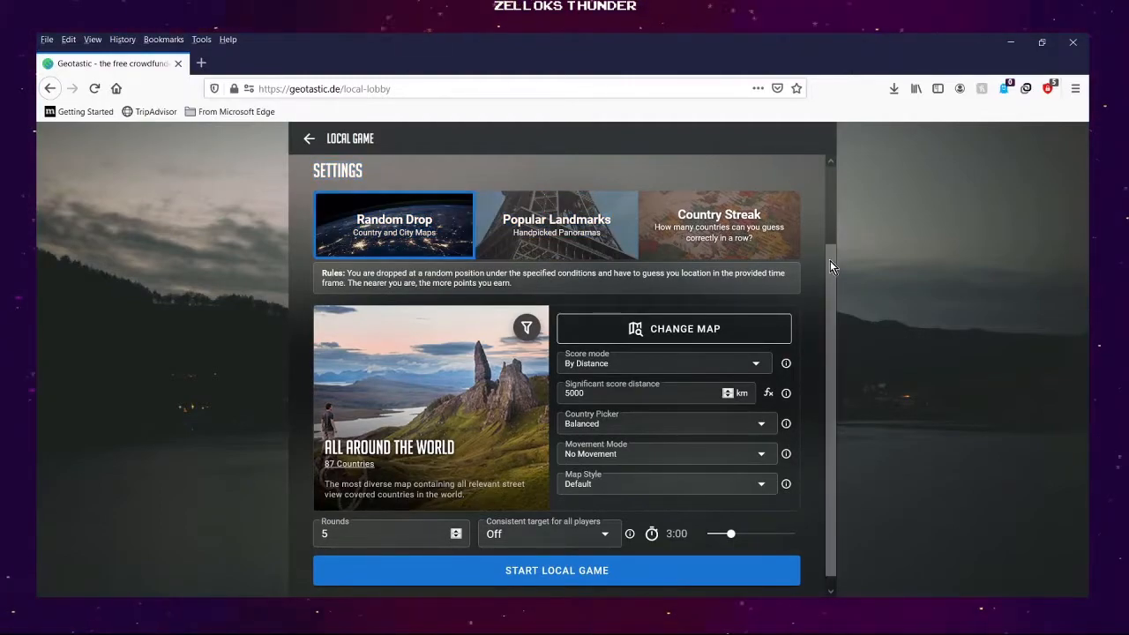
scroll(up, 3)
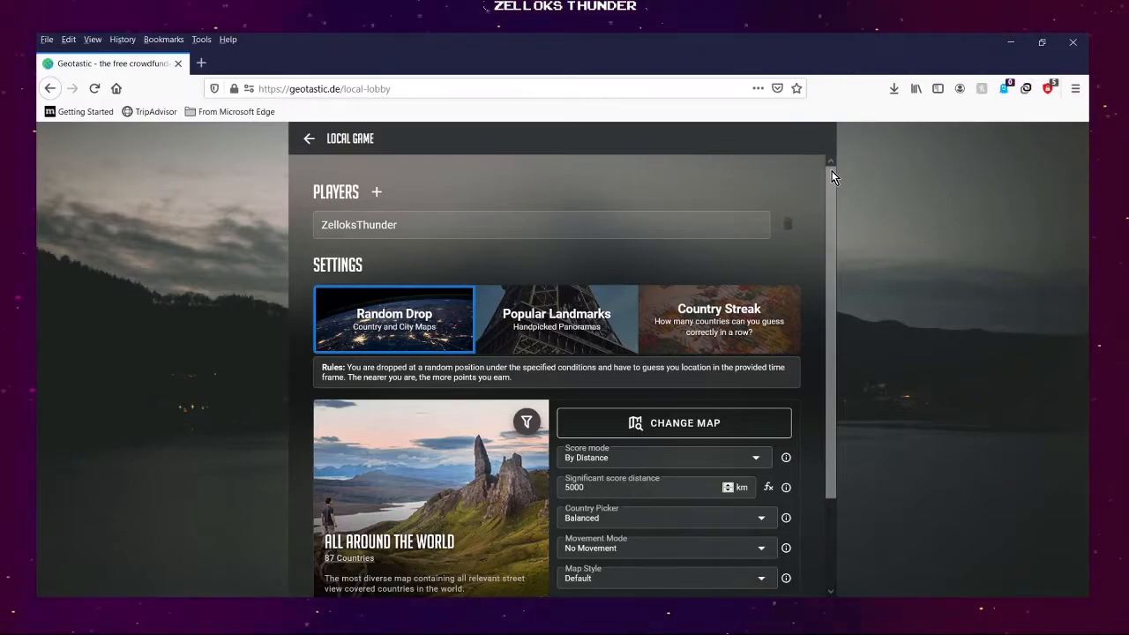
scroll(down, 3)
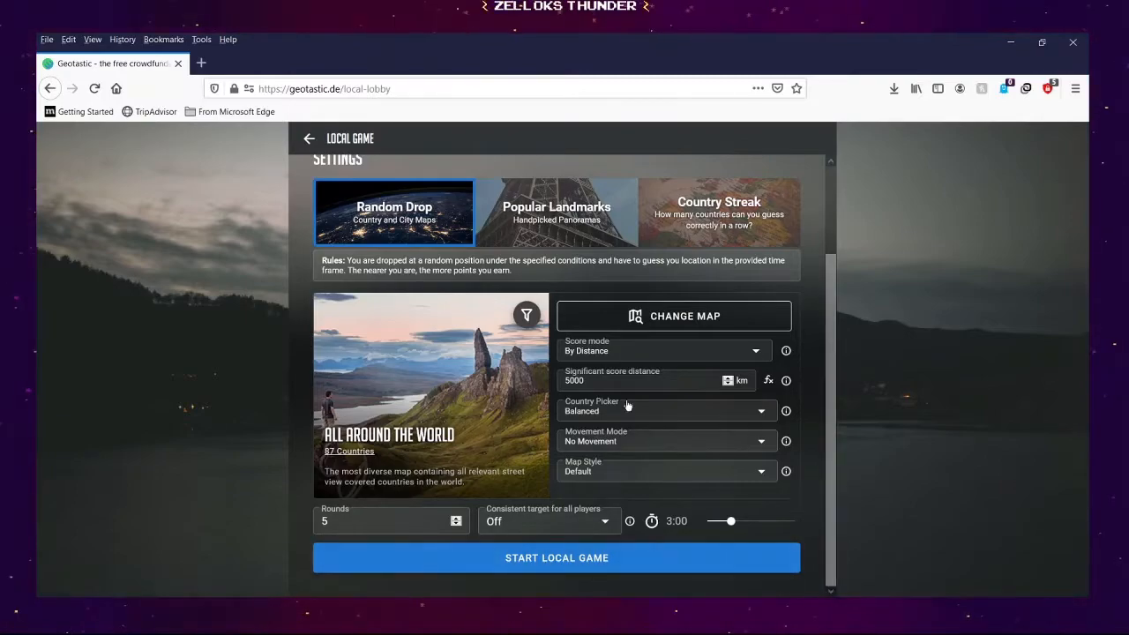
click(556, 558)
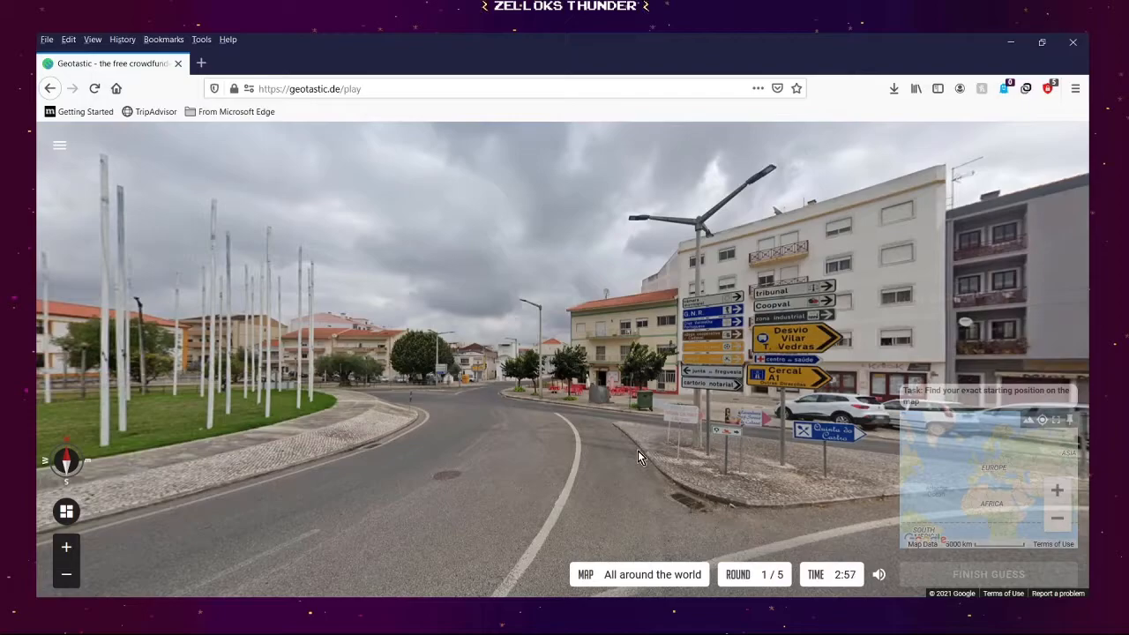
mouse_move(606, 415)
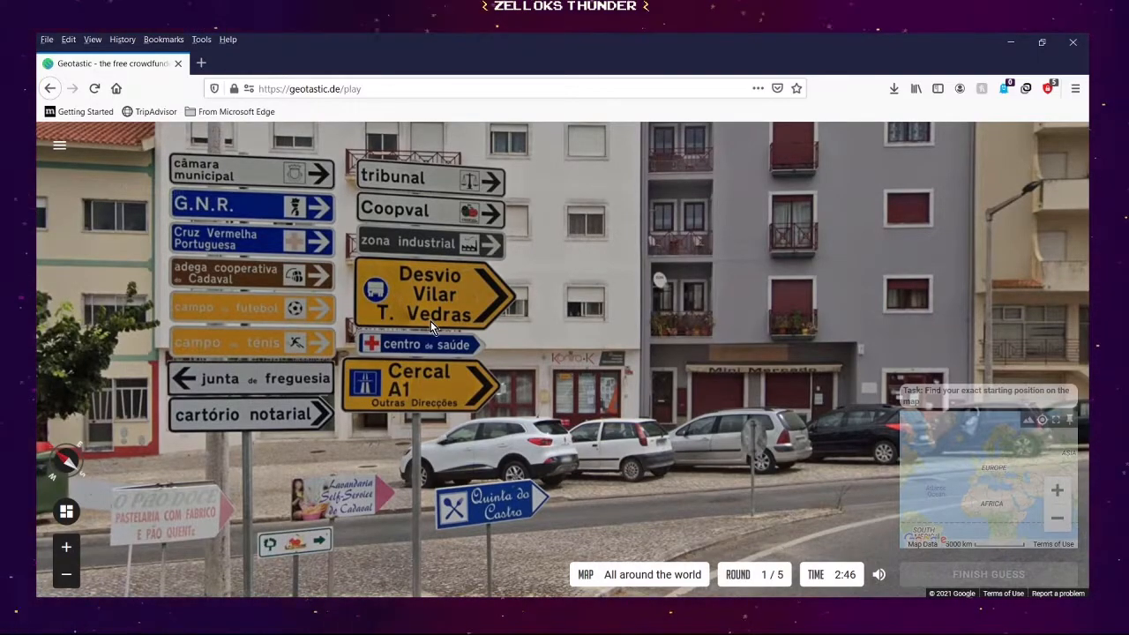
mouse_move(518, 344)
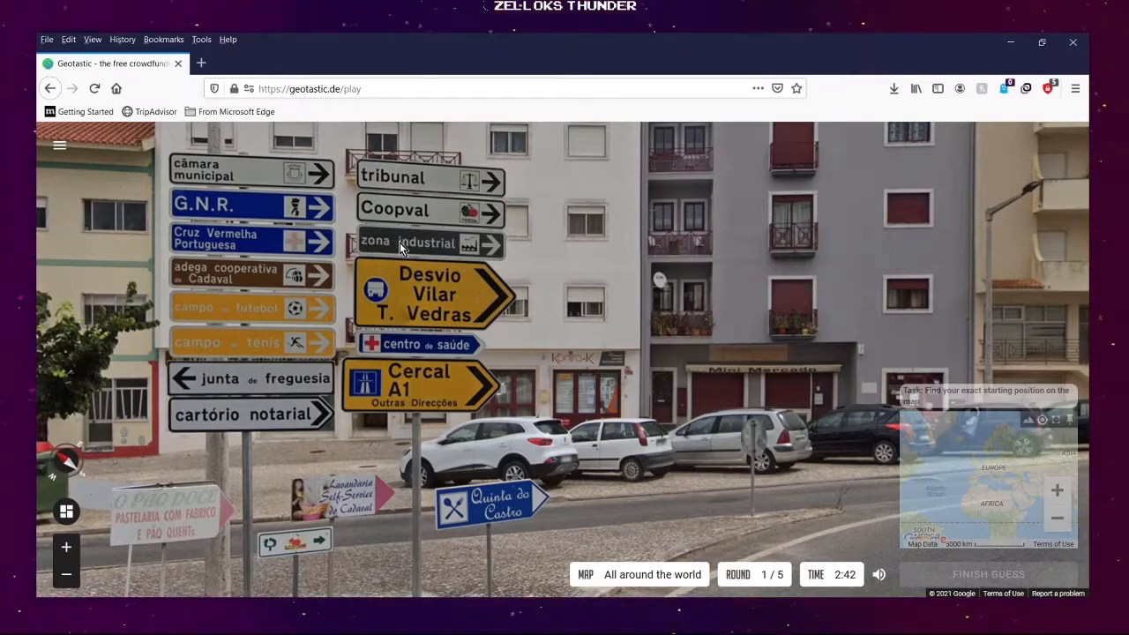
mouse_move(432, 302)
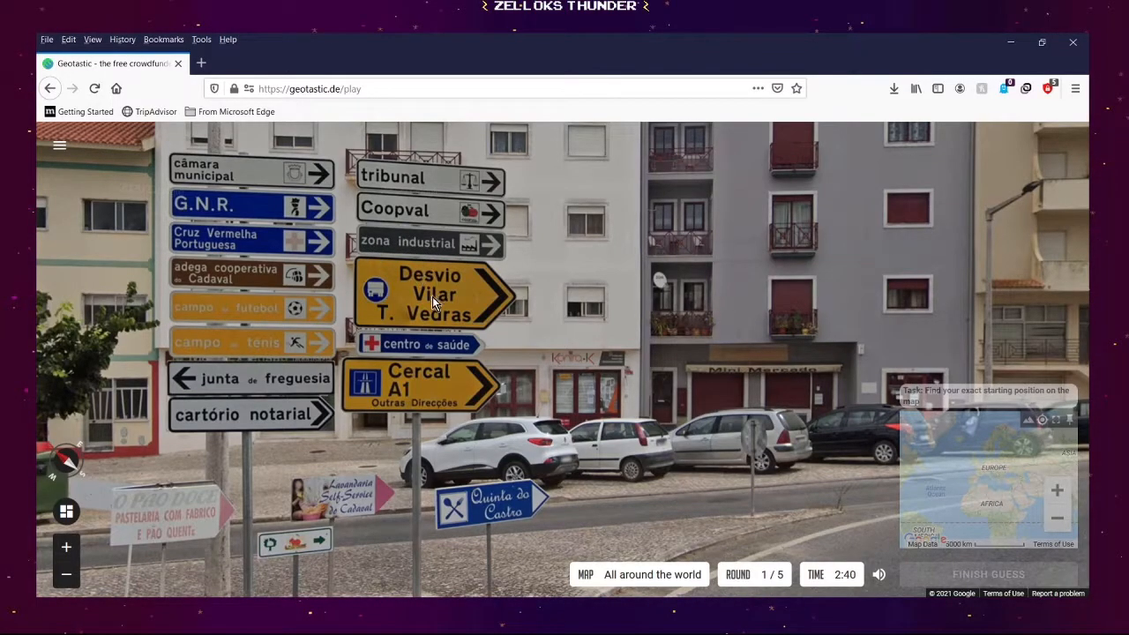
mouse_move(481, 375)
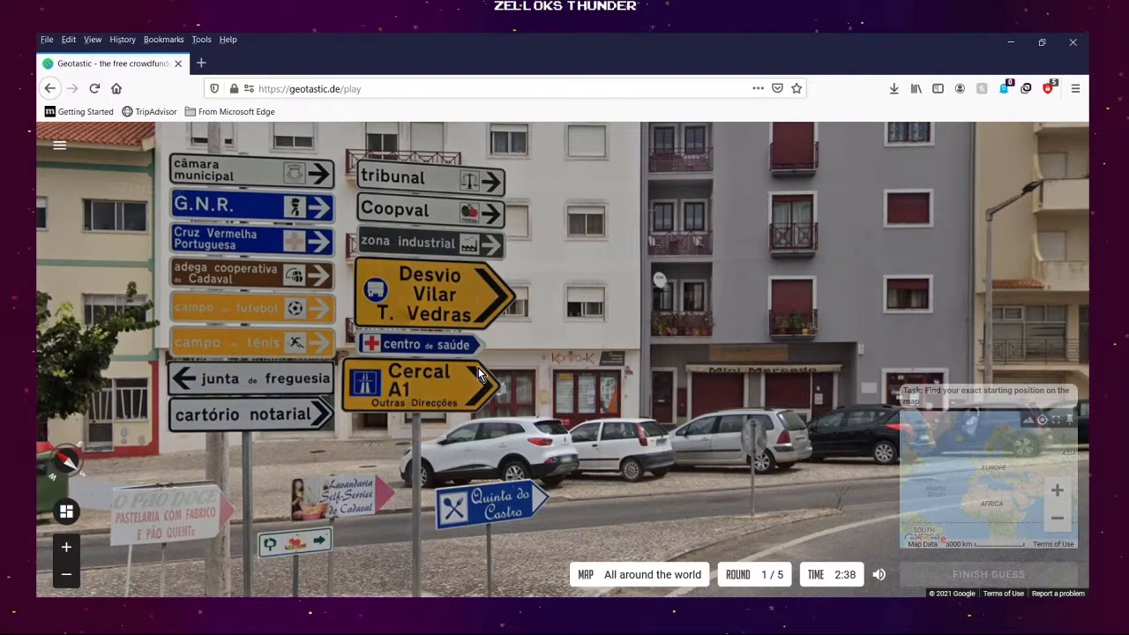
mouse_move(287, 397)
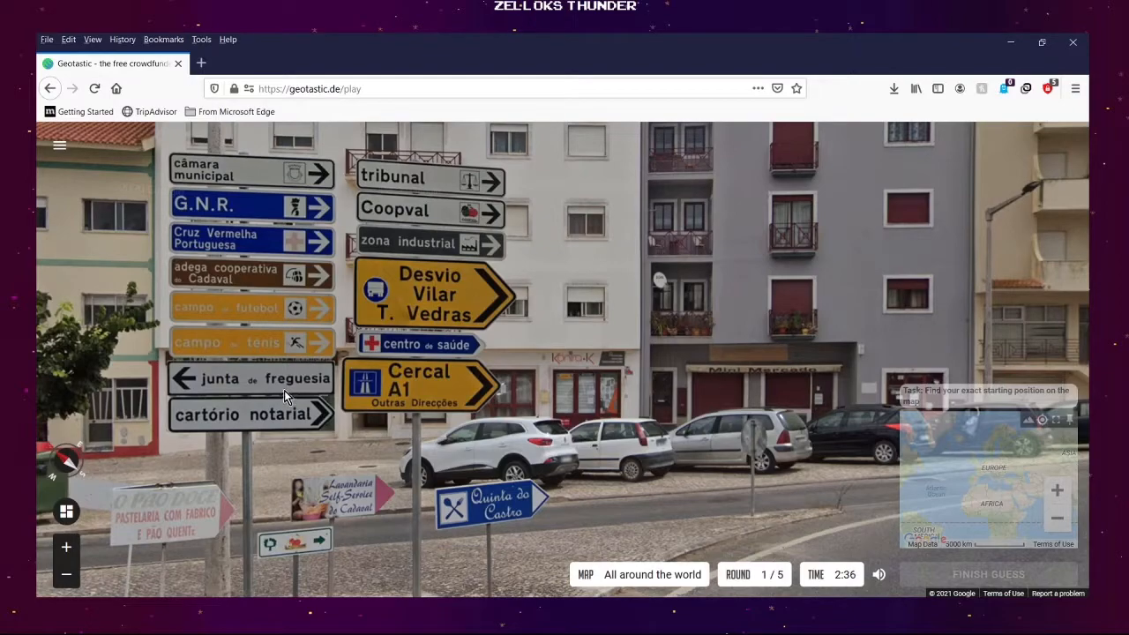
mouse_move(383, 467)
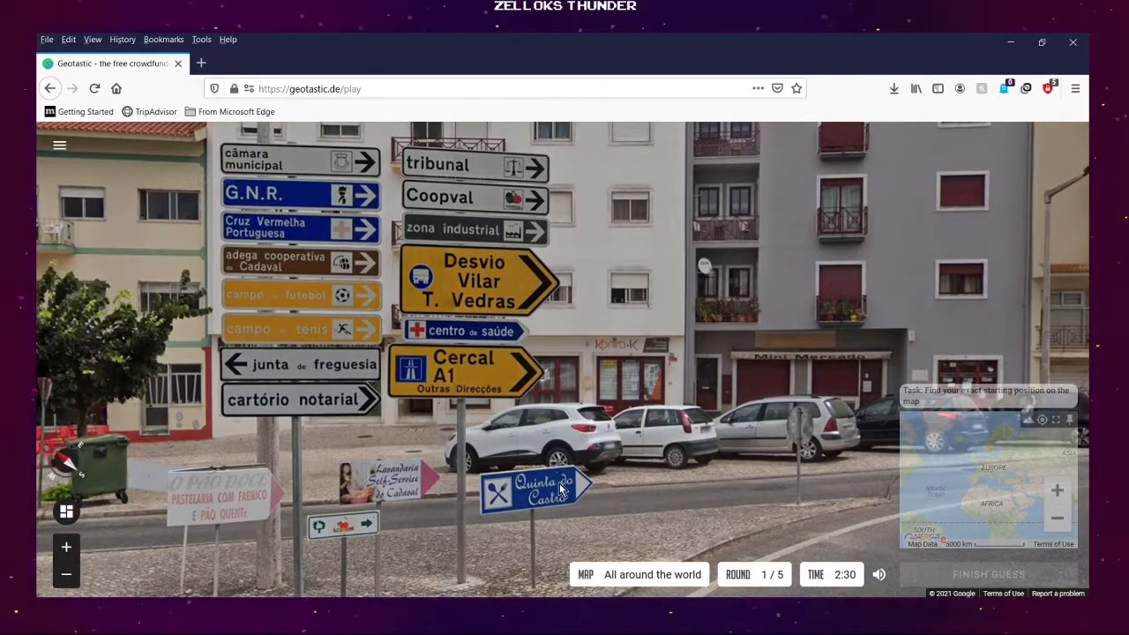
mouse_move(521, 191)
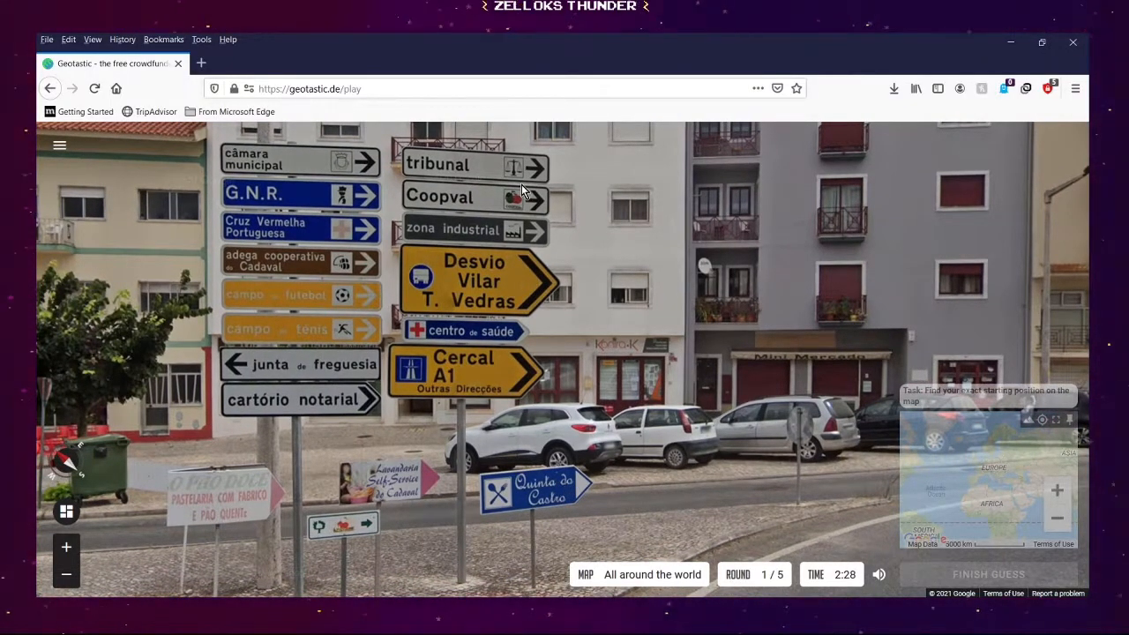
mouse_move(342, 269)
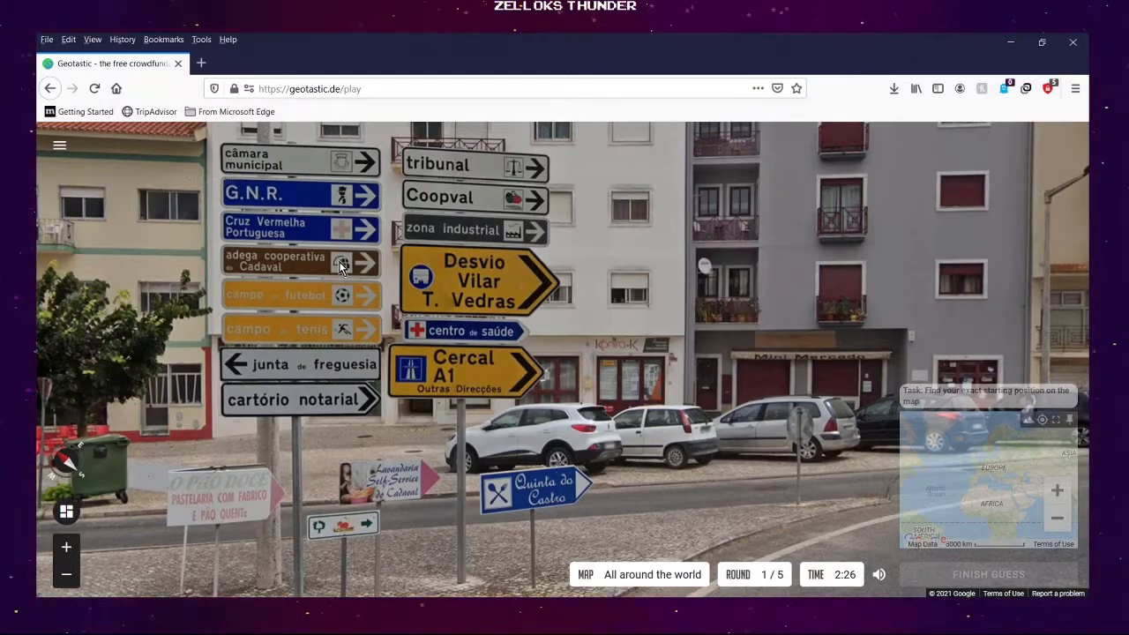
mouse_move(655, 264)
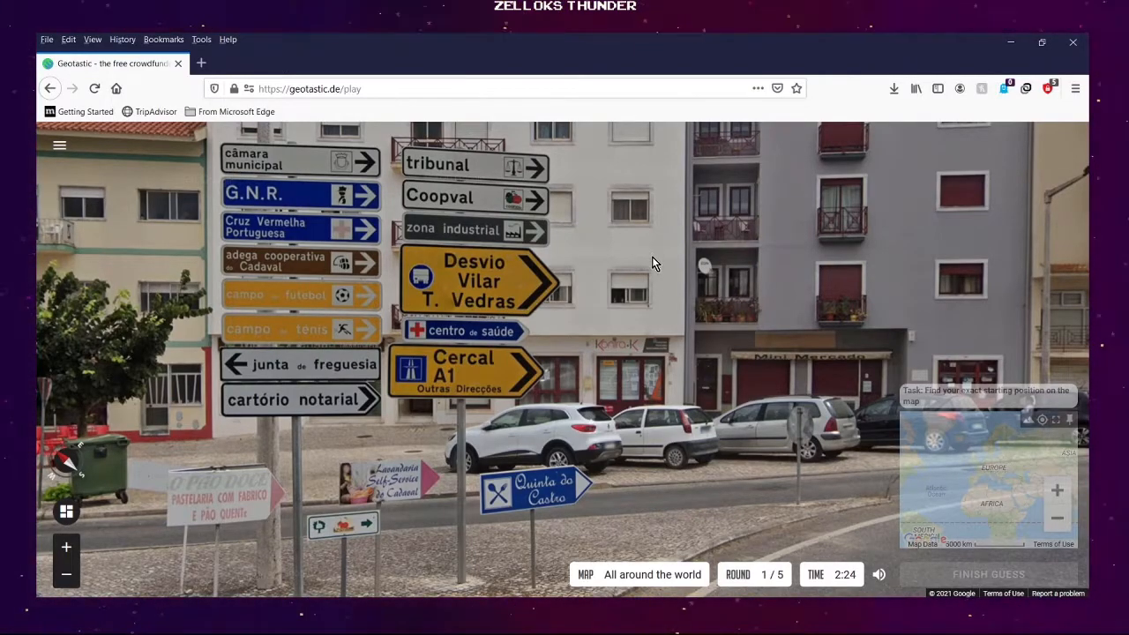
mouse_move(558, 487)
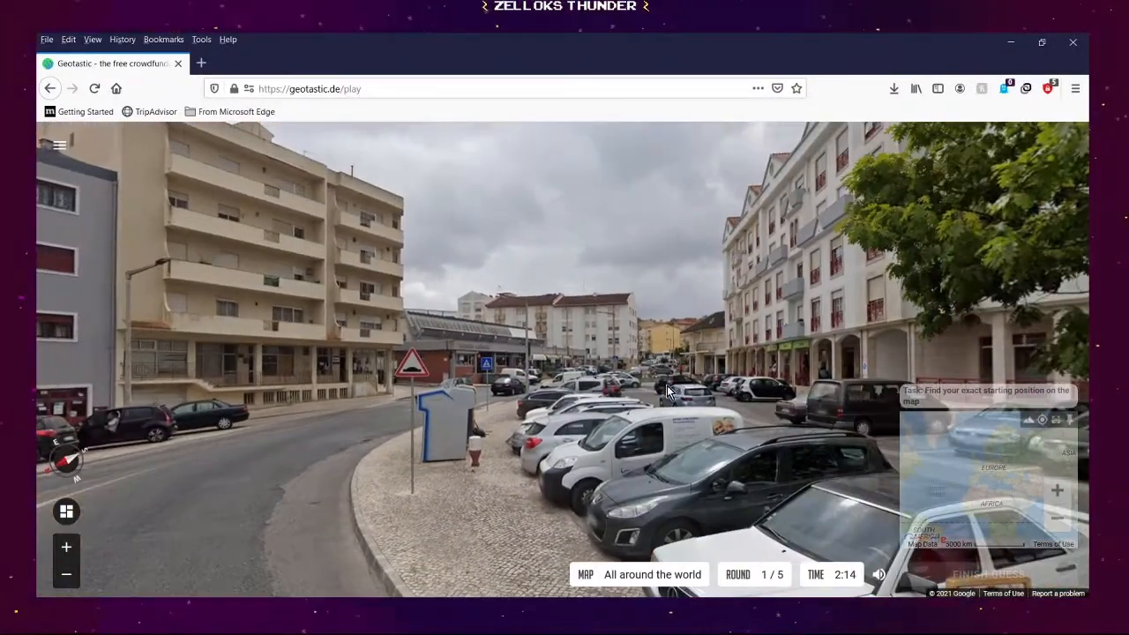
Look along the street, around the parked cars and buildings, and toward the roundabout
drag(667, 391, 696, 449)
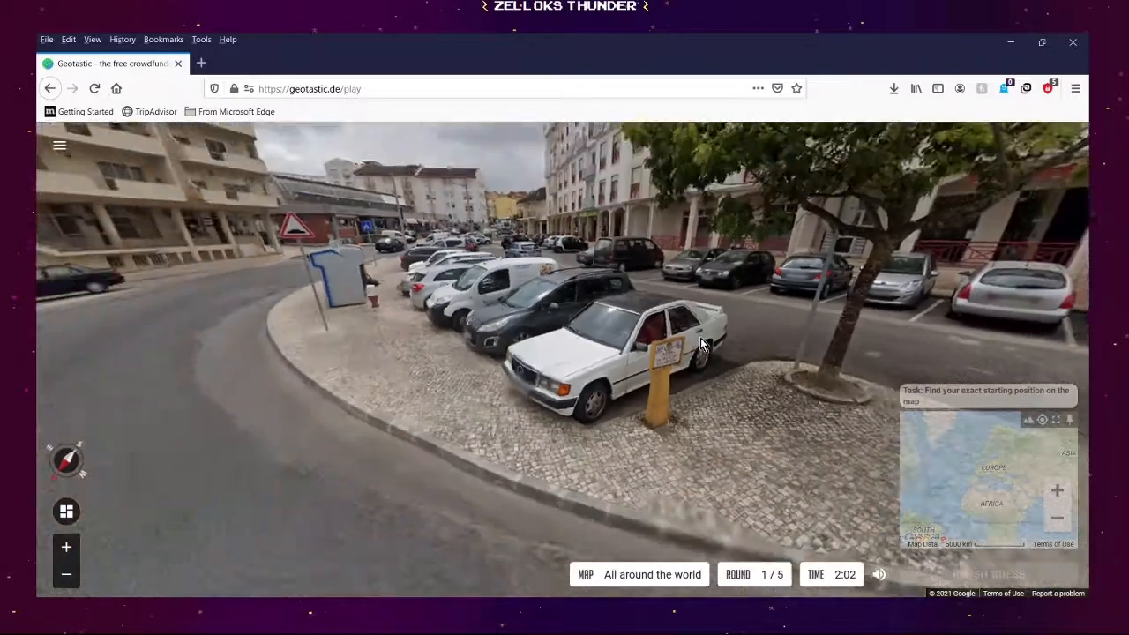
drag(706, 344, 503, 313)
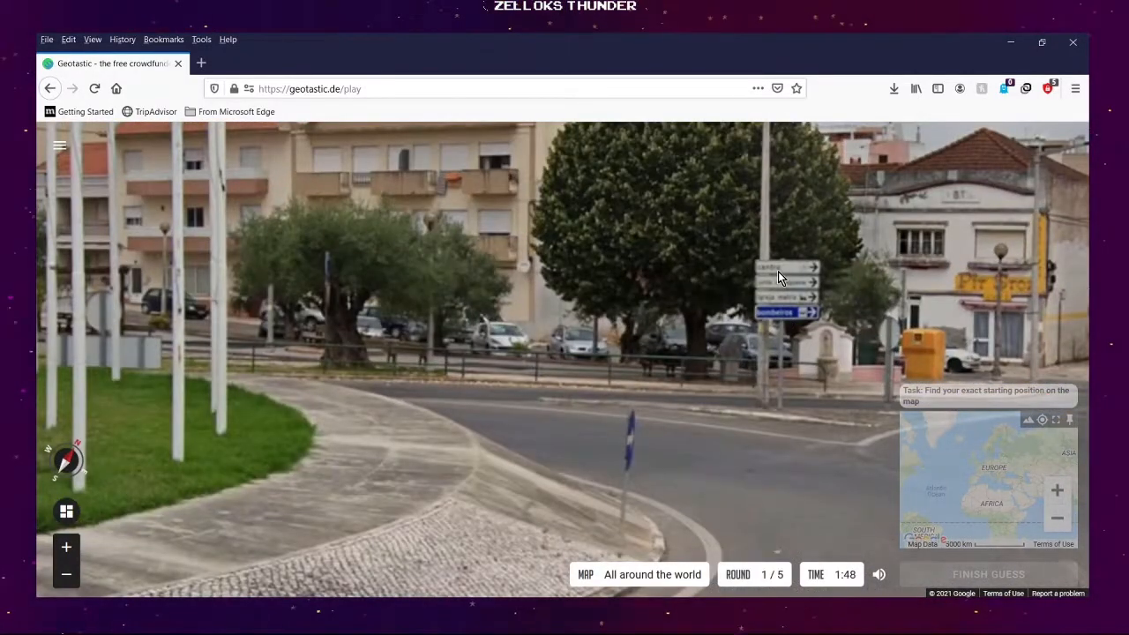
drag(776, 282, 352, 300)
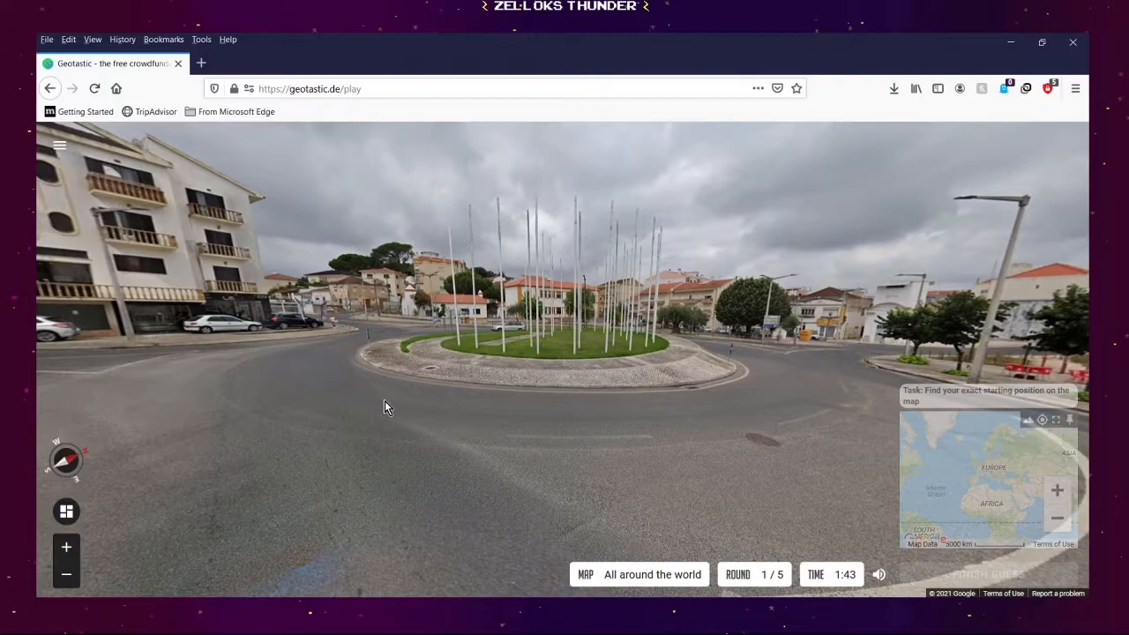
mouse_move(568, 371)
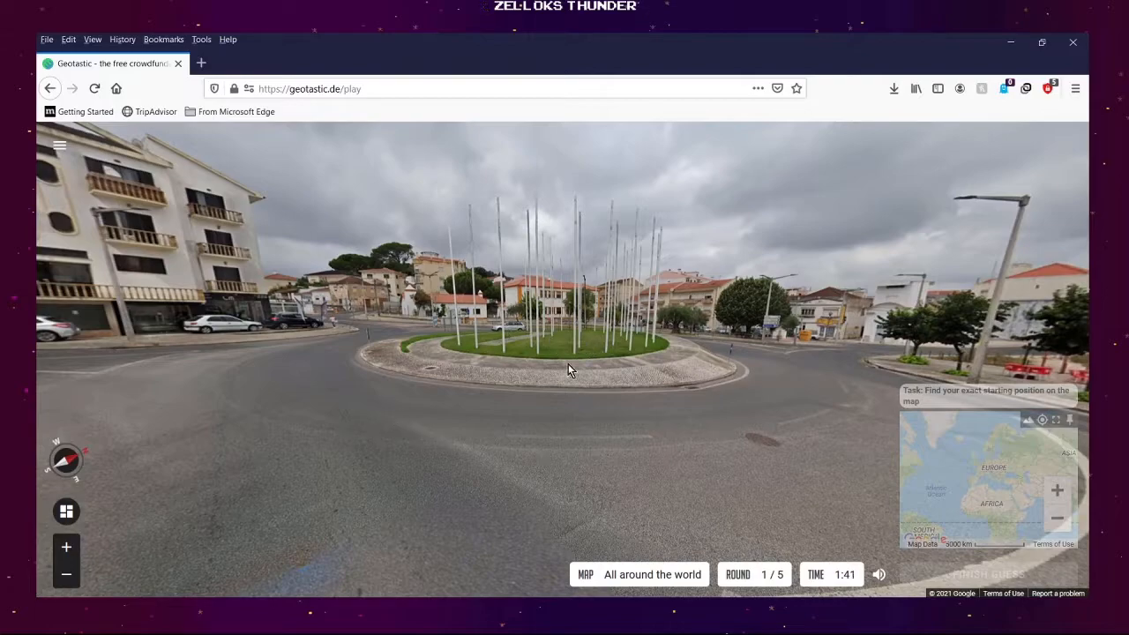
mouse_move(586, 242)
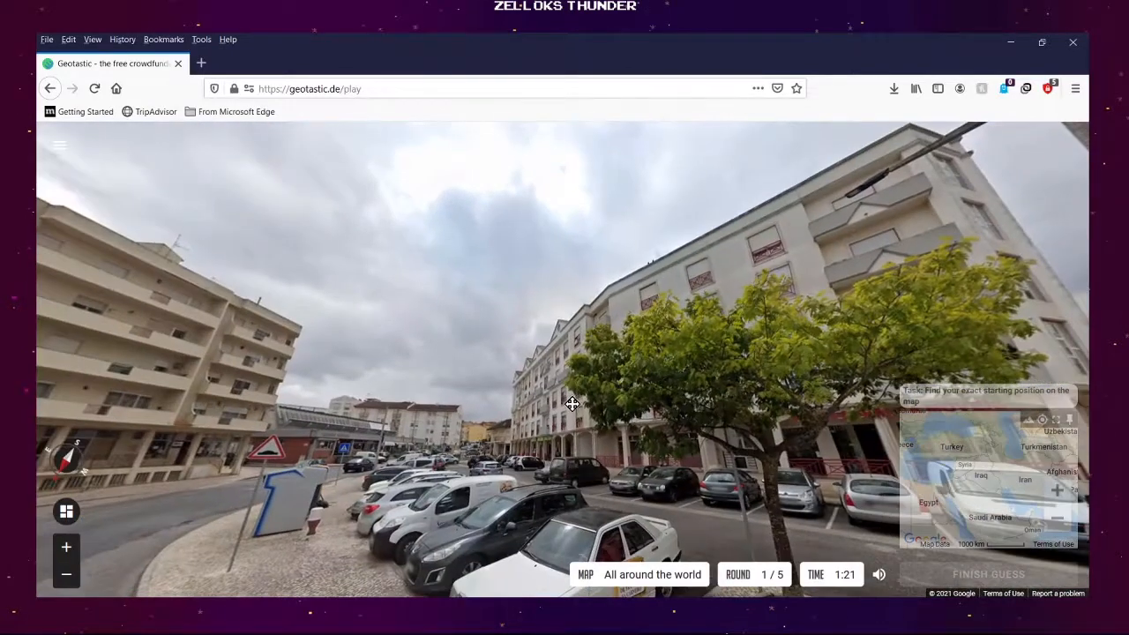
Turn the view back toward the Vilar, Torres Vedras and Cercal road signs
drag(573, 404, 423, 389)
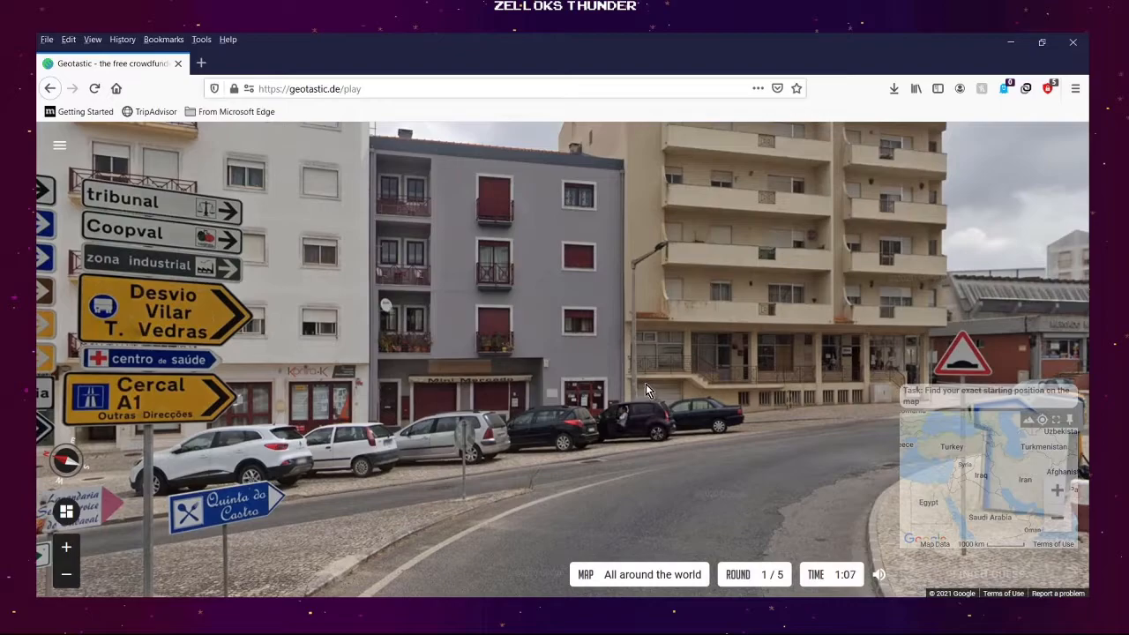
mouse_move(505, 388)
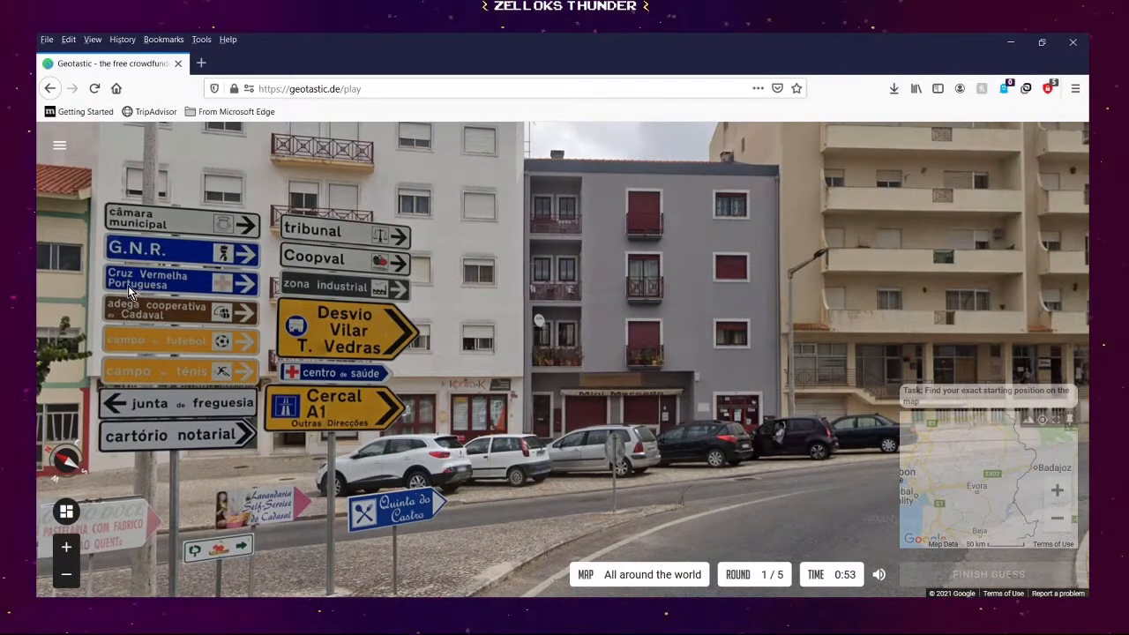
mouse_move(133, 232)
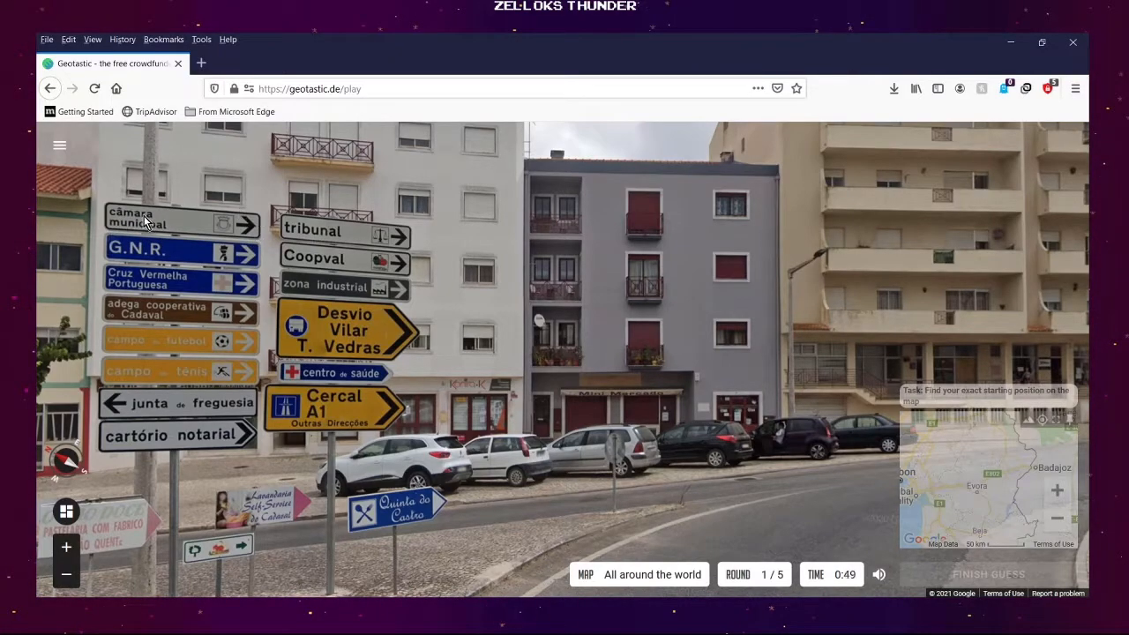
mouse_move(193, 284)
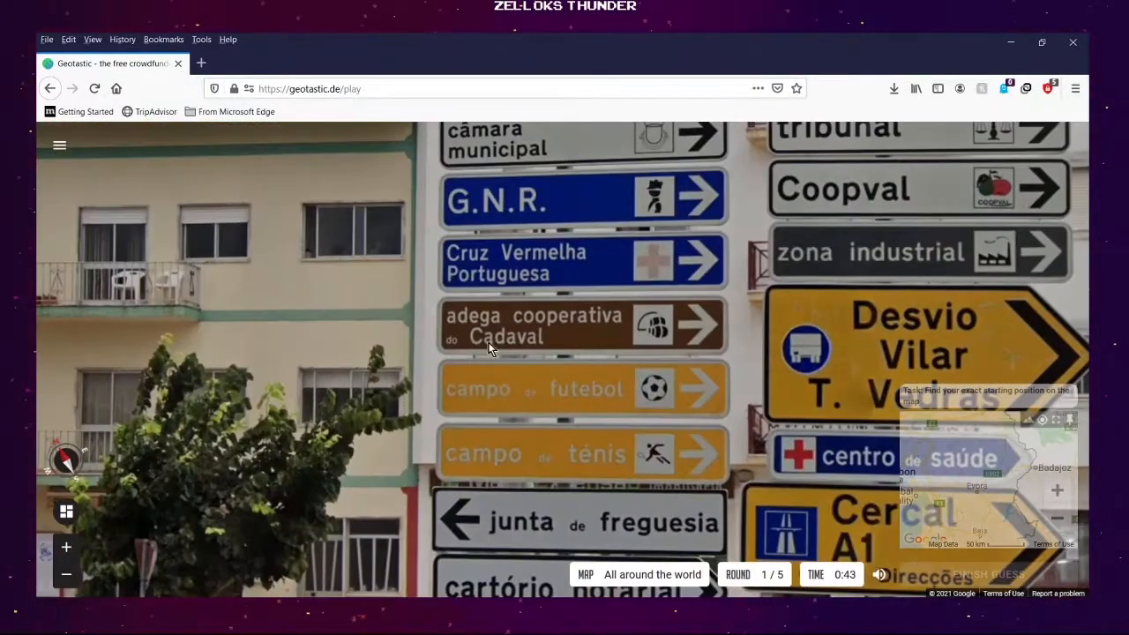
mouse_move(537, 373)
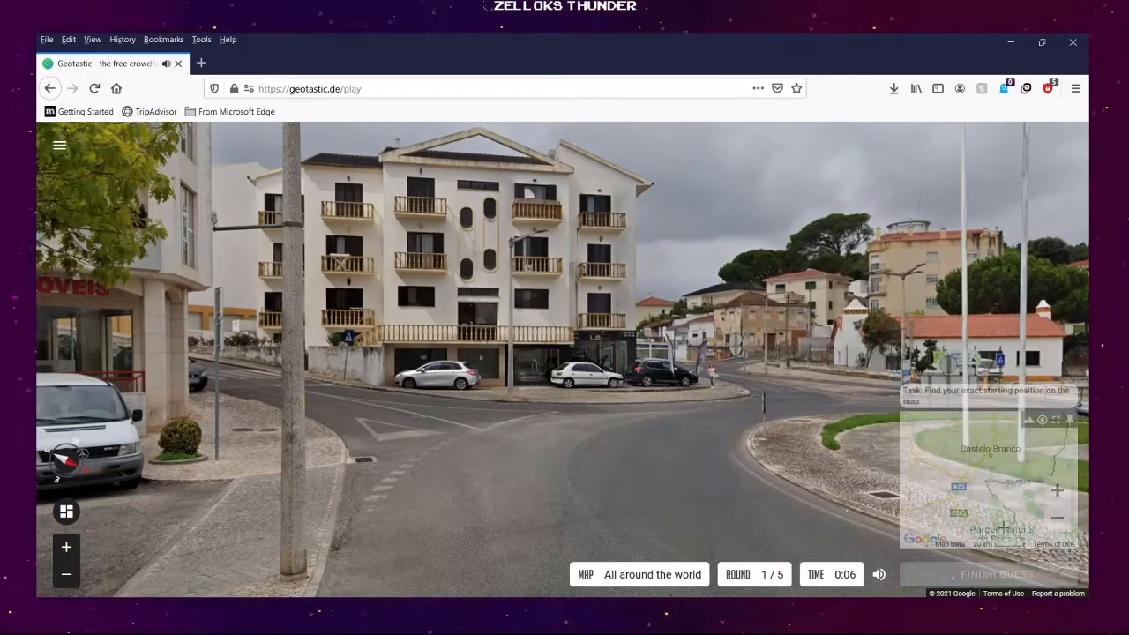
Submit the round 1 guess, scoring 5176 points at 178.20 km, and move on
click(996, 574)
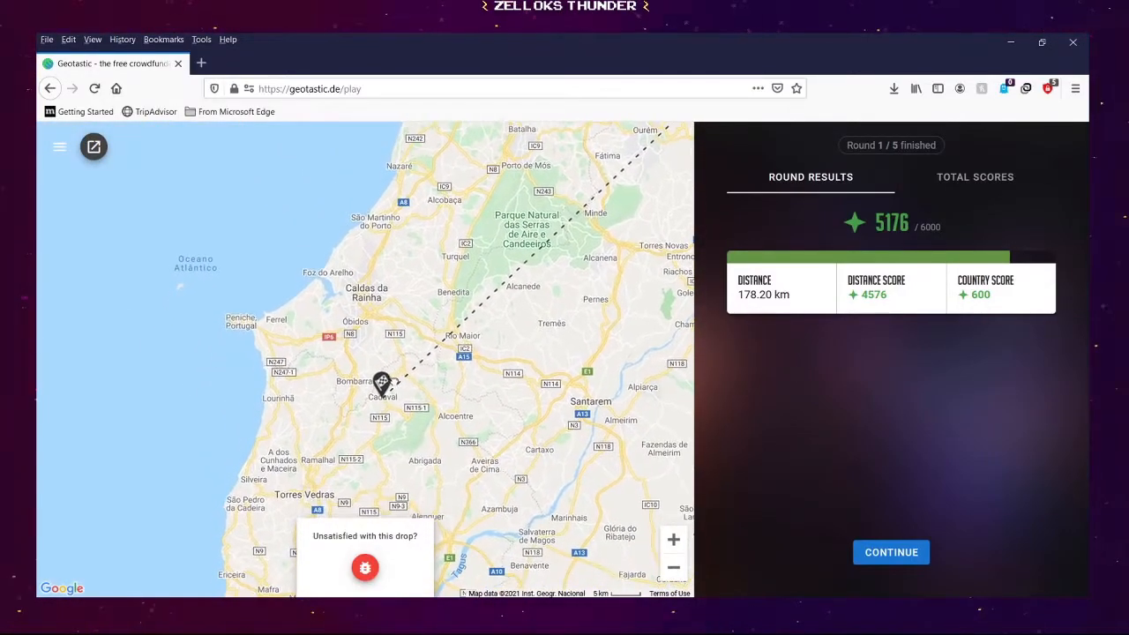
click(673, 539)
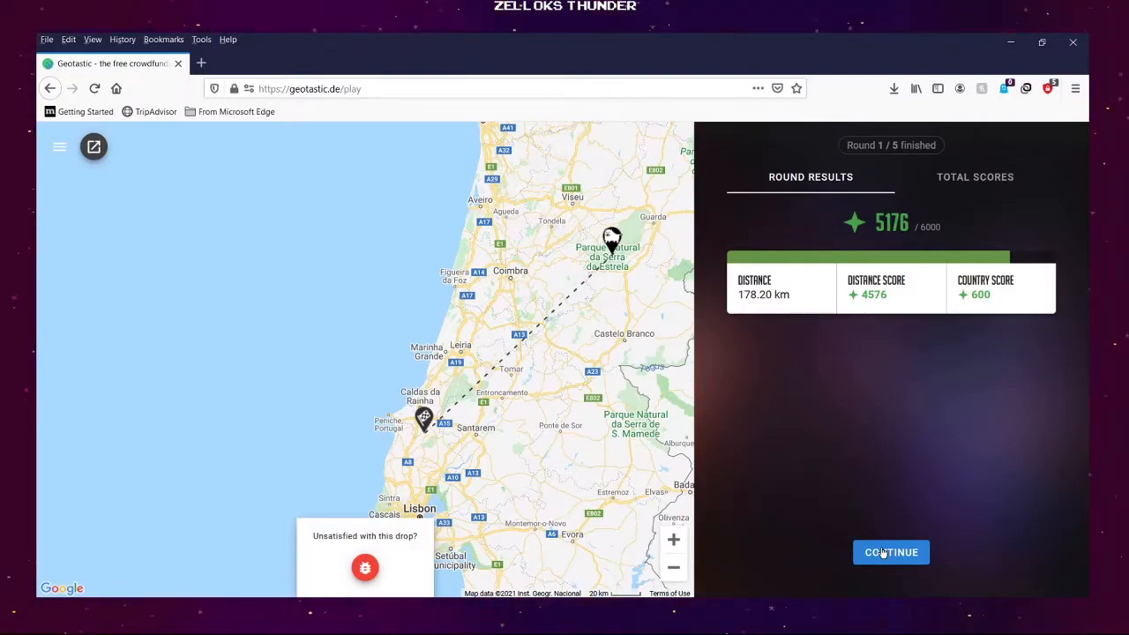
Leave the round 1 results and start round 2 from the Prepare Yourself screen
click(890, 551)
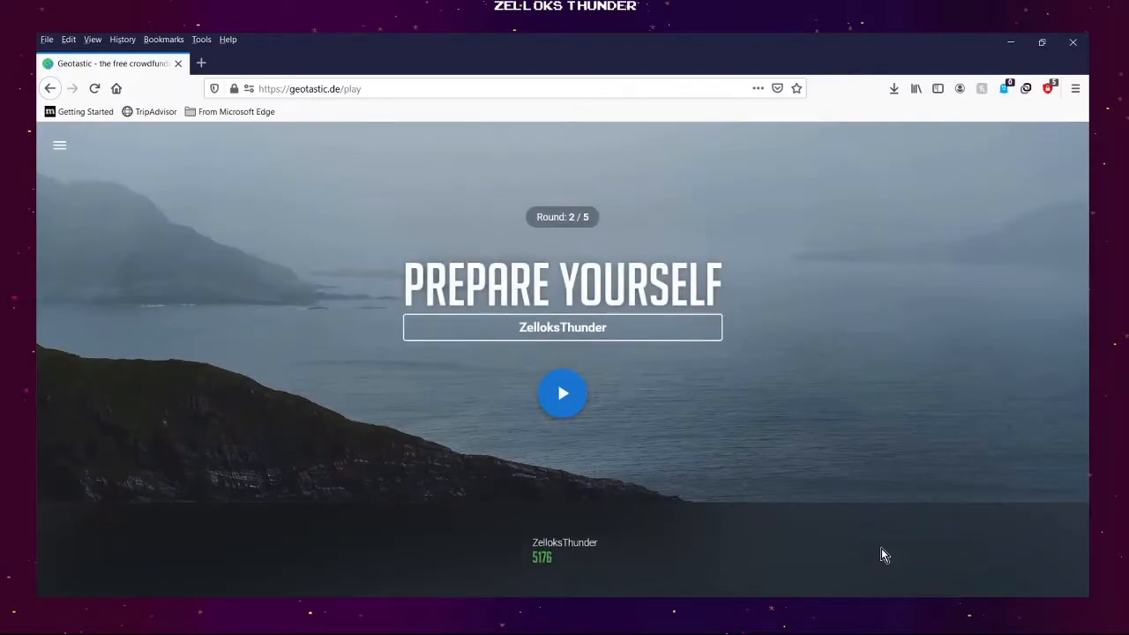
click(563, 394)
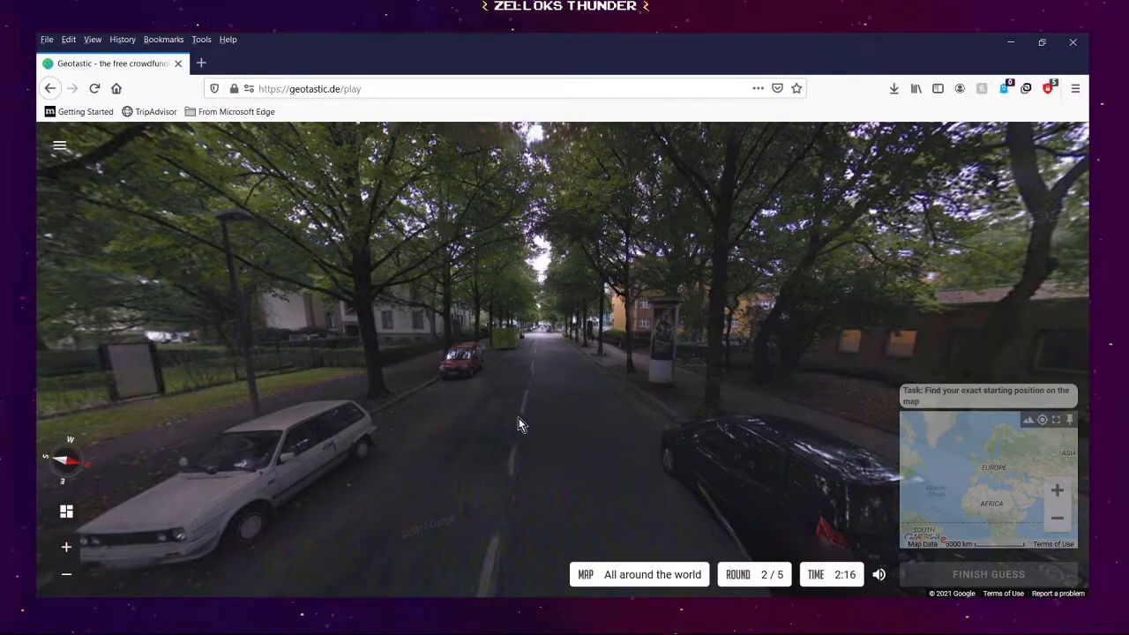
click(518, 423)
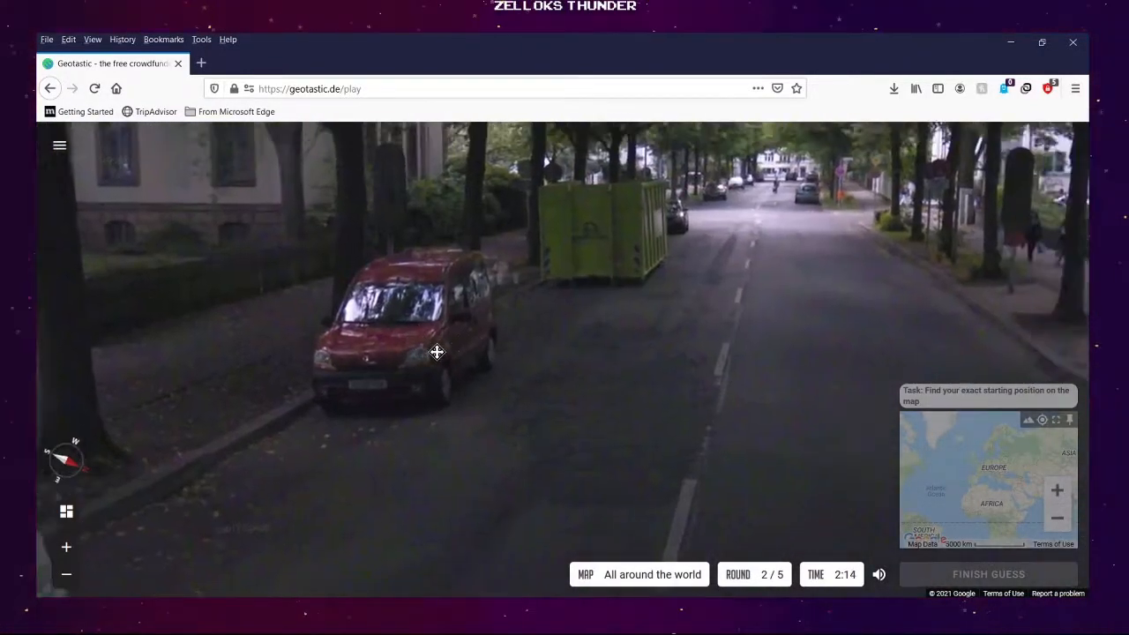
click(436, 352)
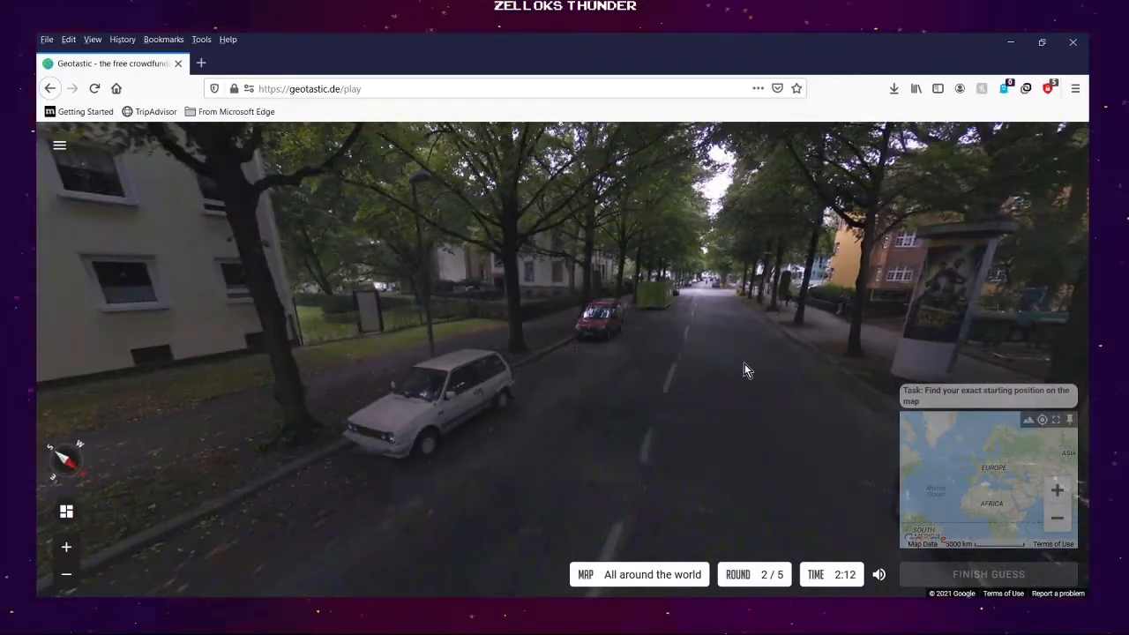
drag(745, 368, 400, 347)
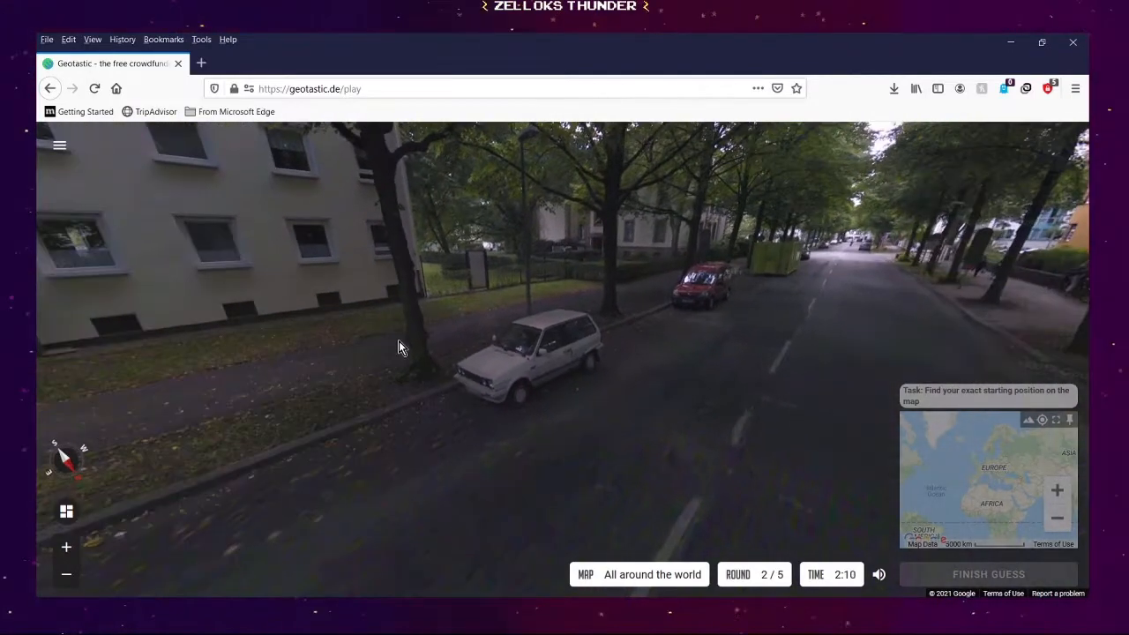
drag(398, 346, 282, 331)
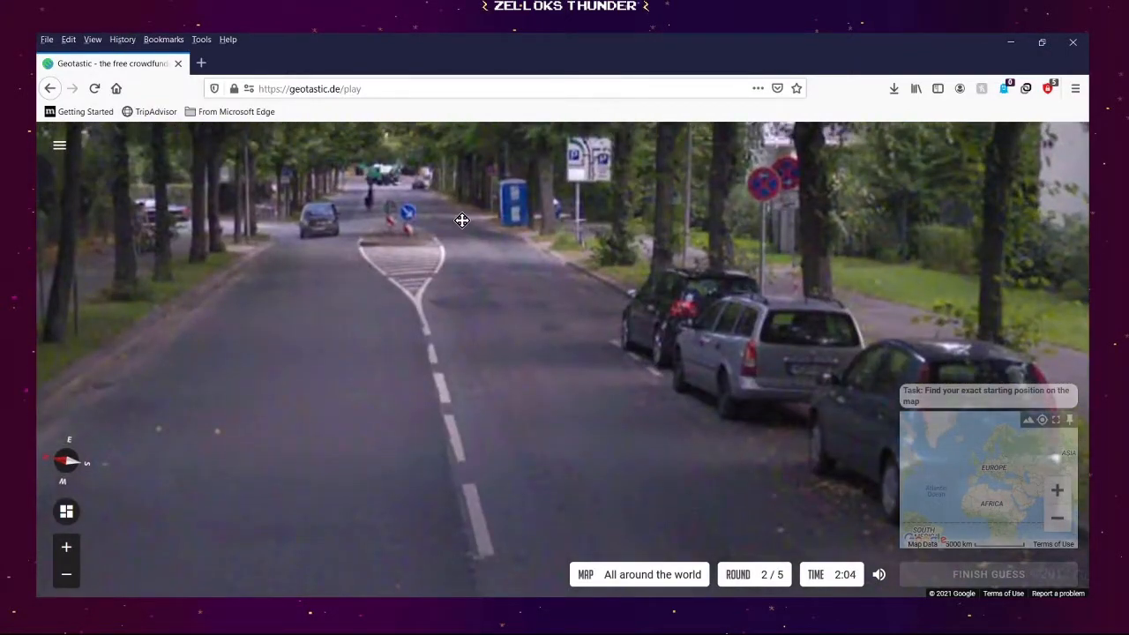
mouse_move(441, 220)
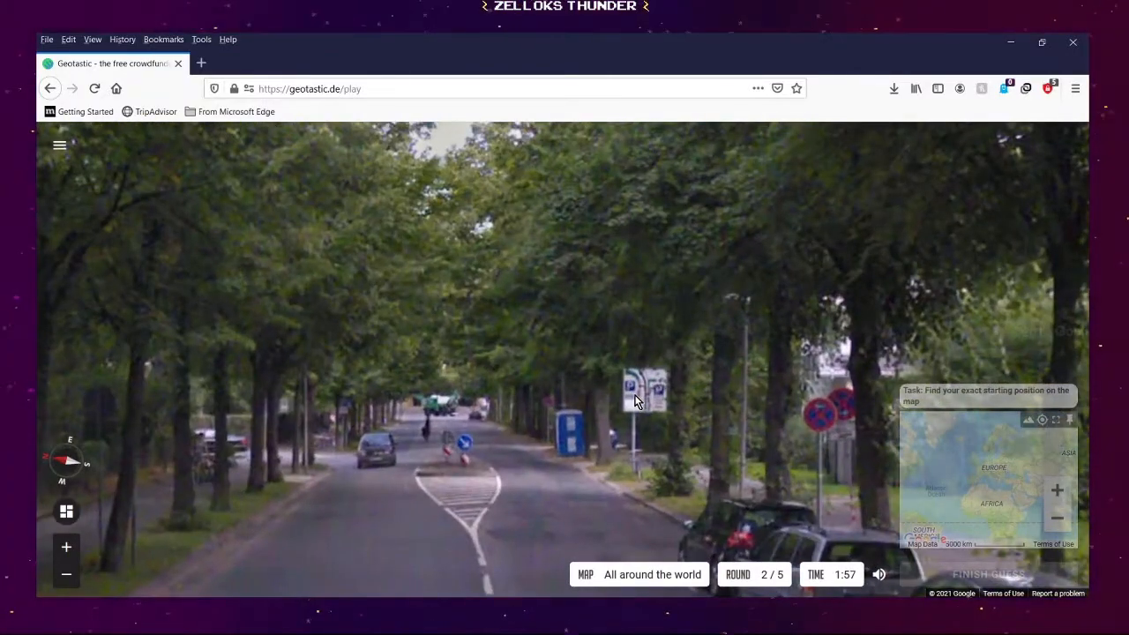
mouse_move(837, 420)
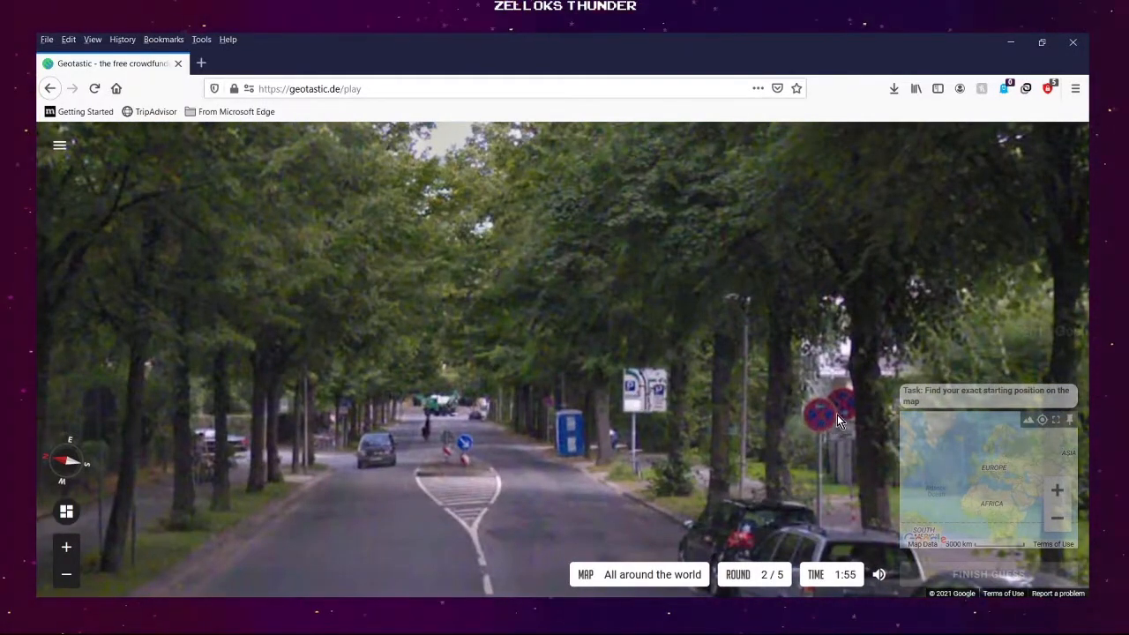
mouse_move(816, 417)
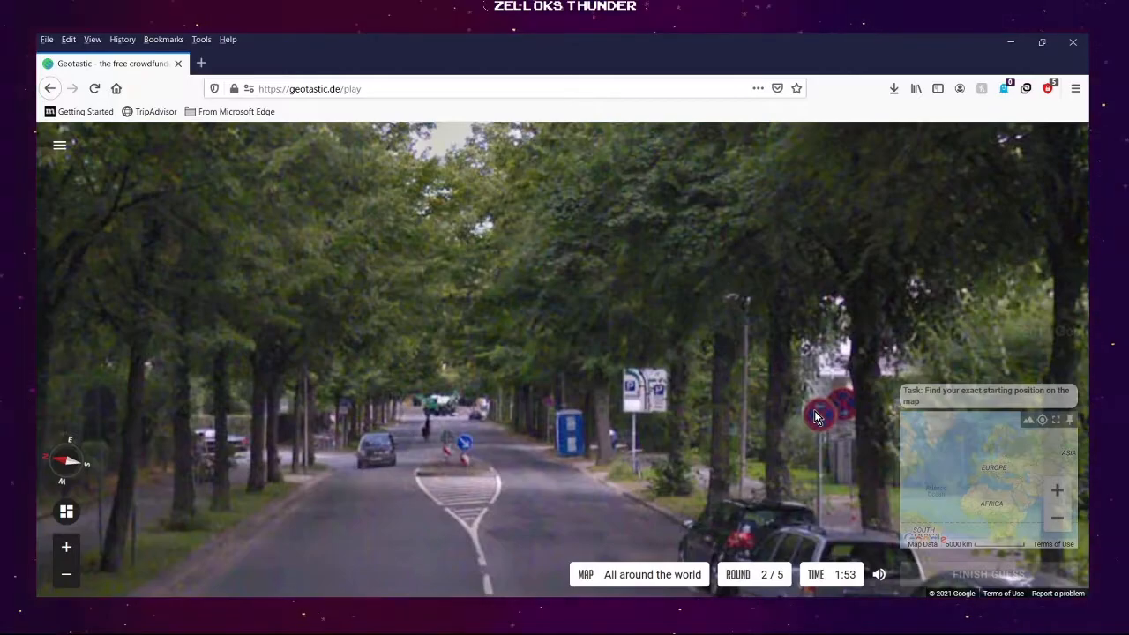
mouse_move(276, 465)
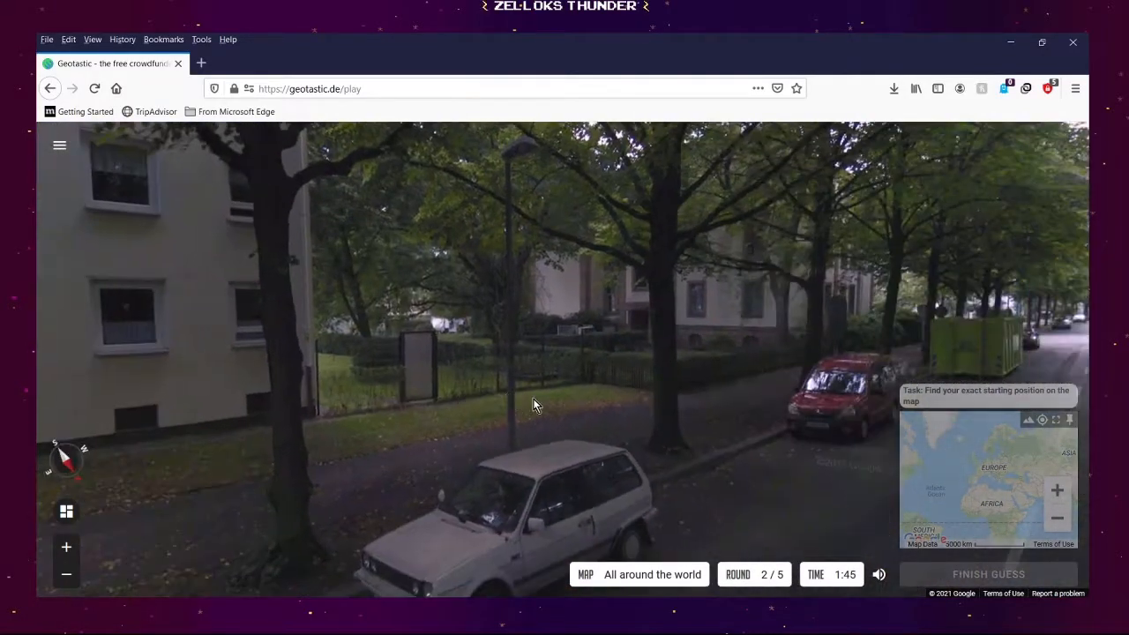
click(538, 405)
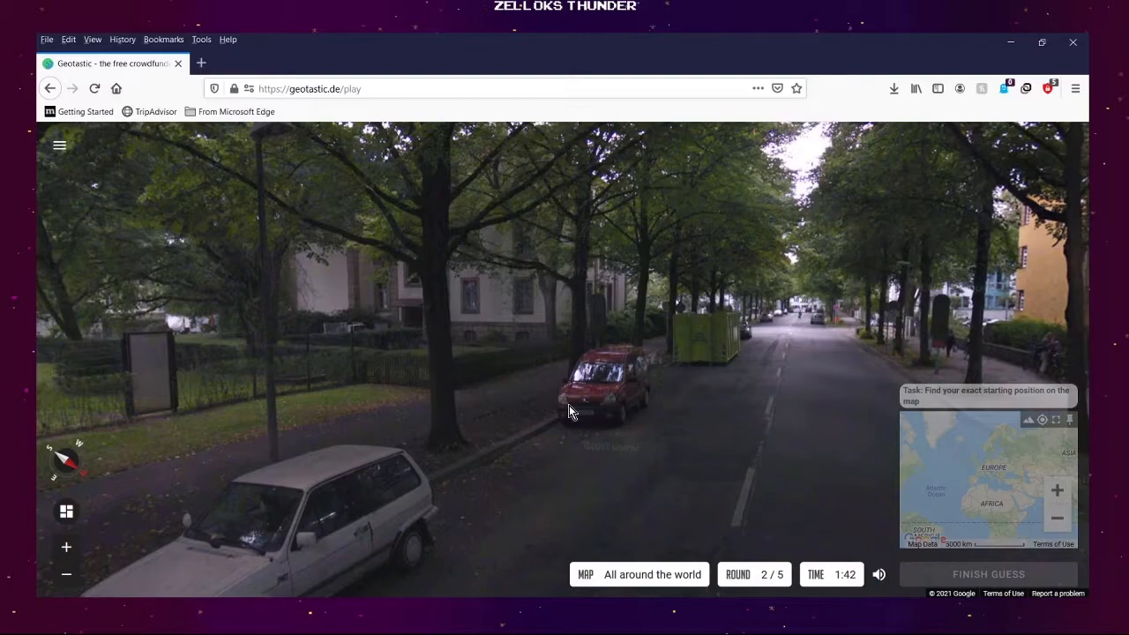
mouse_move(644, 380)
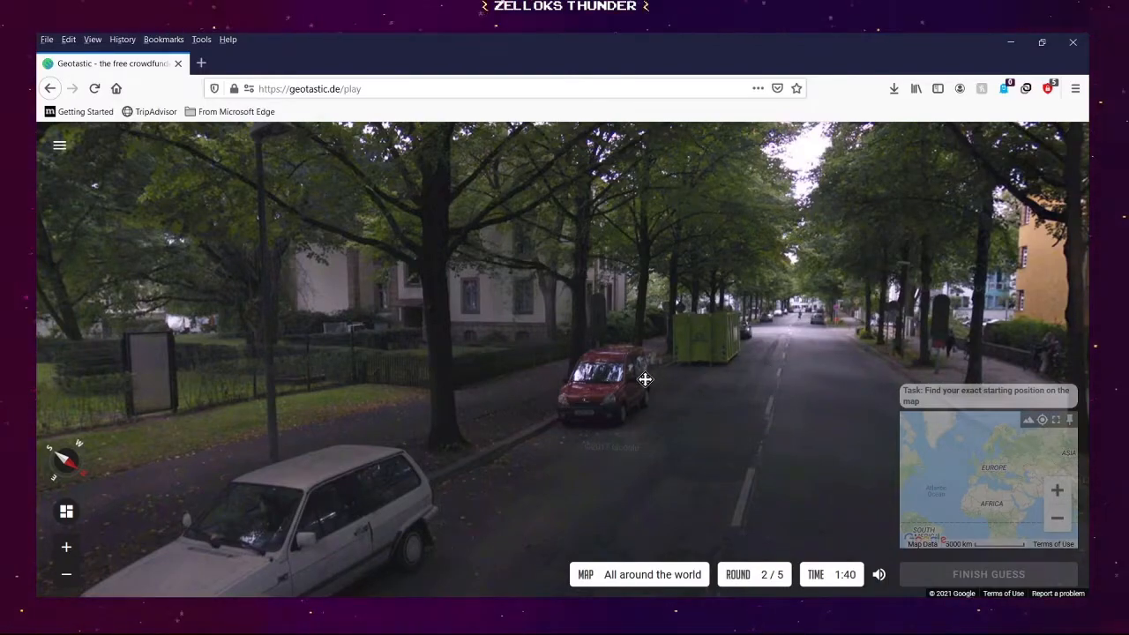
click(644, 380)
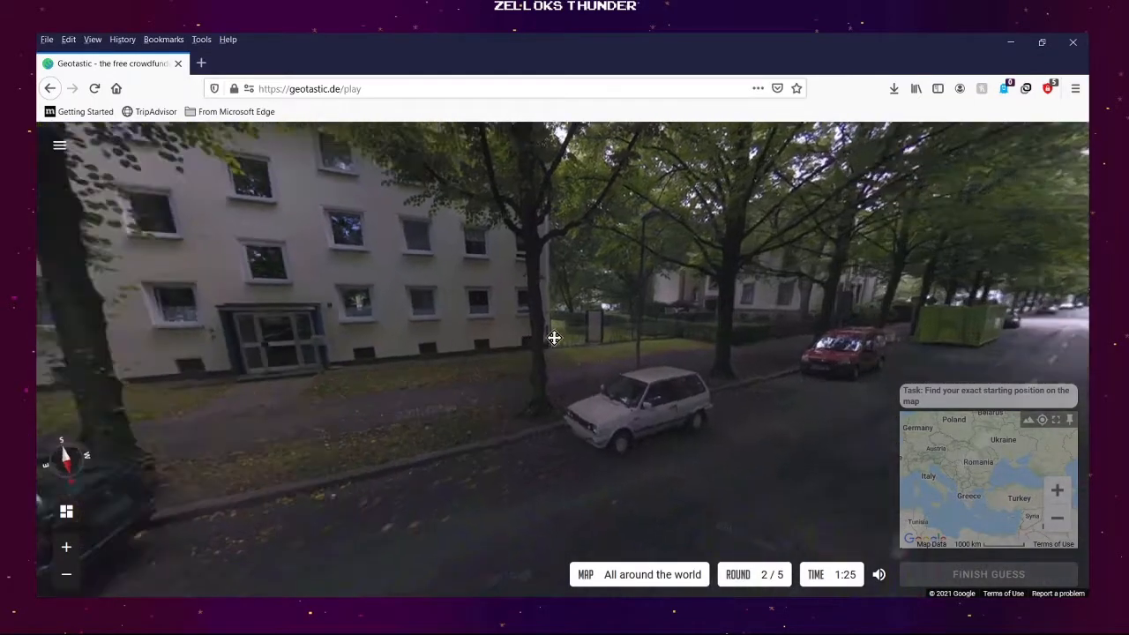
click(553, 338)
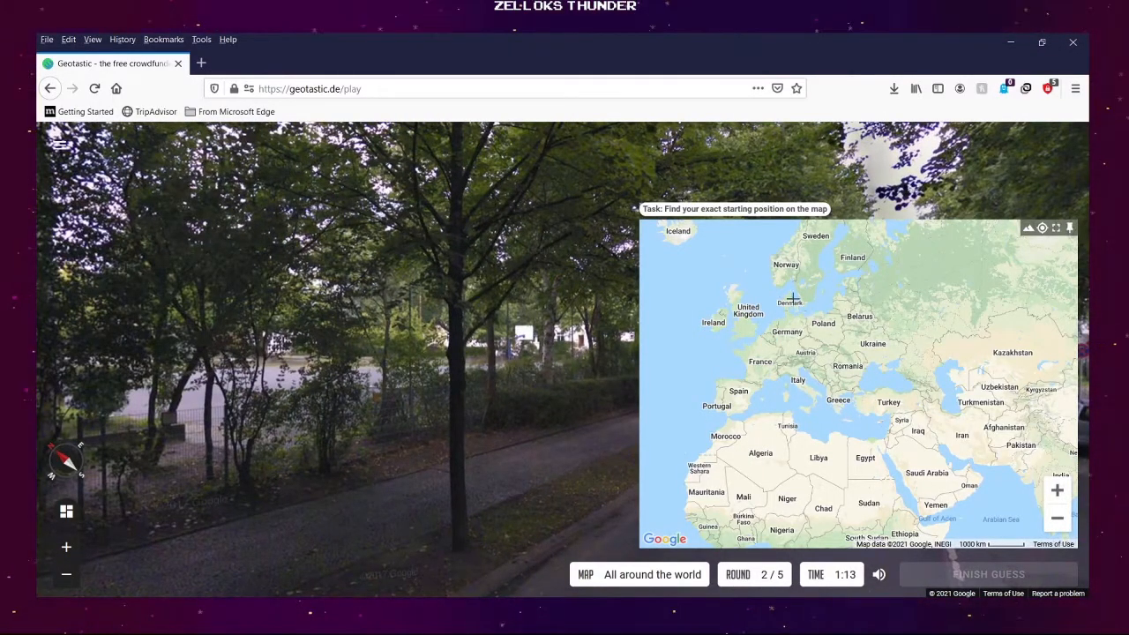
mouse_move(851, 374)
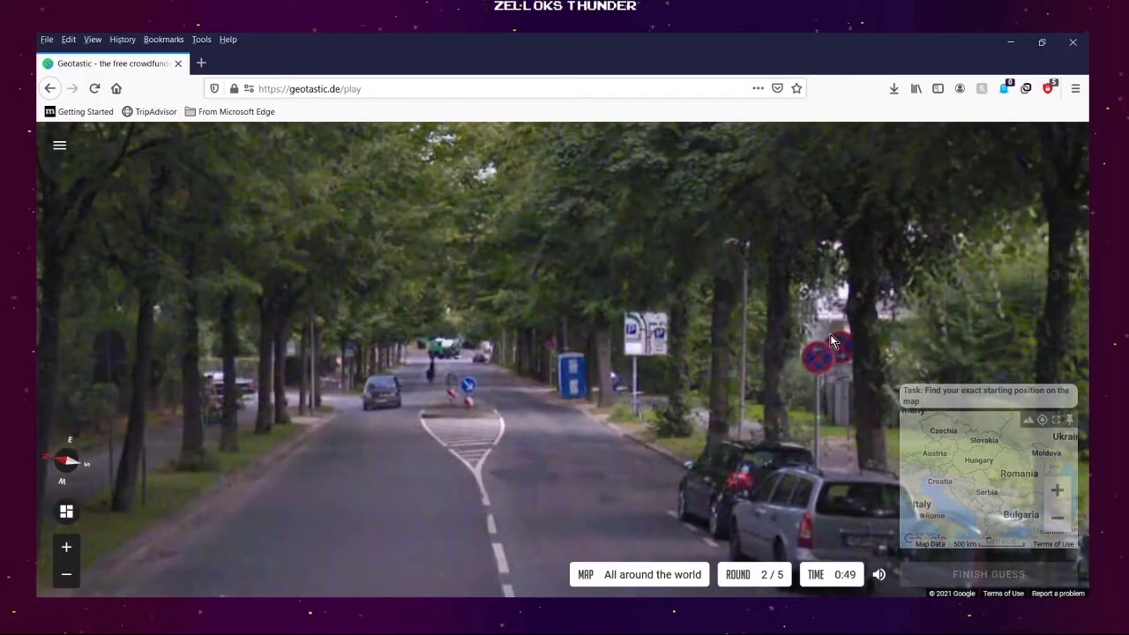
mouse_move(820, 373)
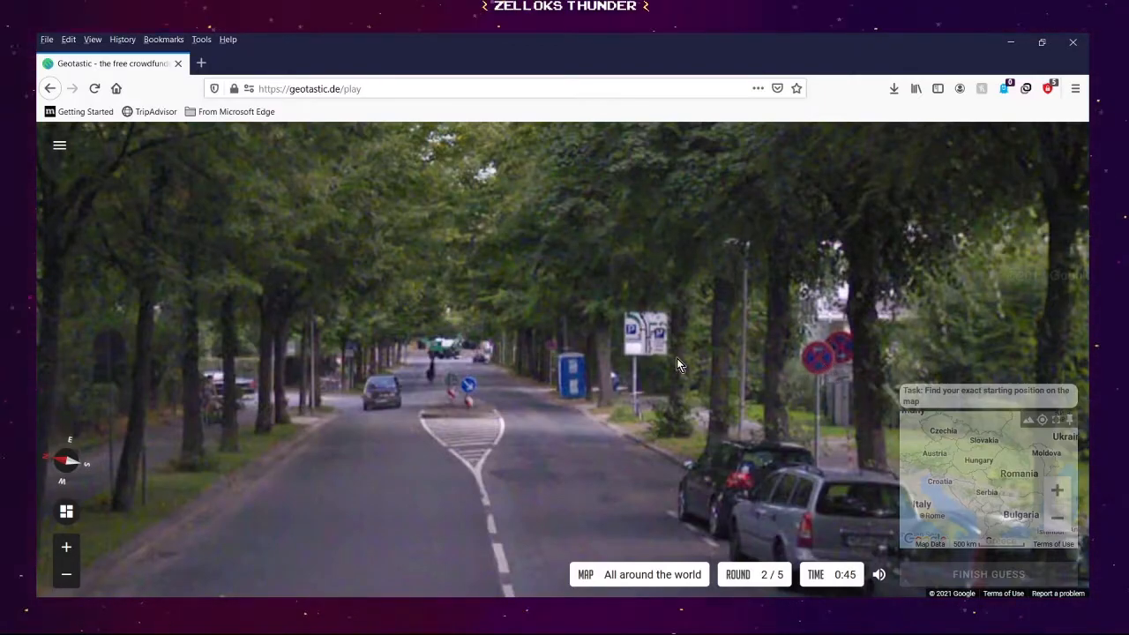
click(468, 386)
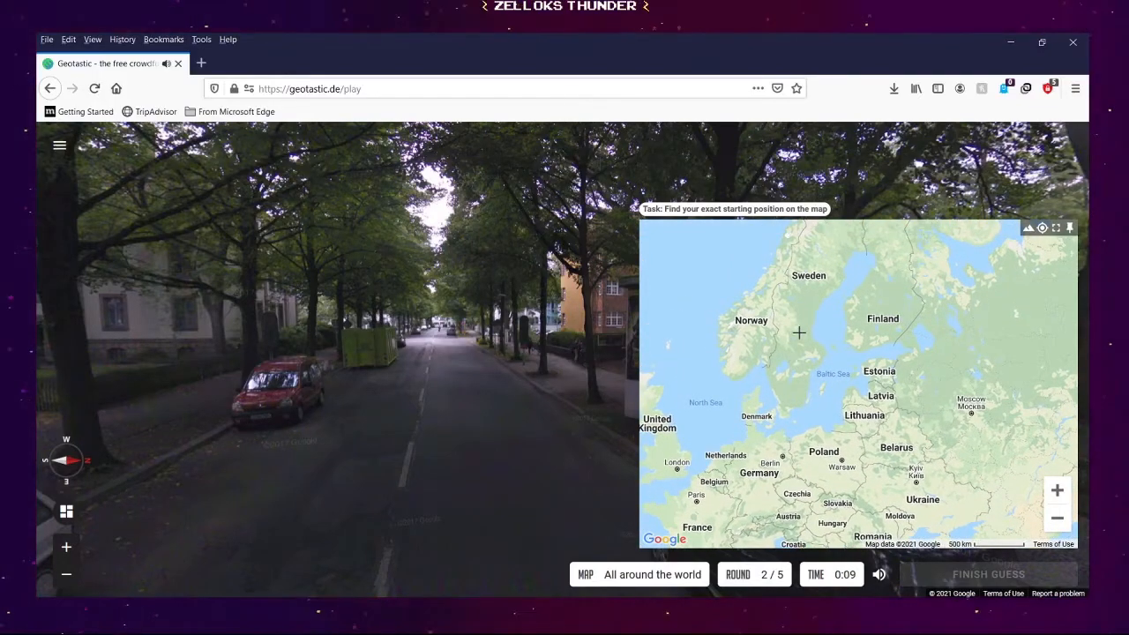
Guess central Sweden for round 2, scoring 2072 points, and continue to round 3
click(799, 317)
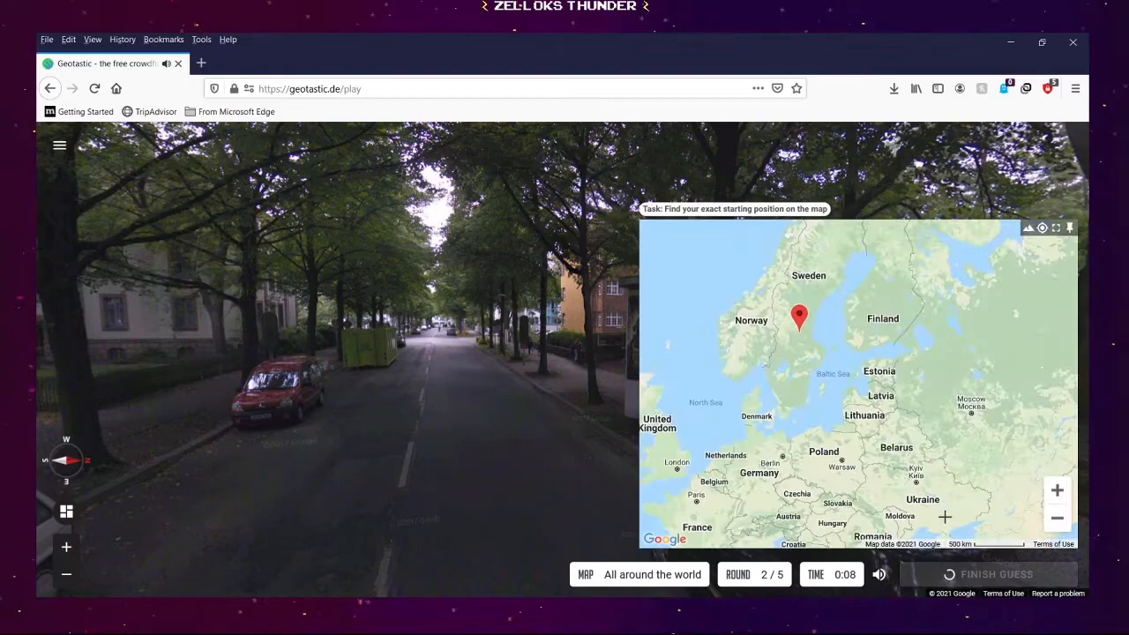
click(995, 574)
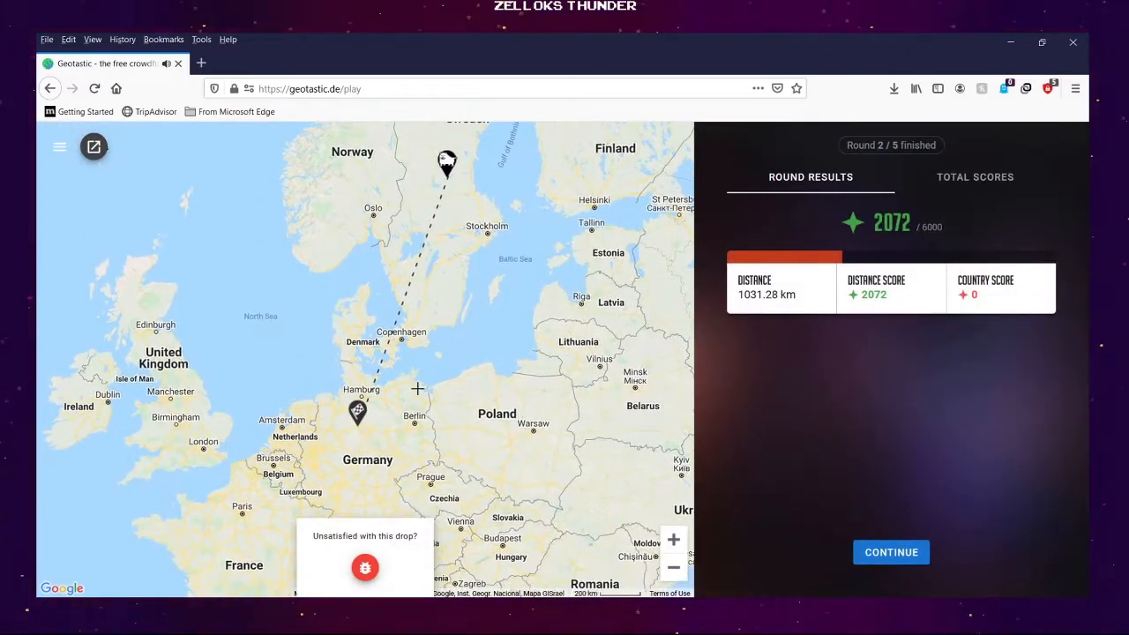
mouse_move(386, 435)
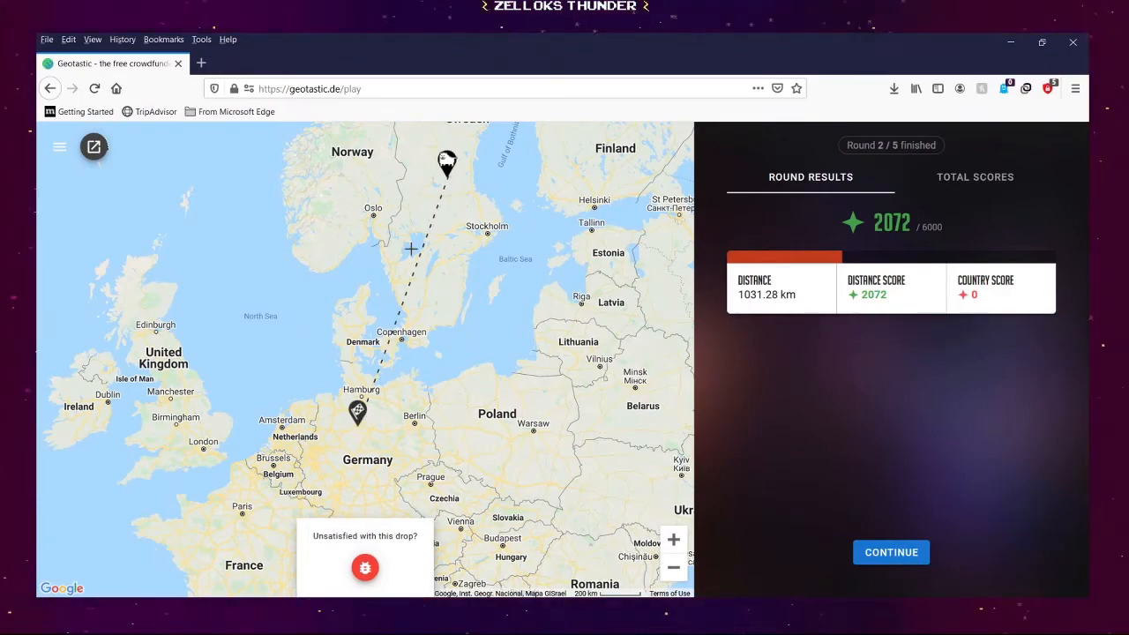
mouse_move(368, 418)
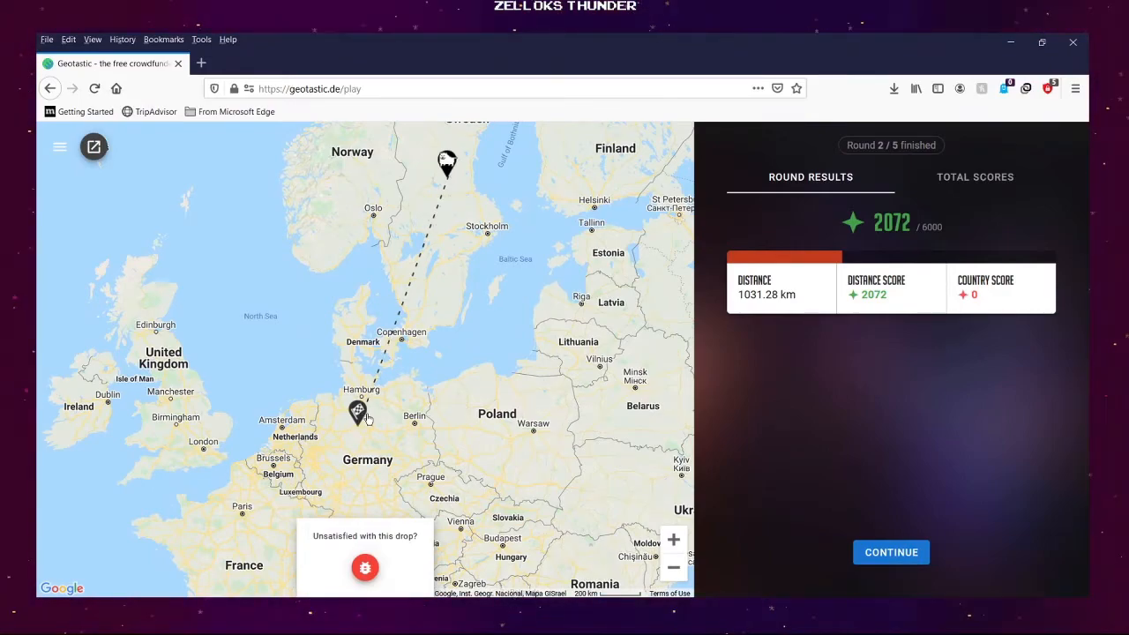
mouse_move(429, 359)
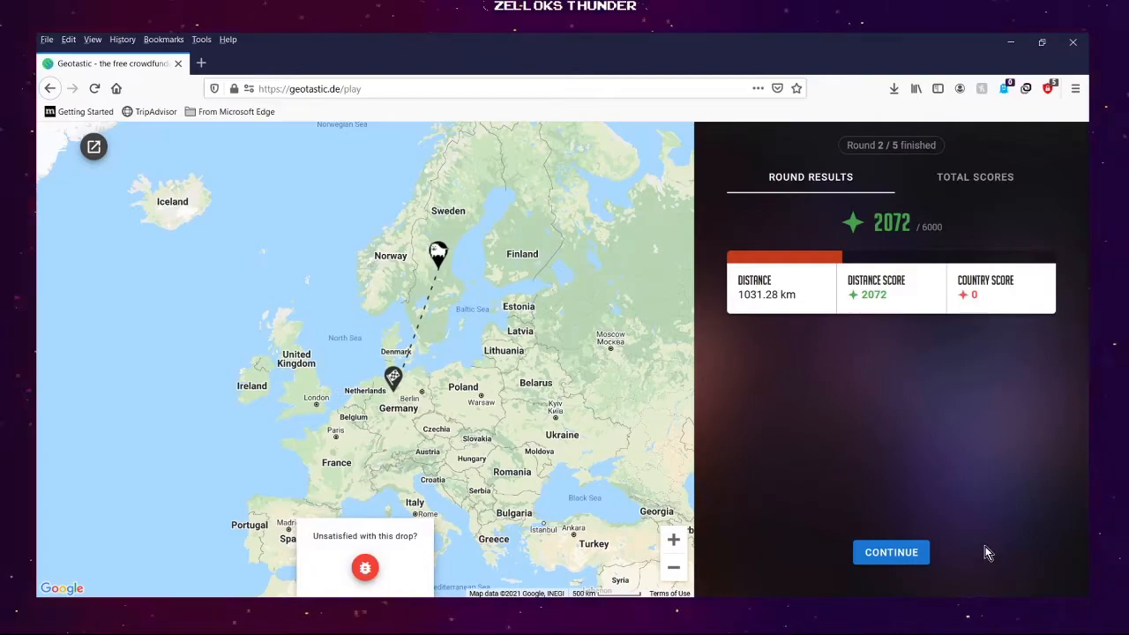
click(890, 552)
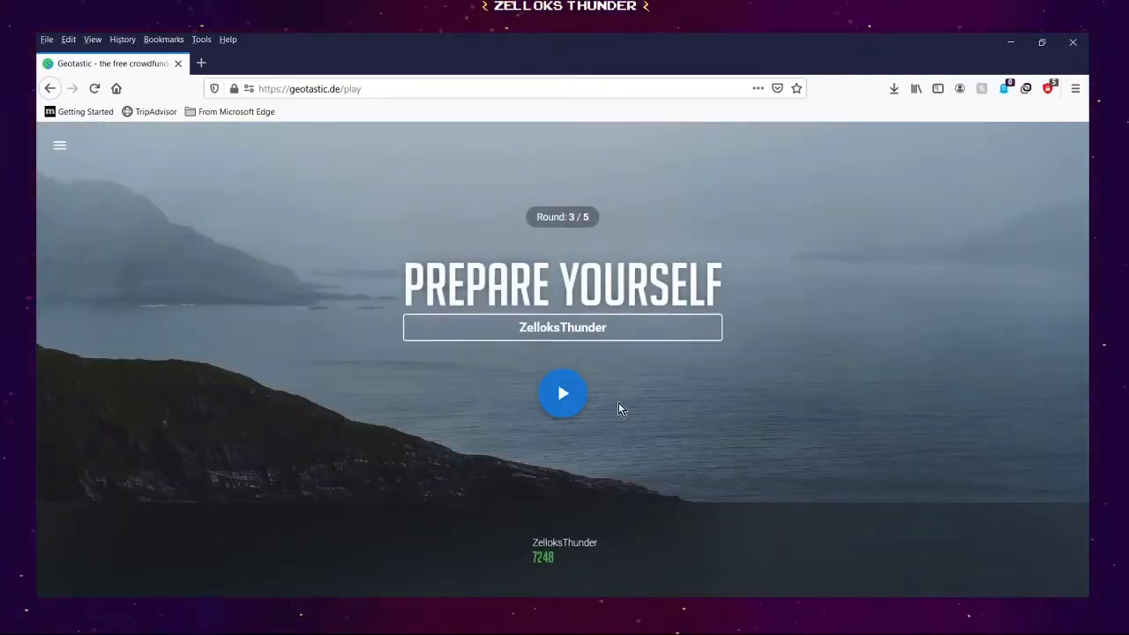
click(563, 393)
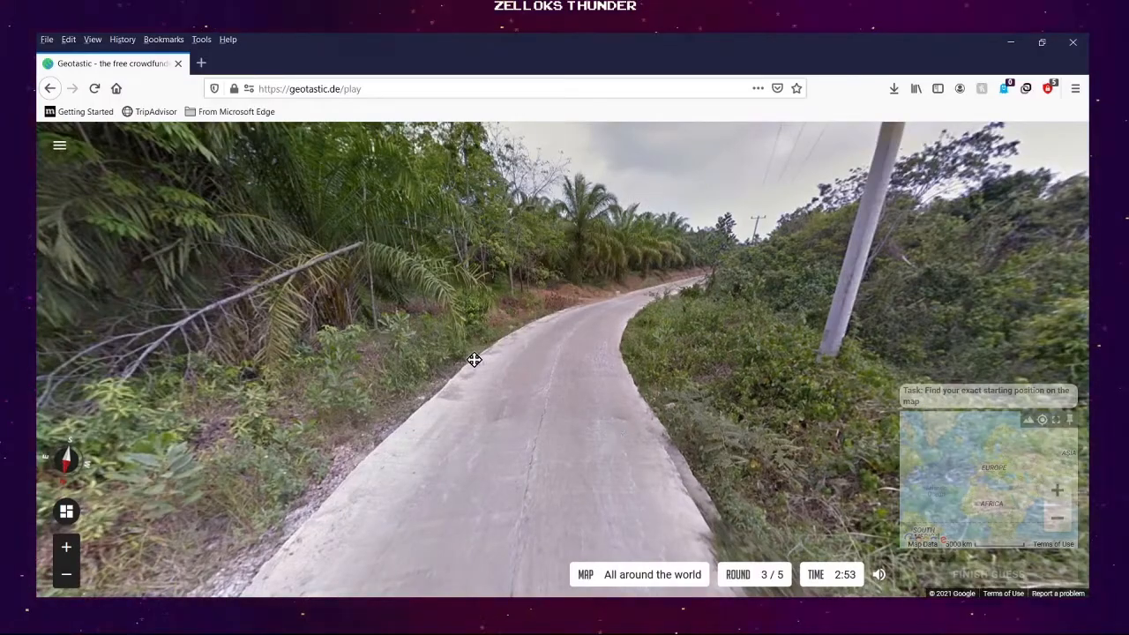
drag(474, 360, 648, 492)
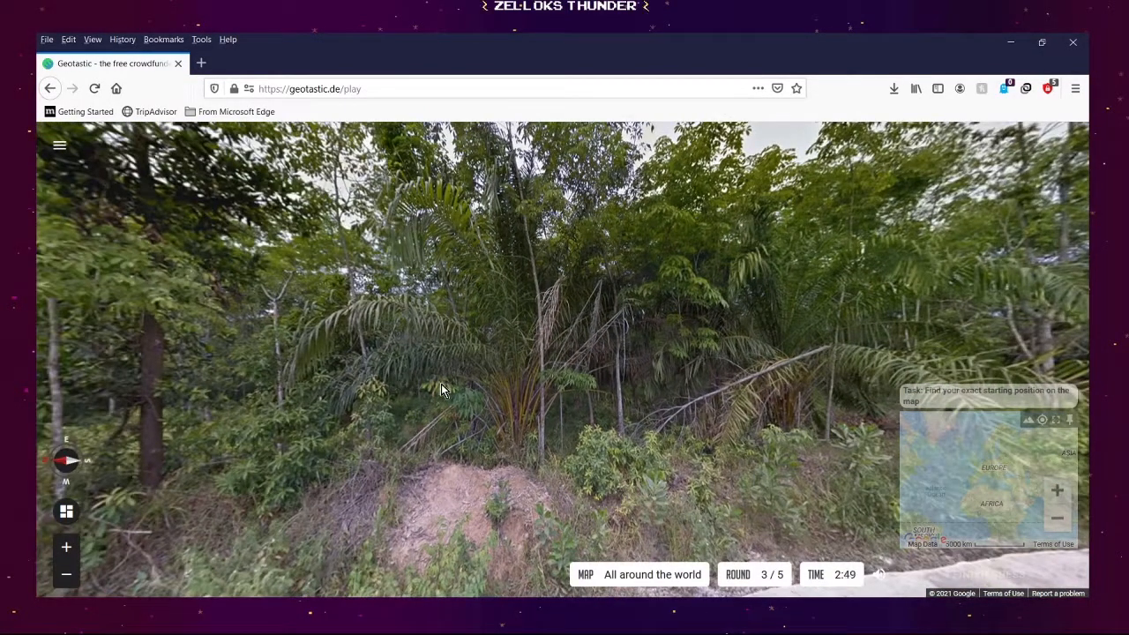
drag(441, 388, 617, 338)
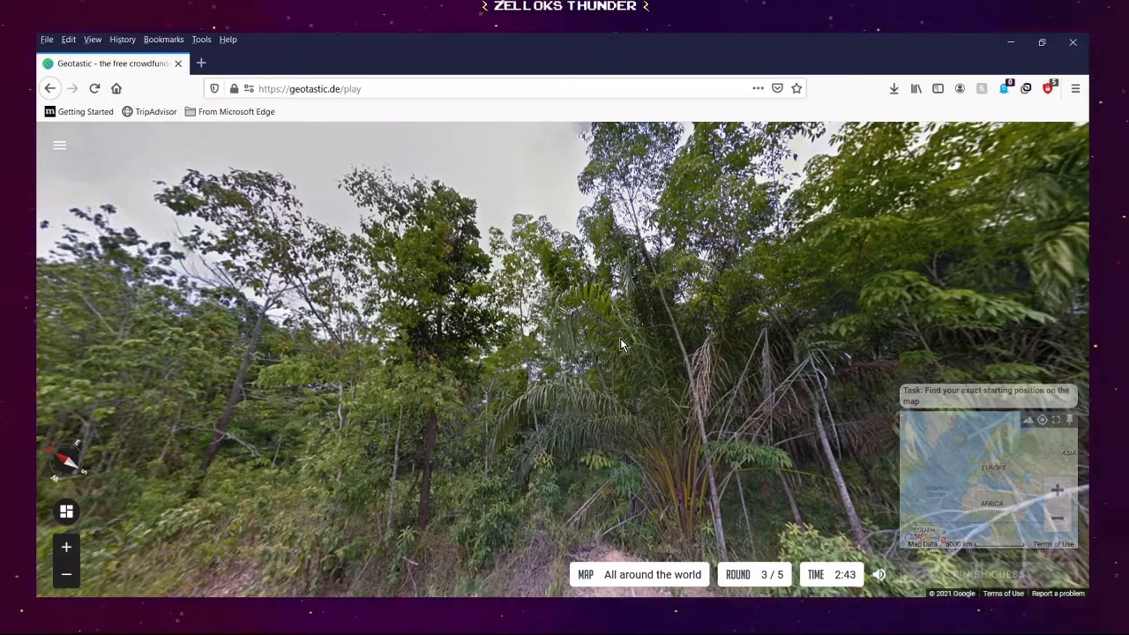
mouse_move(642, 368)
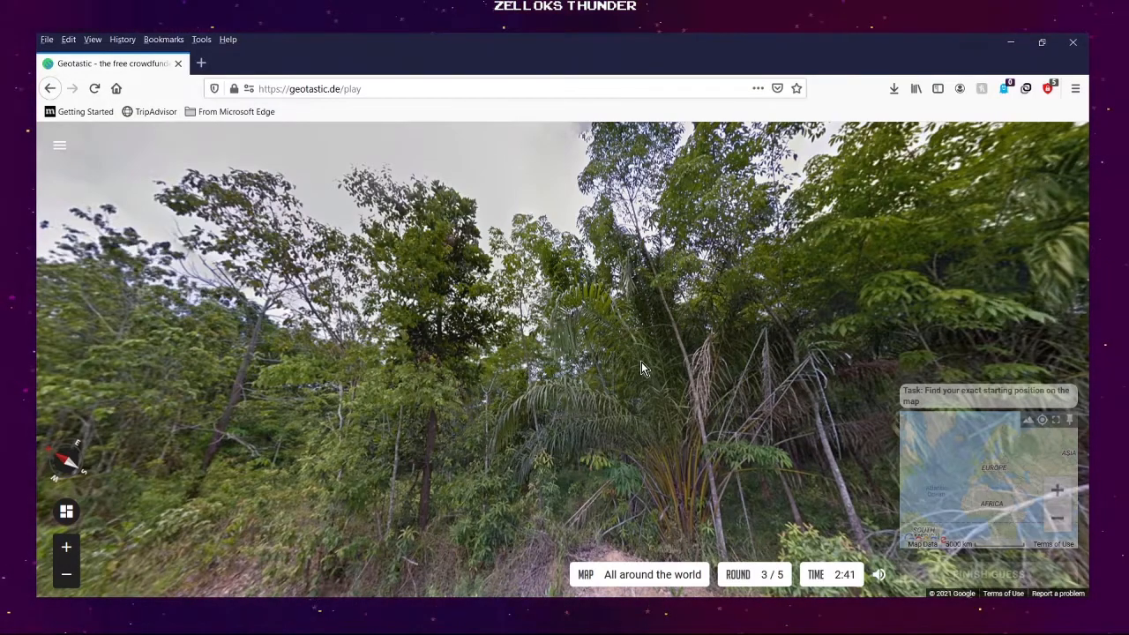
mouse_move(581, 344)
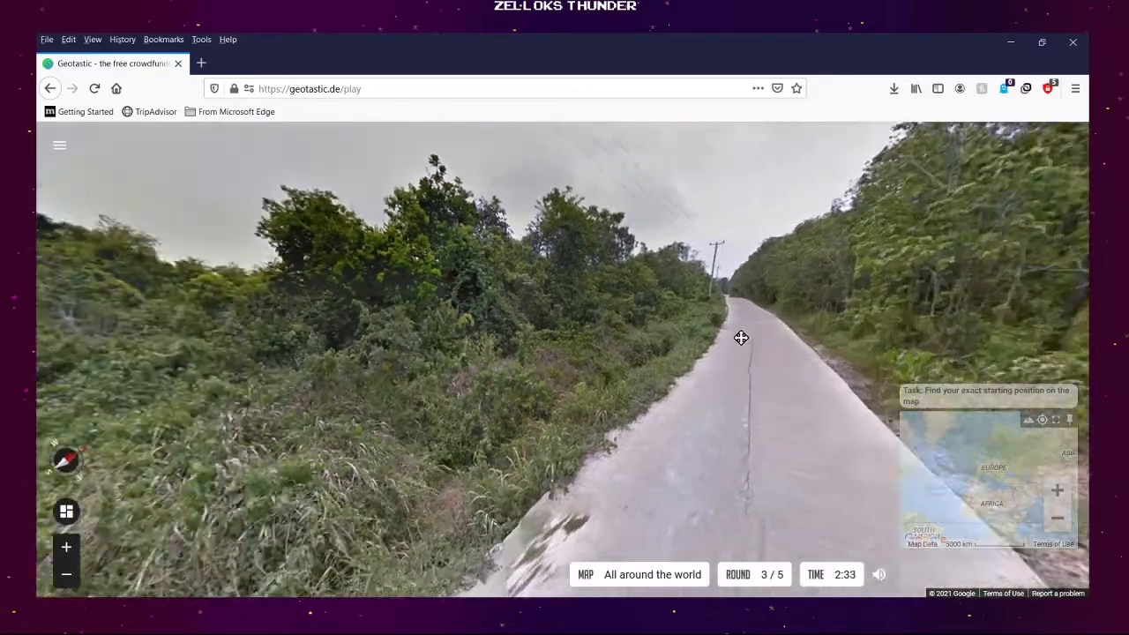
drag(740, 338, 688, 360)
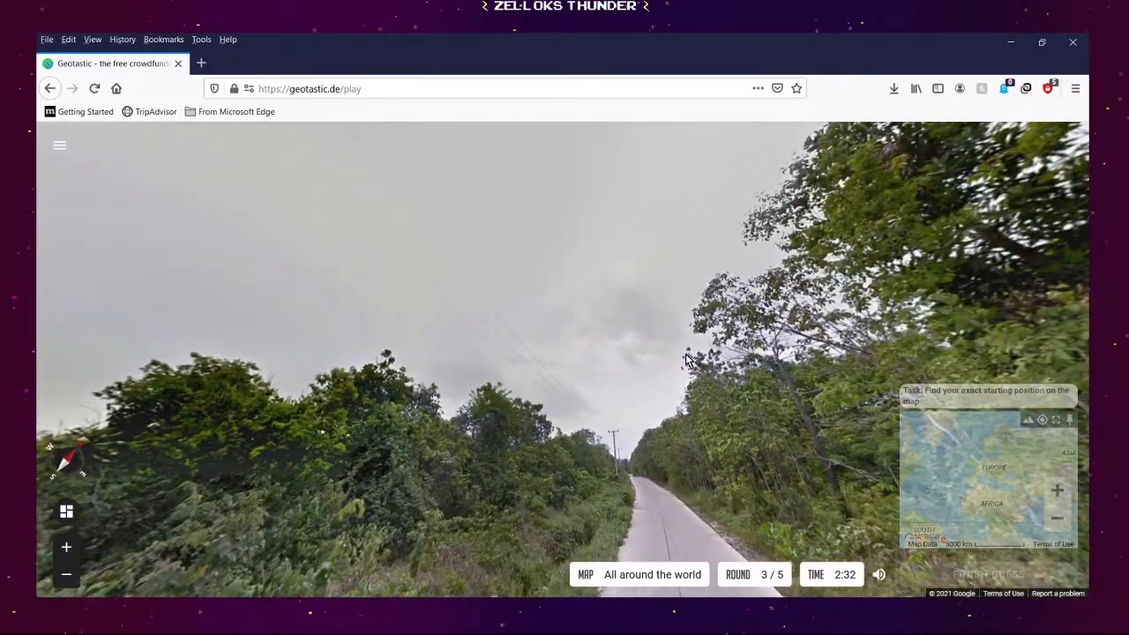
drag(687, 362, 776, 335)
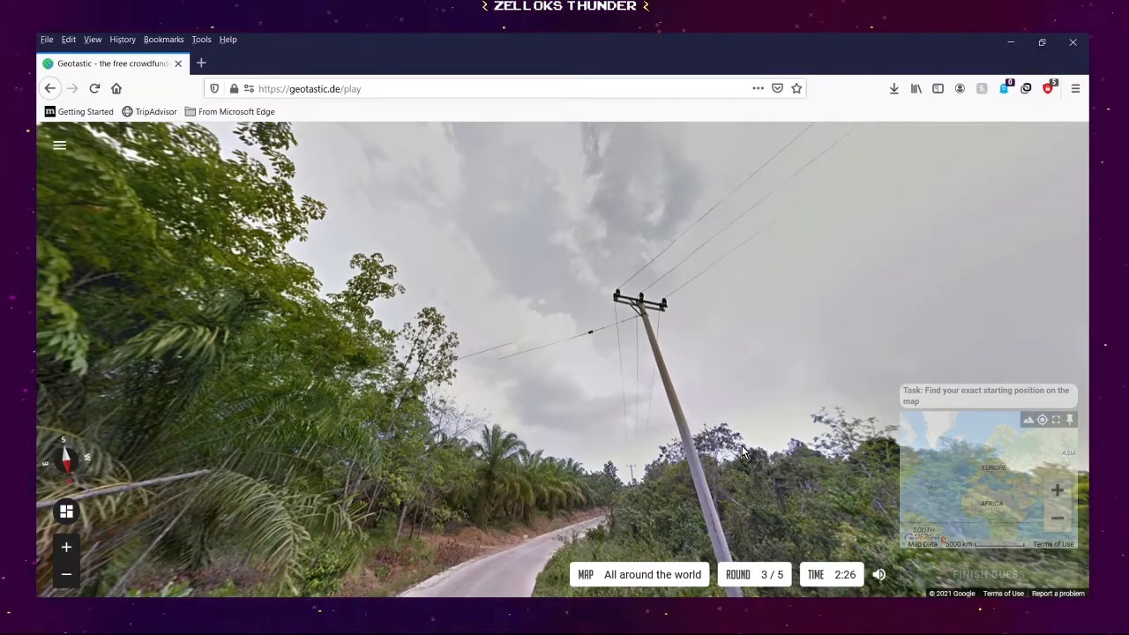
drag(745, 449, 675, 419)
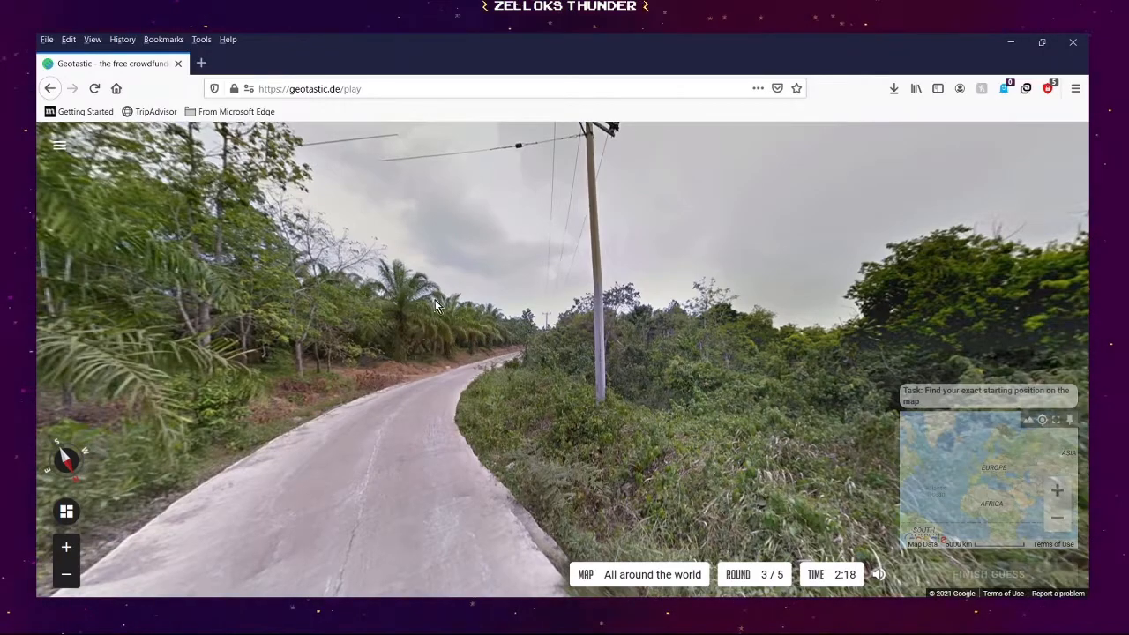
drag(432, 304, 527, 359)
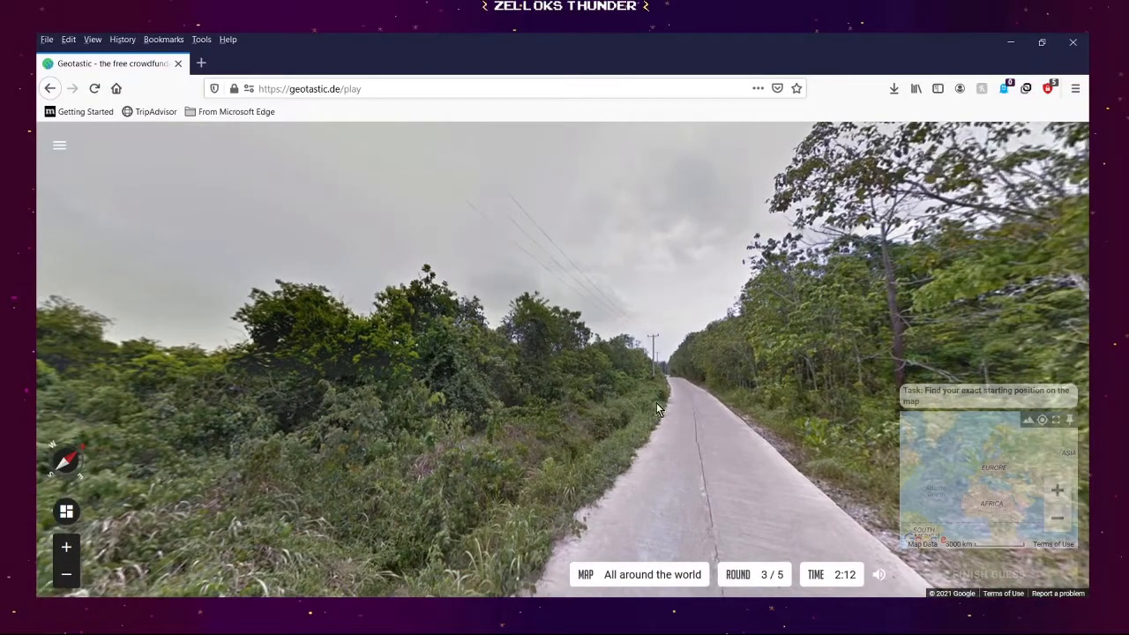
mouse_move(637, 228)
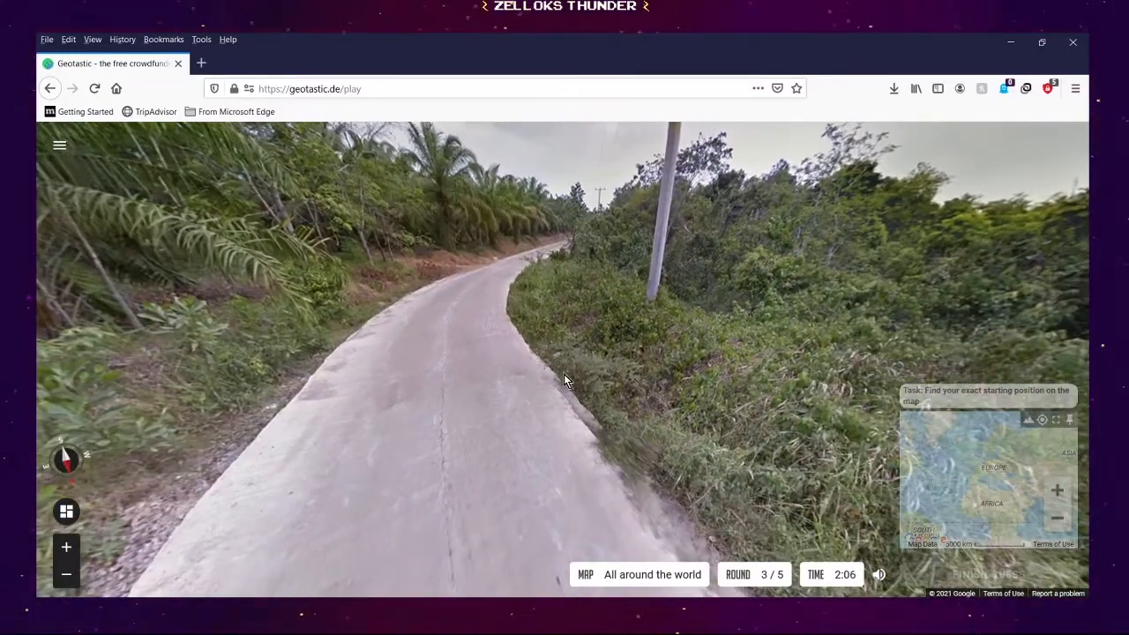
drag(565, 379, 538, 282)
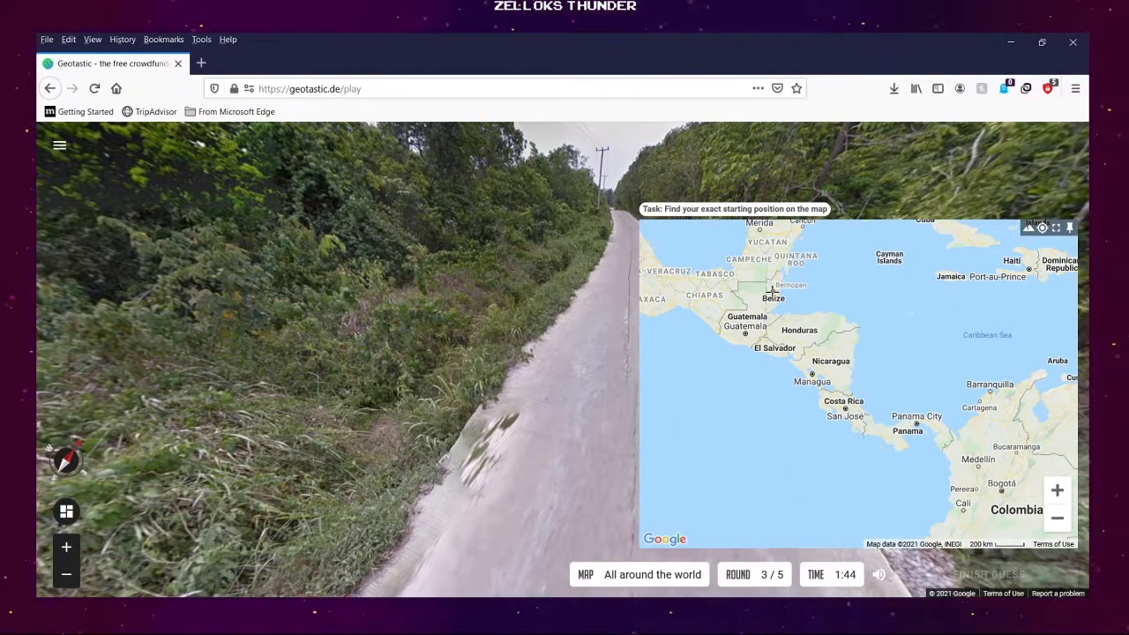
Guess near Belize for round 3, scoring 0 points, and continue to round 4
click(771, 286)
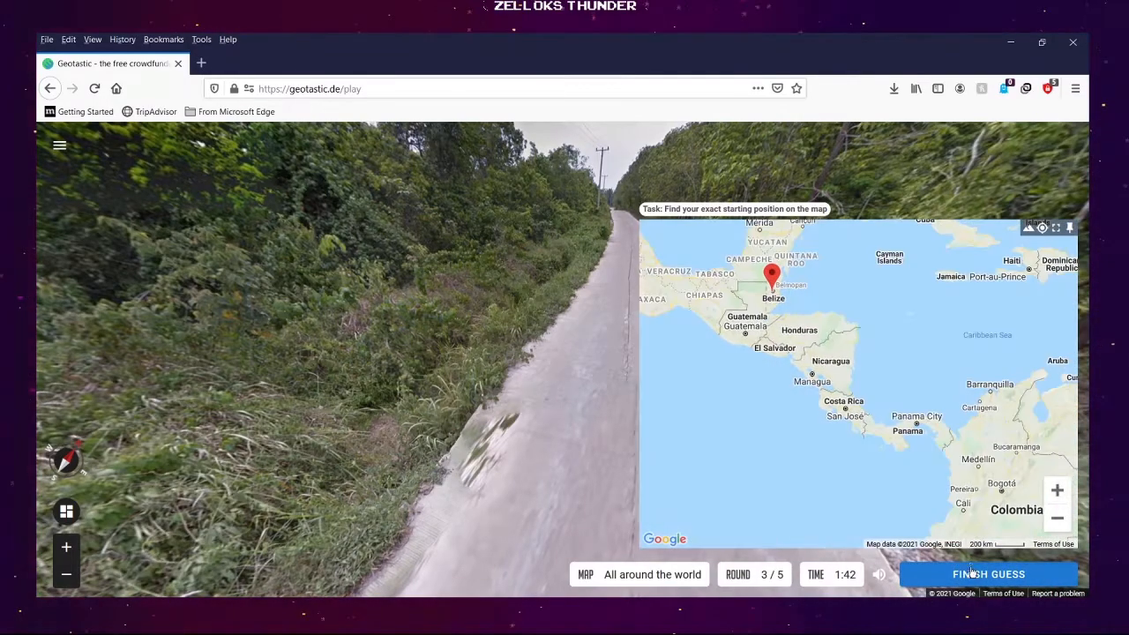
click(987, 574)
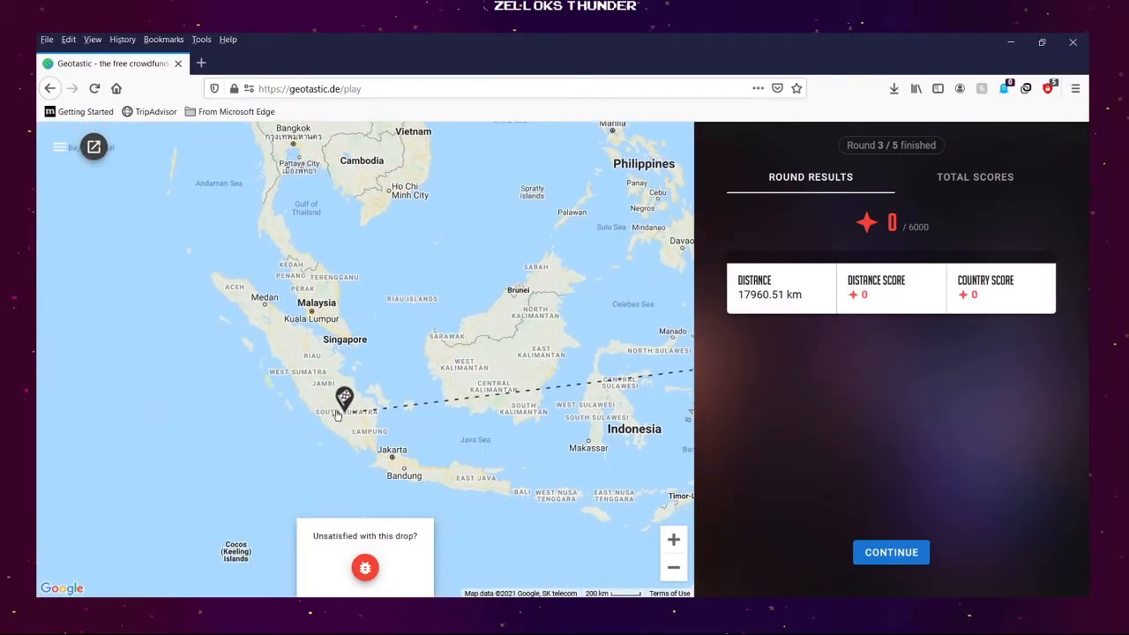
click(890, 552)
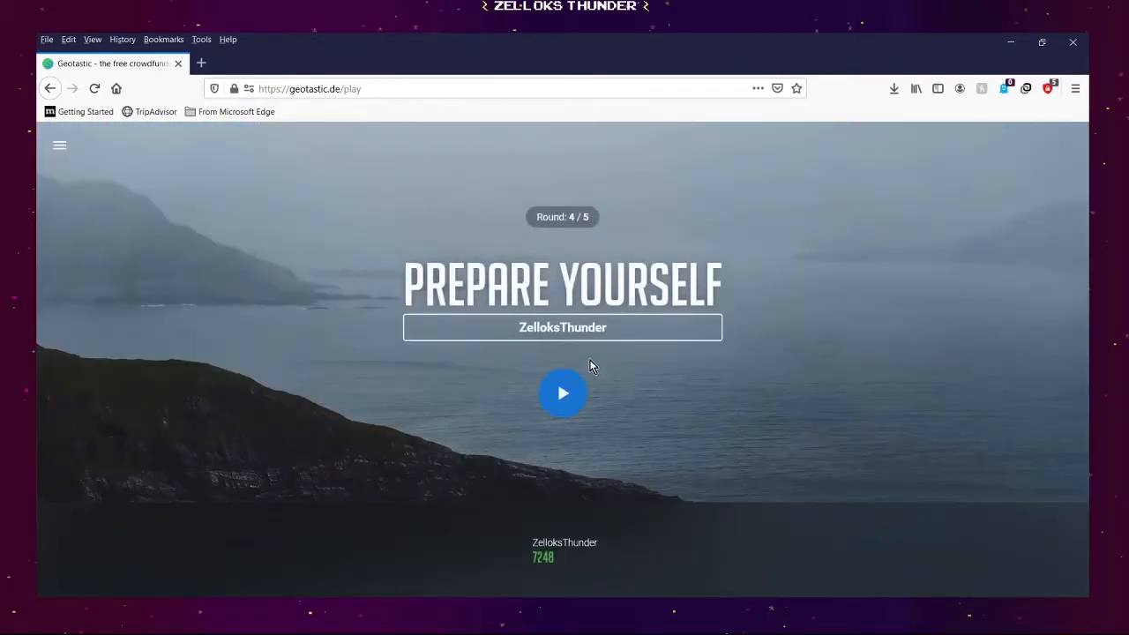
Start round 4 and look along the street with the Nakumatt Katwe billboards
click(562, 394)
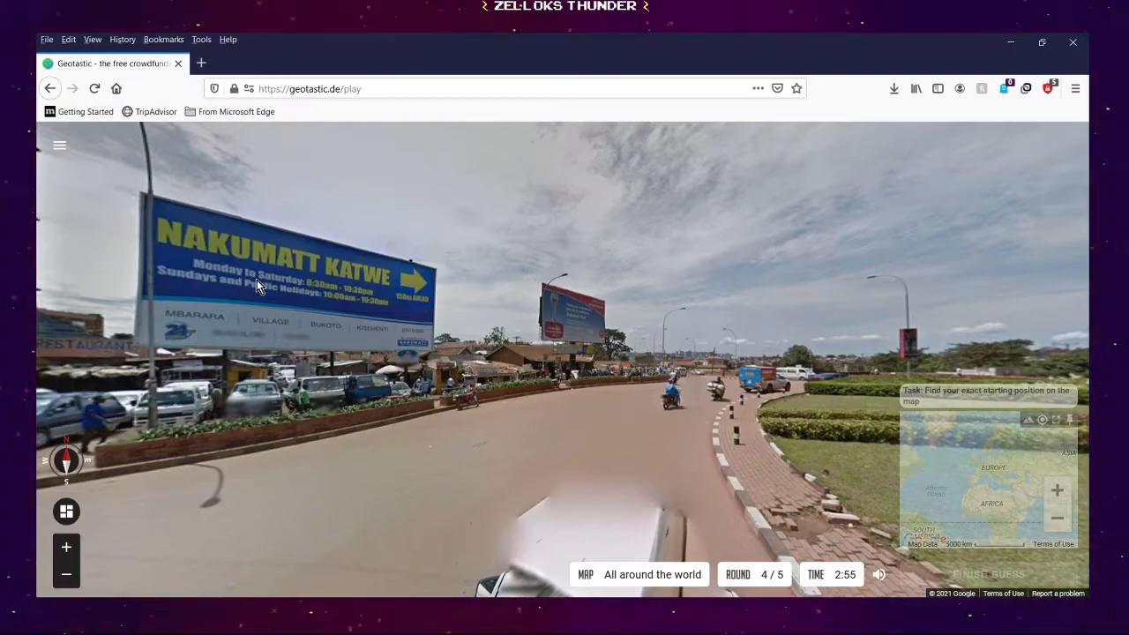
mouse_move(322, 261)
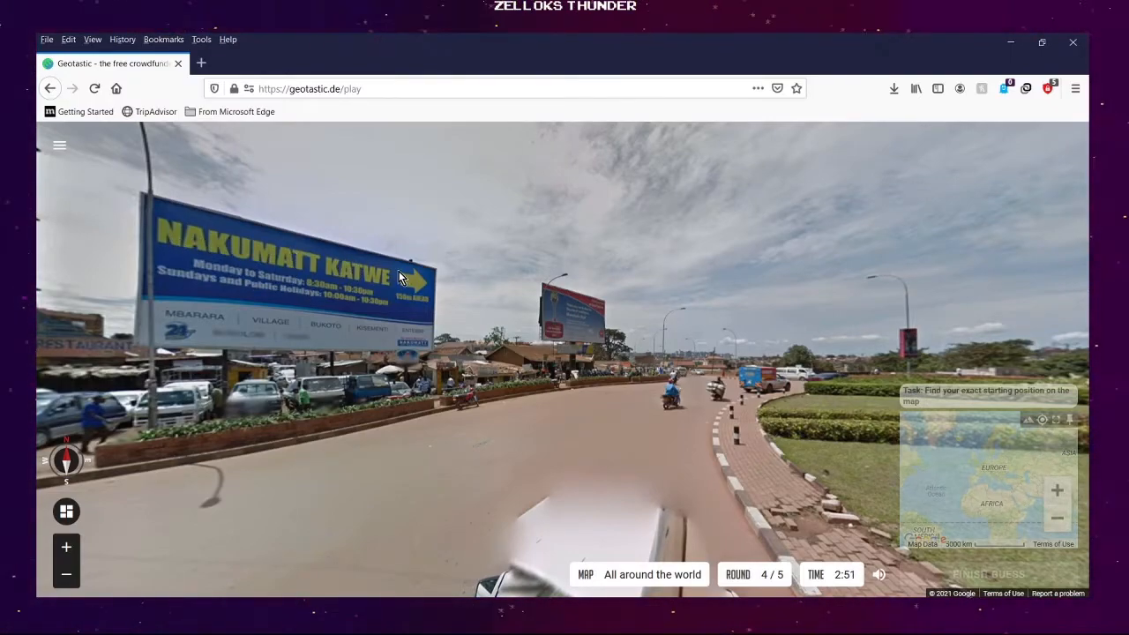
mouse_move(351, 320)
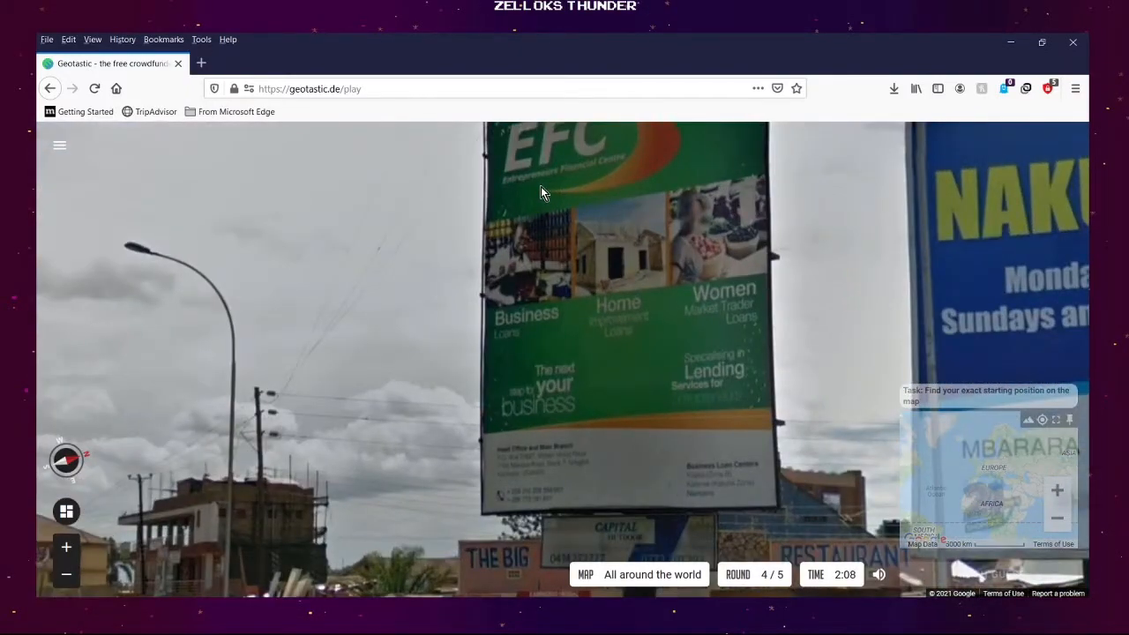
mouse_move(728, 366)
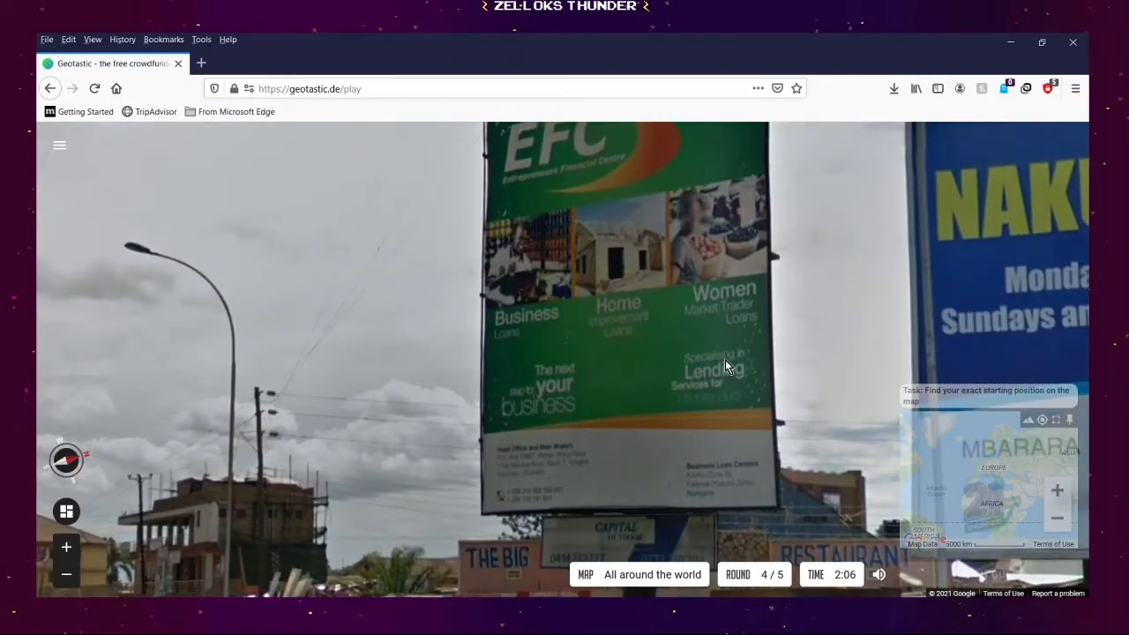
mouse_move(697, 397)
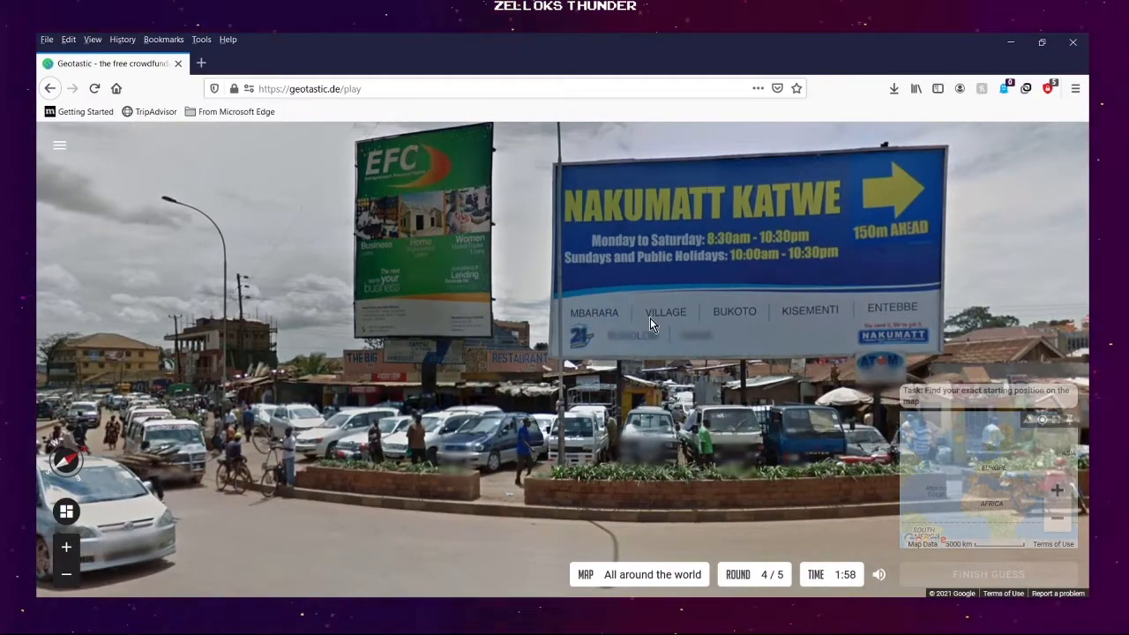
mouse_move(899, 315)
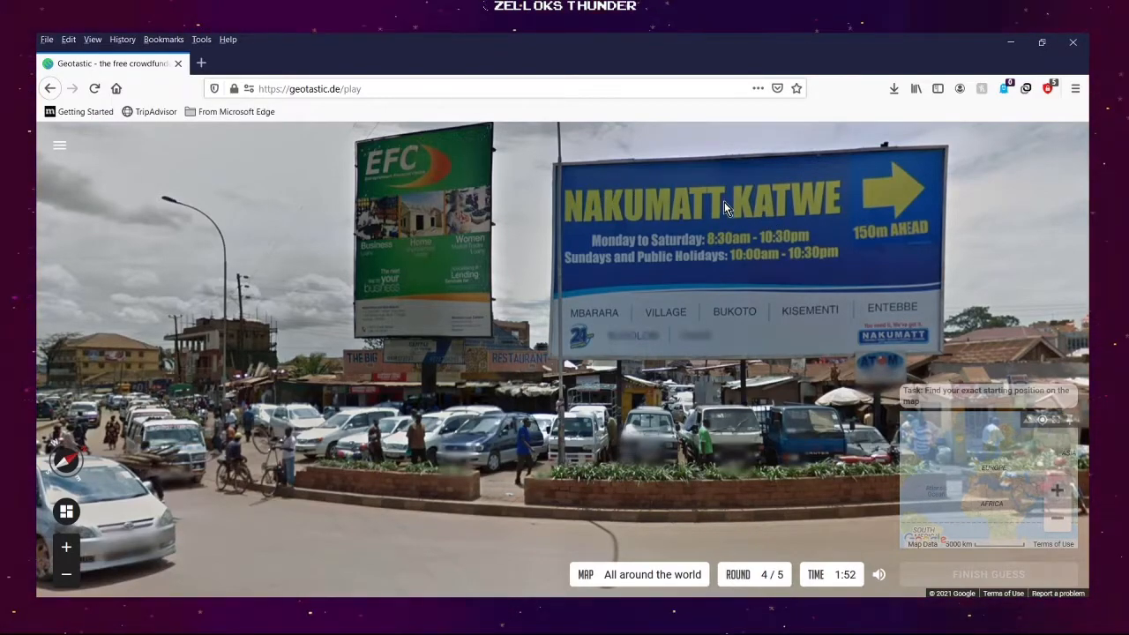
mouse_move(604, 200)
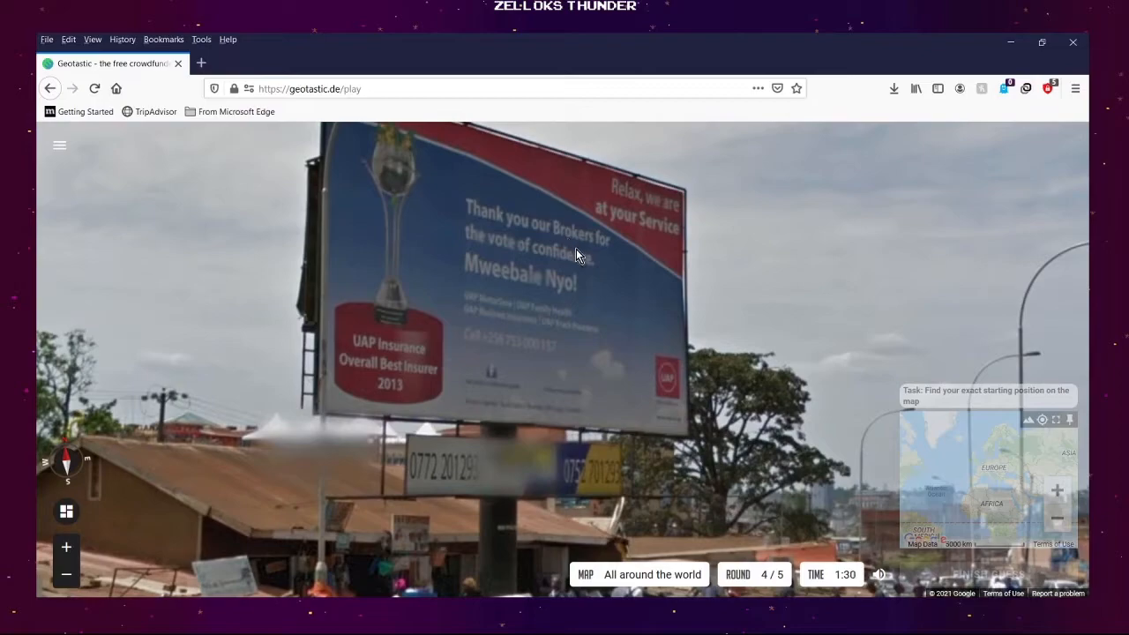
mouse_move(547, 313)
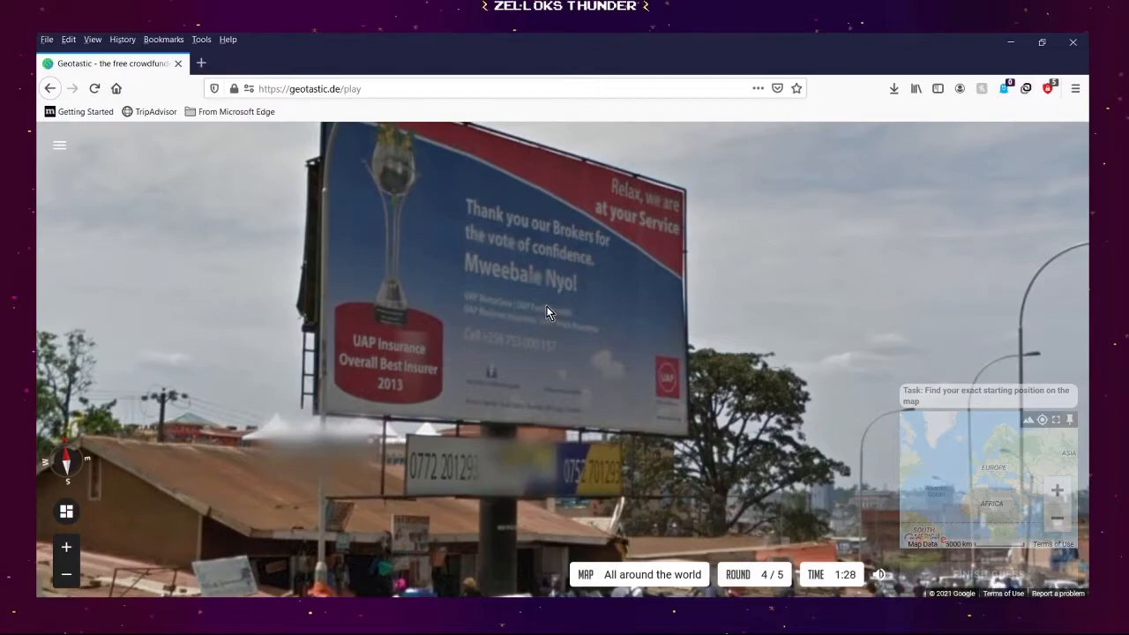
mouse_move(538, 293)
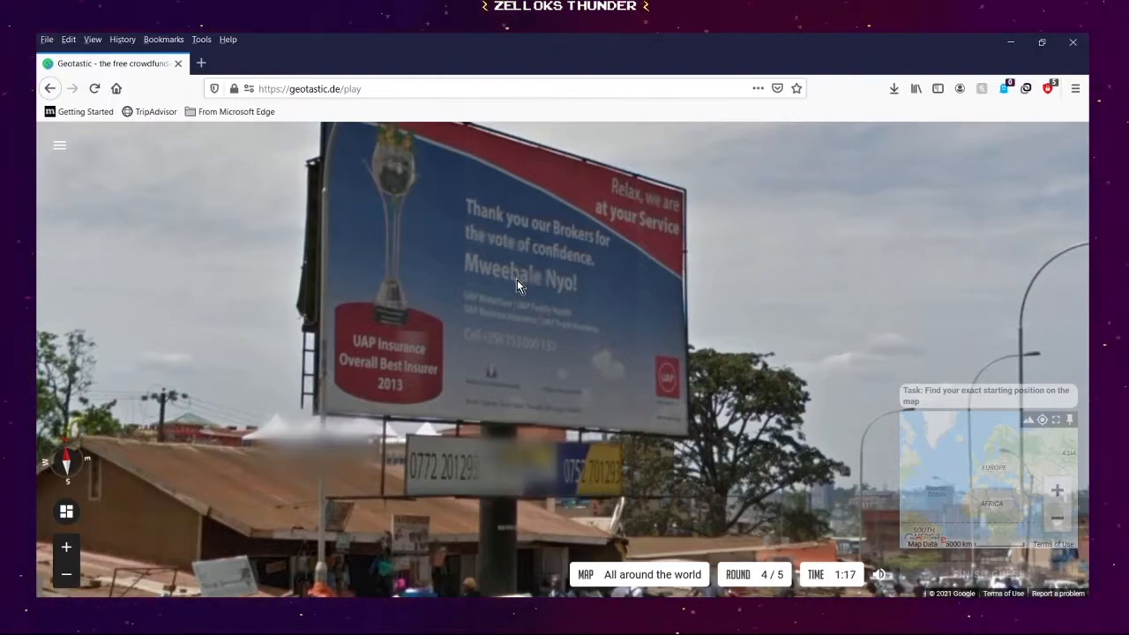
mouse_move(621, 249)
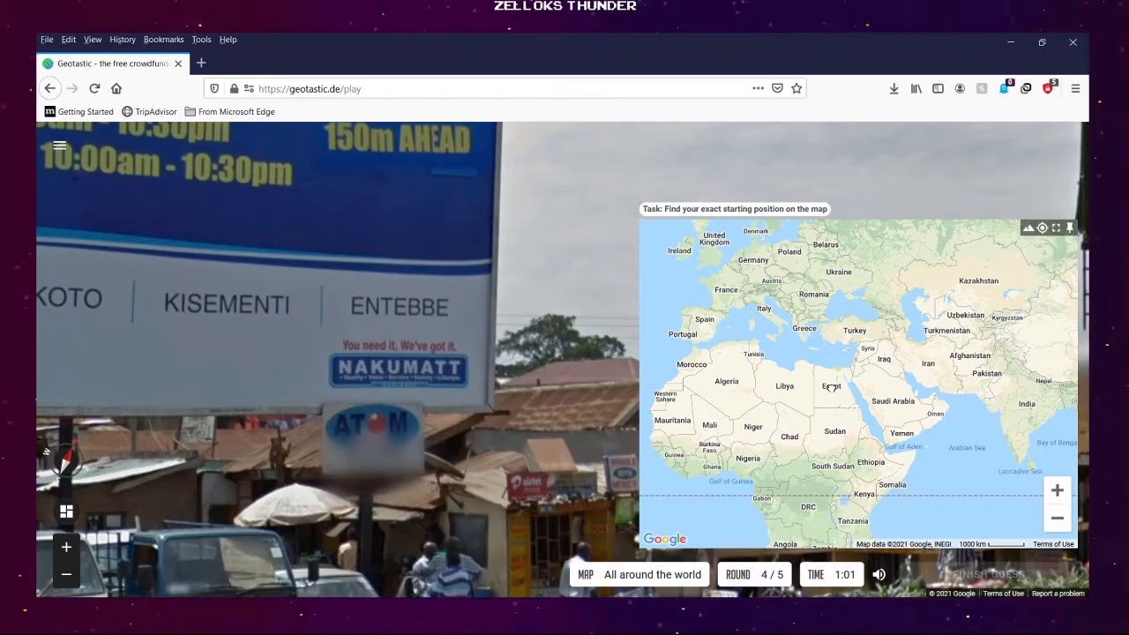
mouse_move(604, 394)
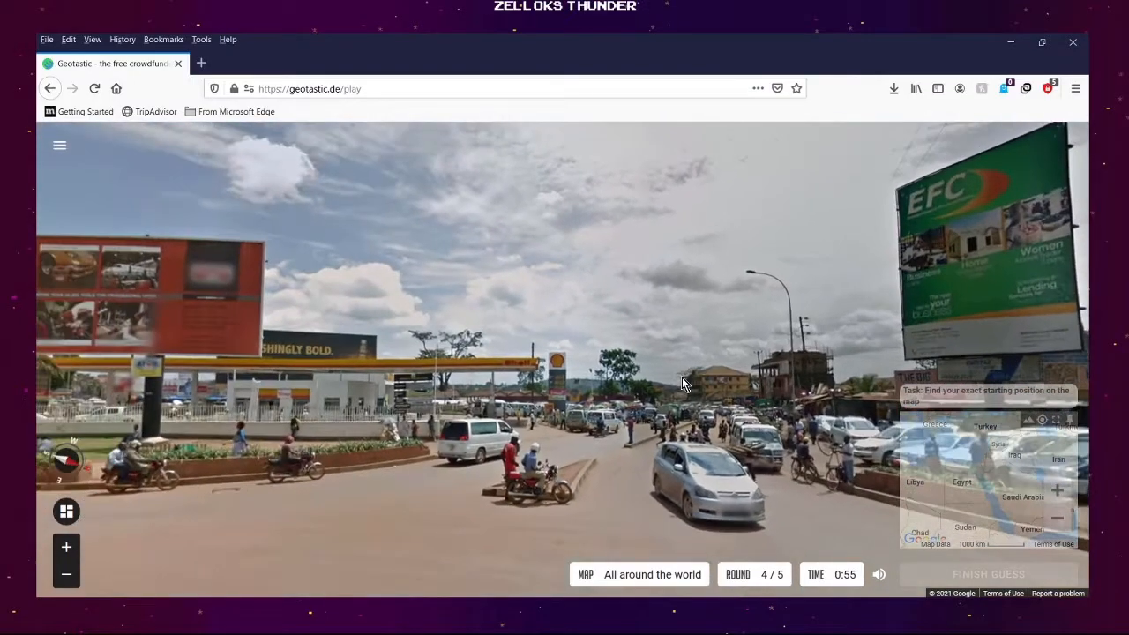
drag(683, 384, 564, 393)
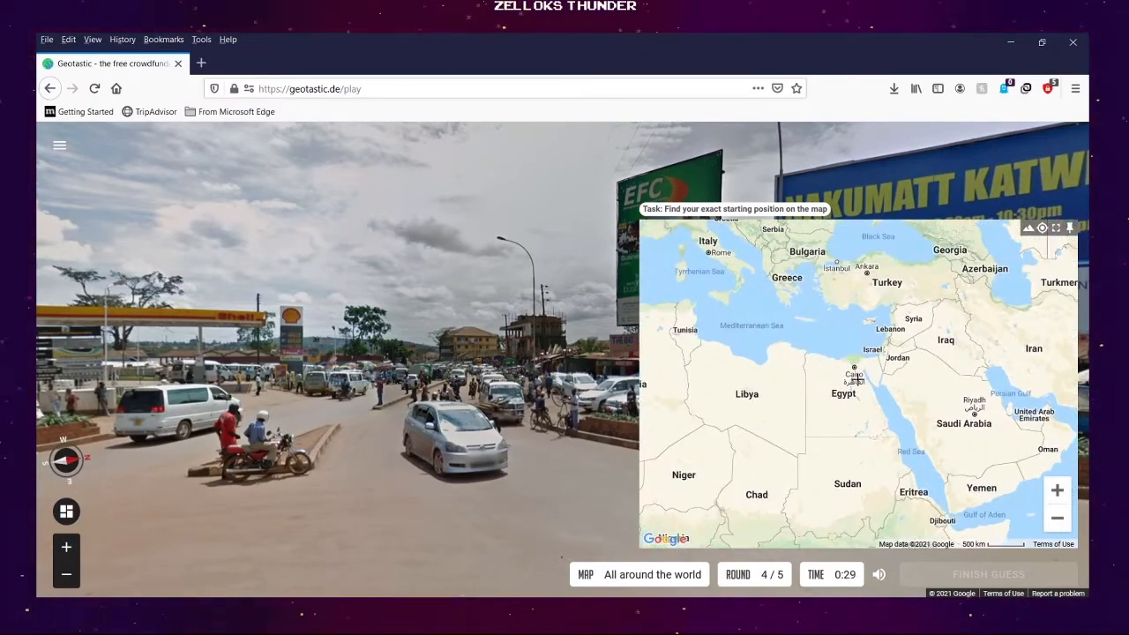
Zoom the guess map into Algeria, place the round 4 pin there and submit it for 93 points
click(1057, 518)
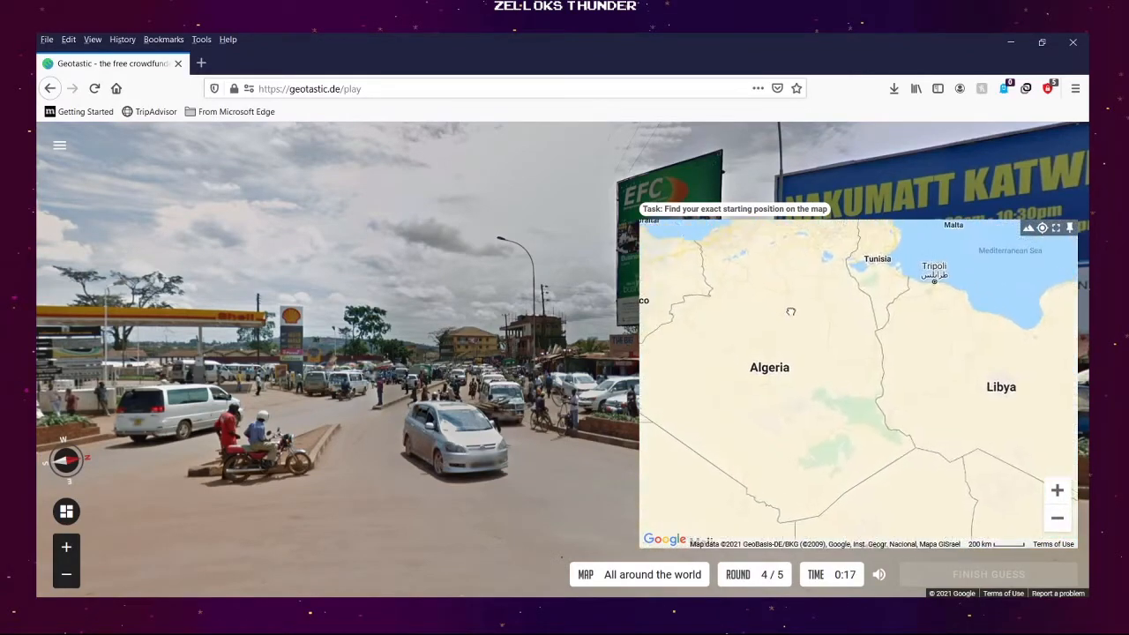
scroll(down, 3)
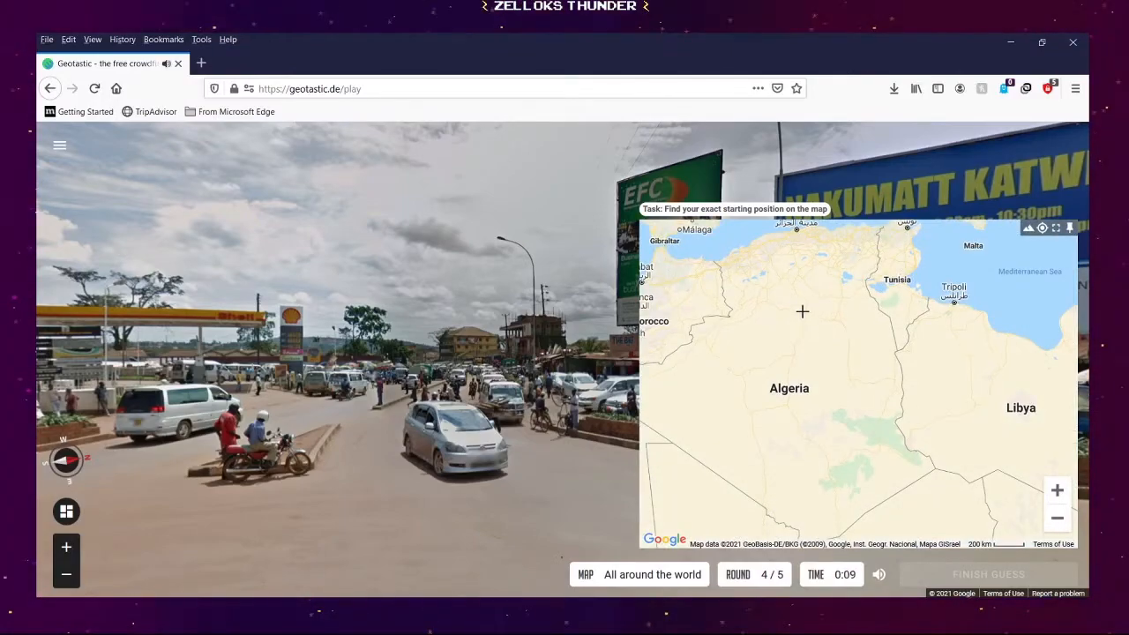
click(800, 406)
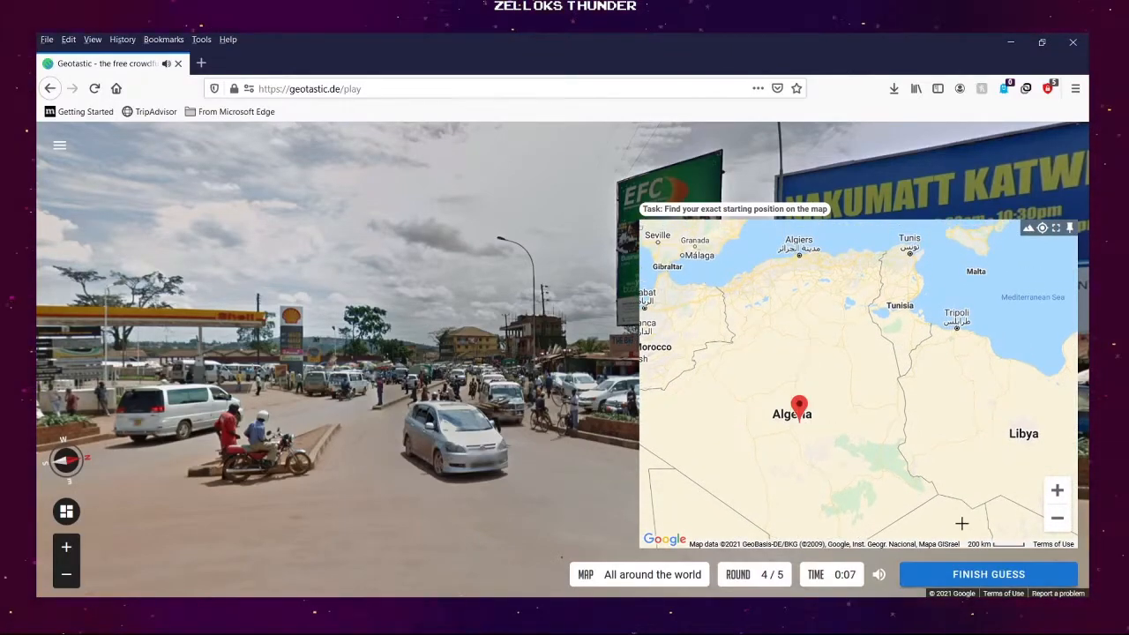
click(988, 574)
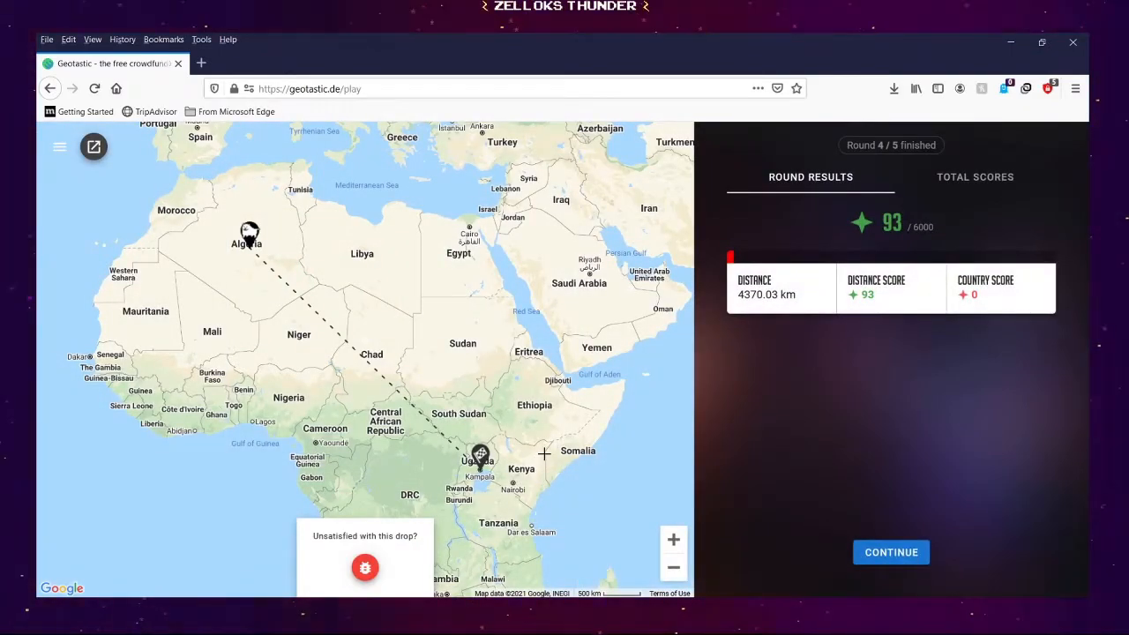
Continue past the round 4 results to the round 5 start screen with 7341 total
scroll(down, 3)
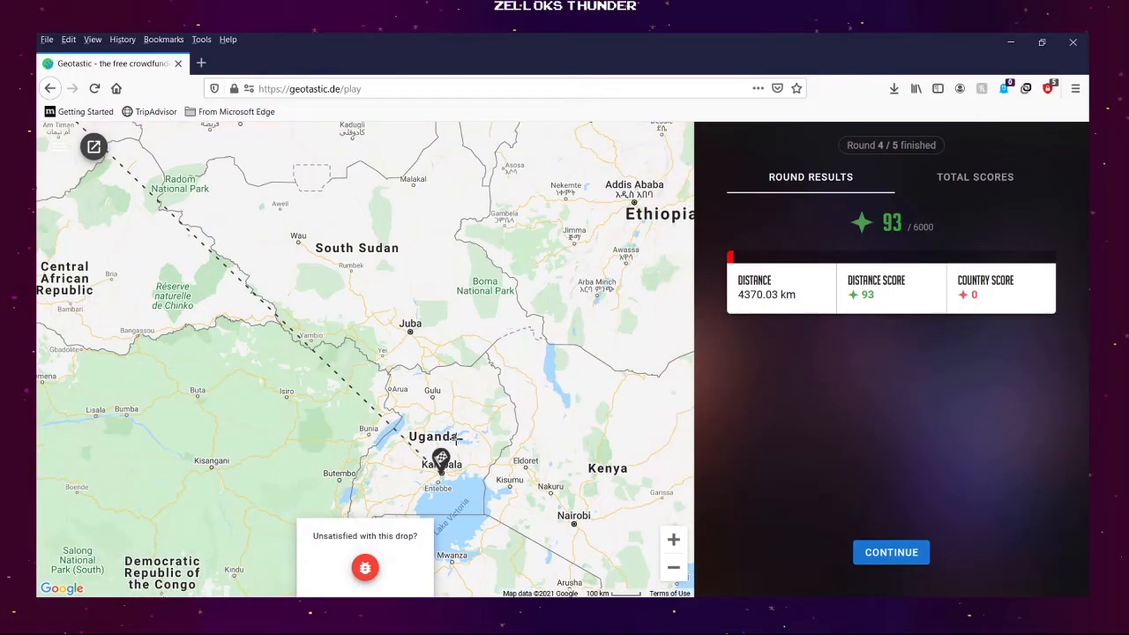
mouse_move(466, 411)
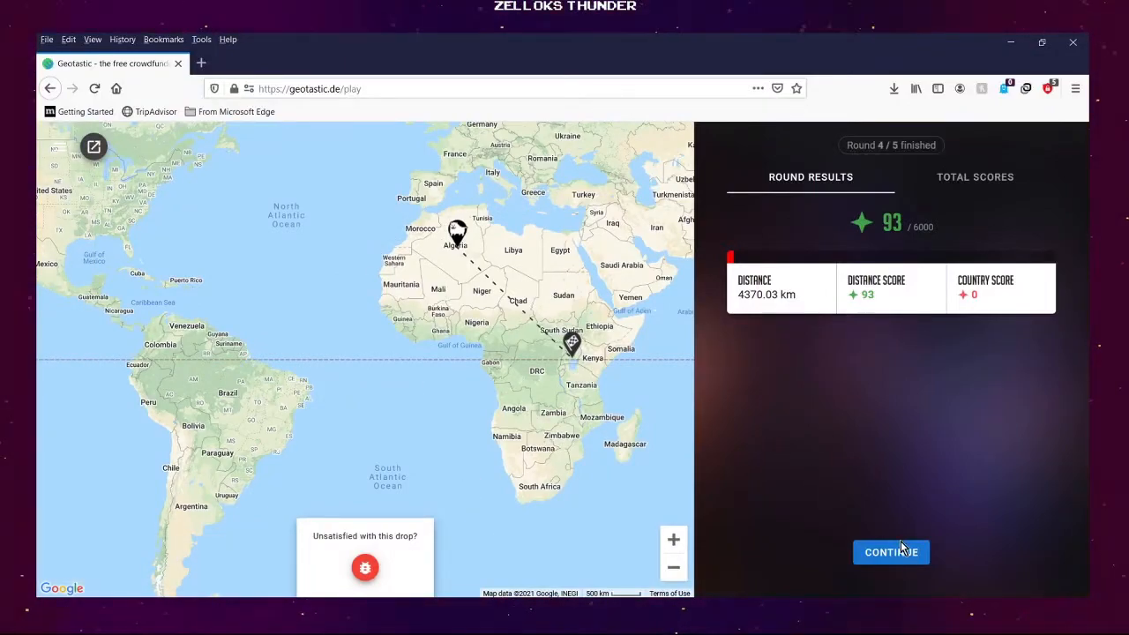
click(890, 552)
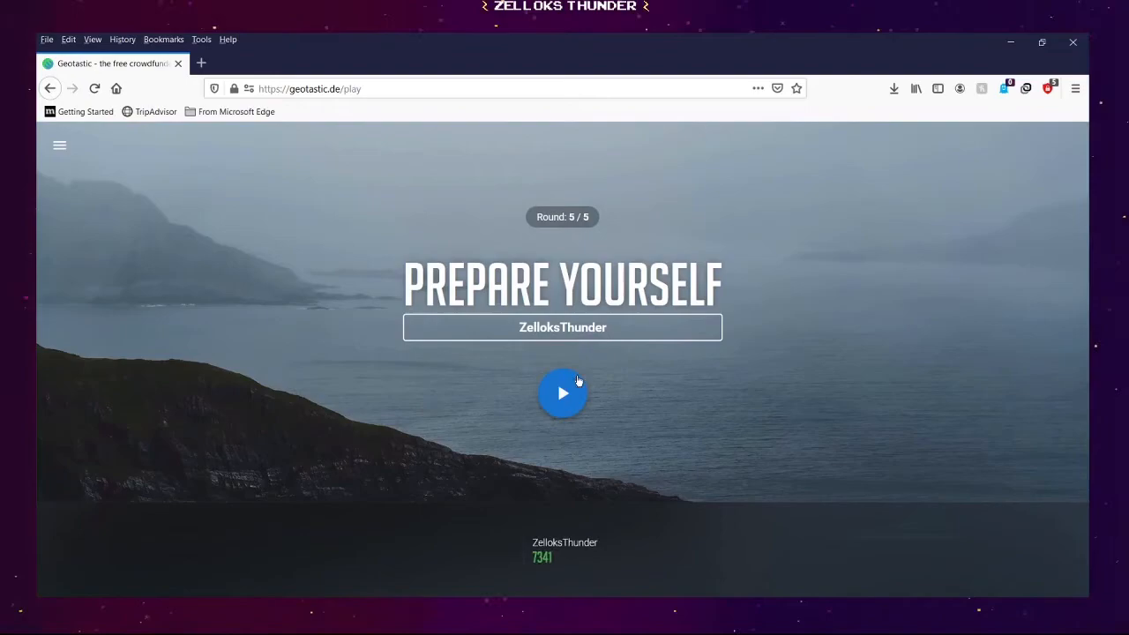
Start round 5 and rotate the street view around the gravel road and tree plantation
click(563, 392)
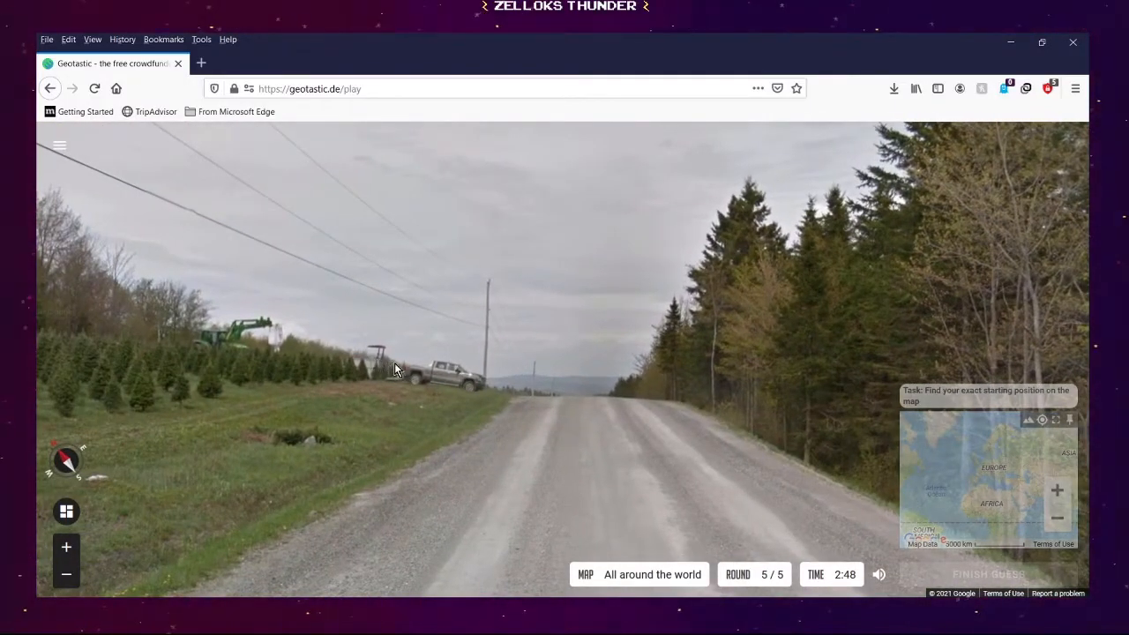
mouse_move(405, 366)
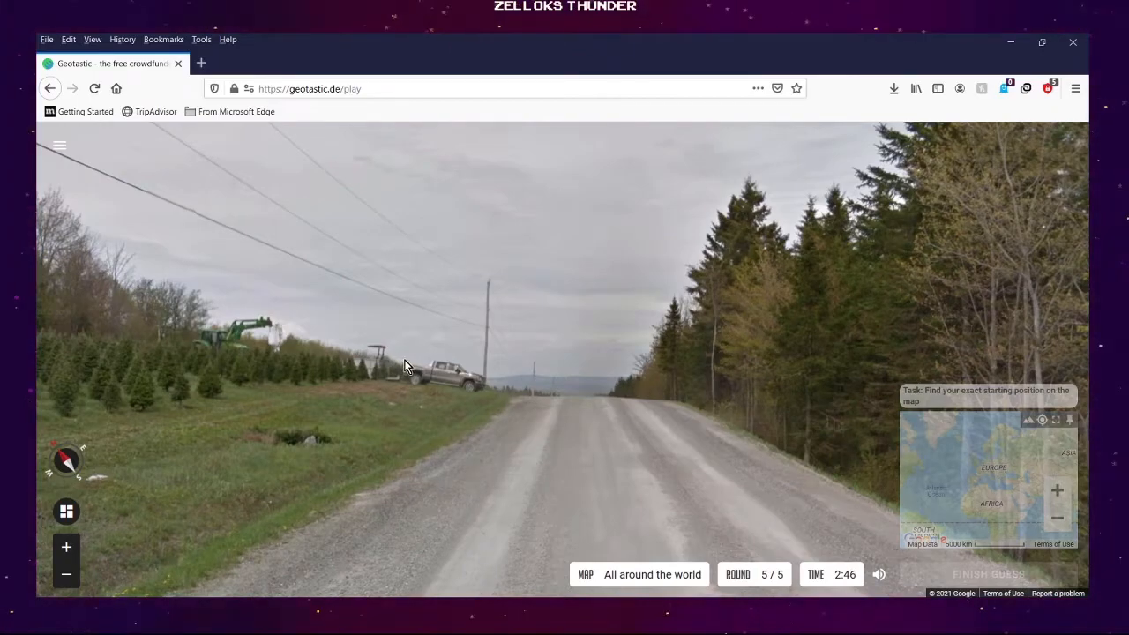
mouse_move(456, 394)
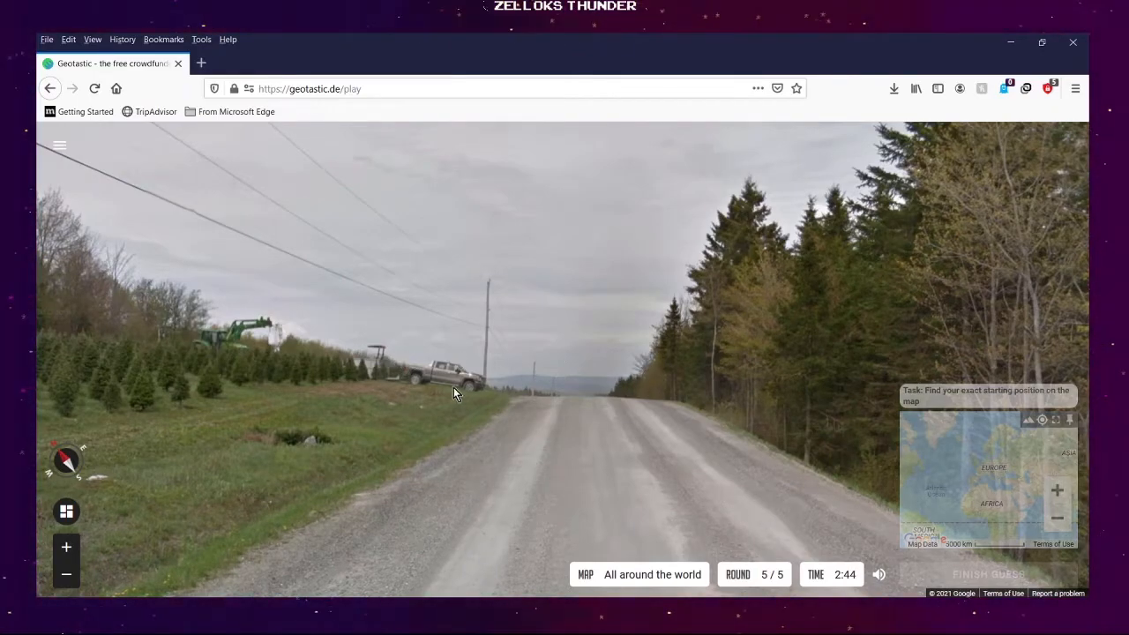
drag(454, 392, 701, 386)
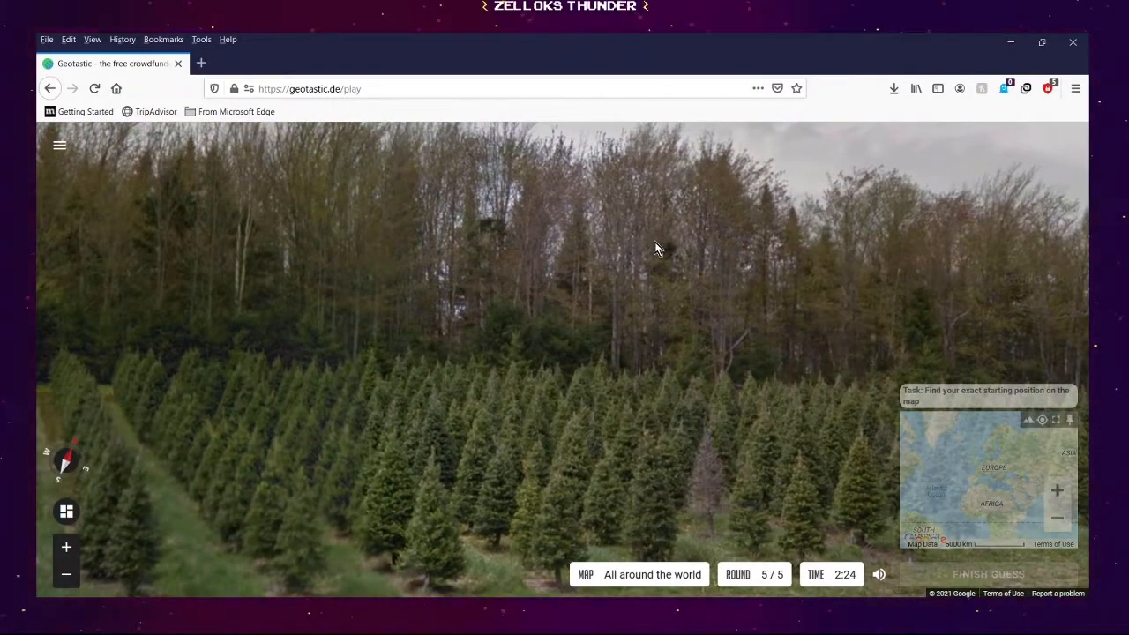
mouse_move(573, 289)
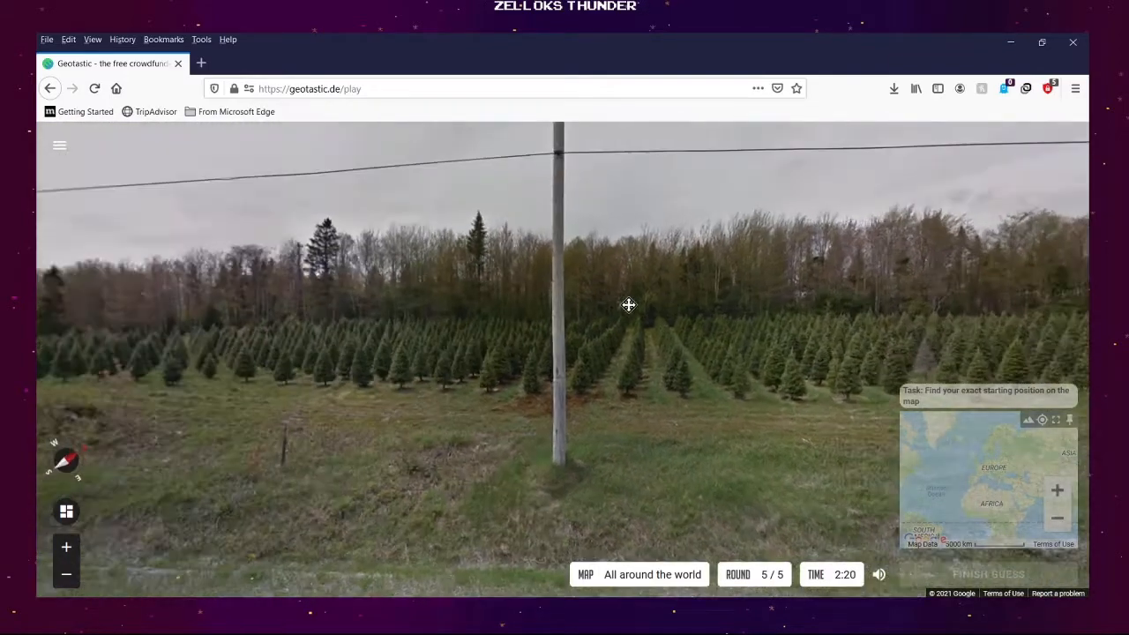
drag(629, 305, 797, 303)
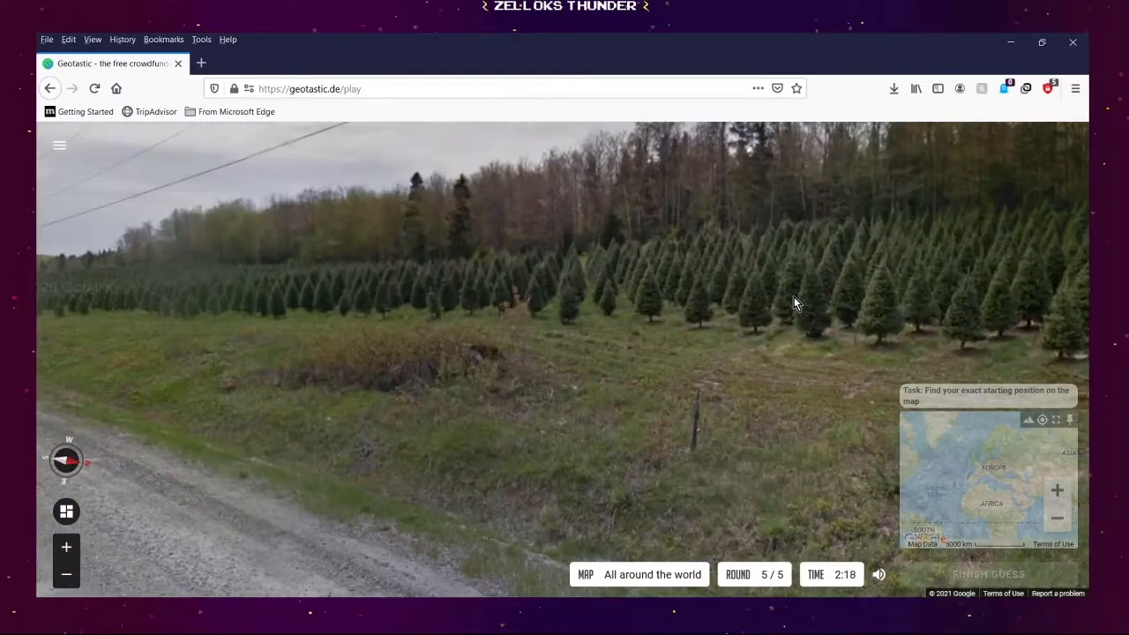
drag(794, 302, 516, 282)
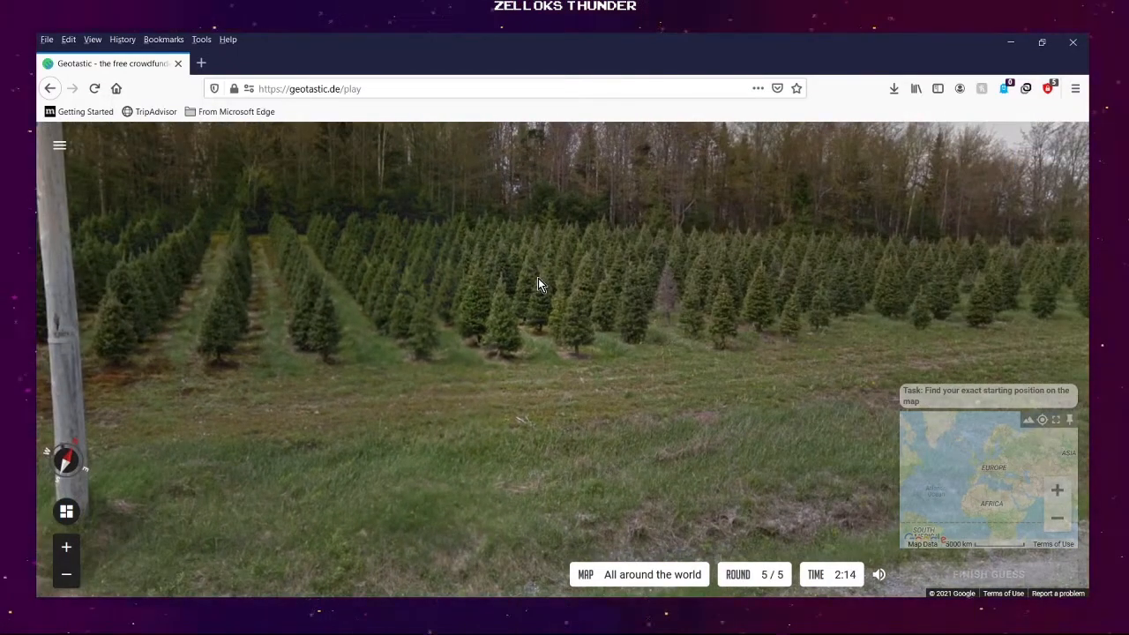
mouse_move(860, 279)
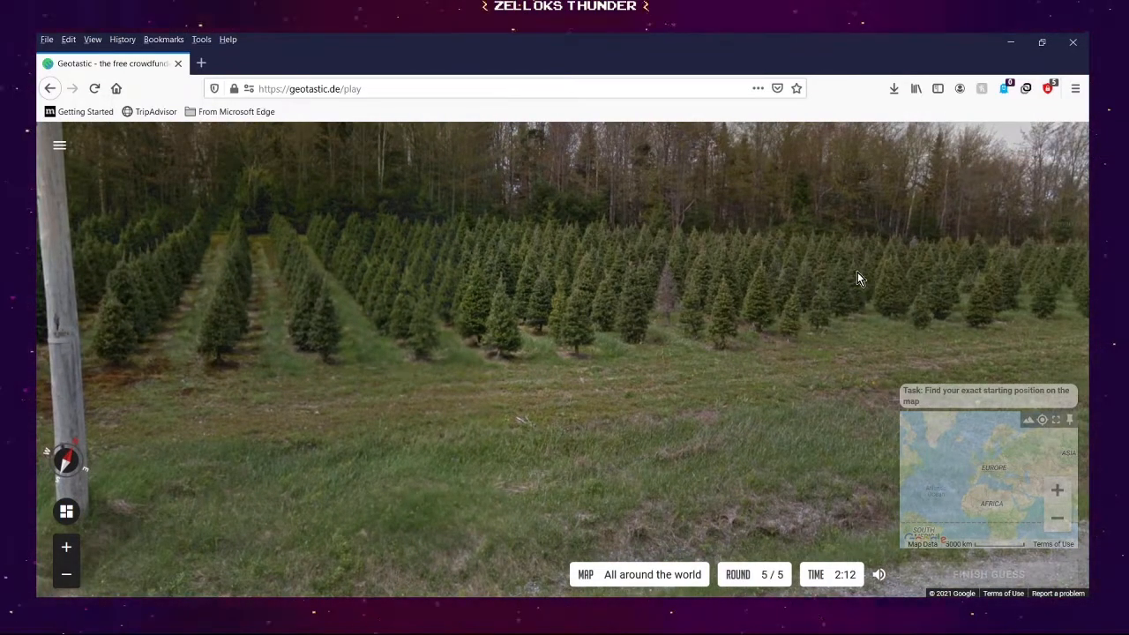
drag(860, 278, 648, 308)
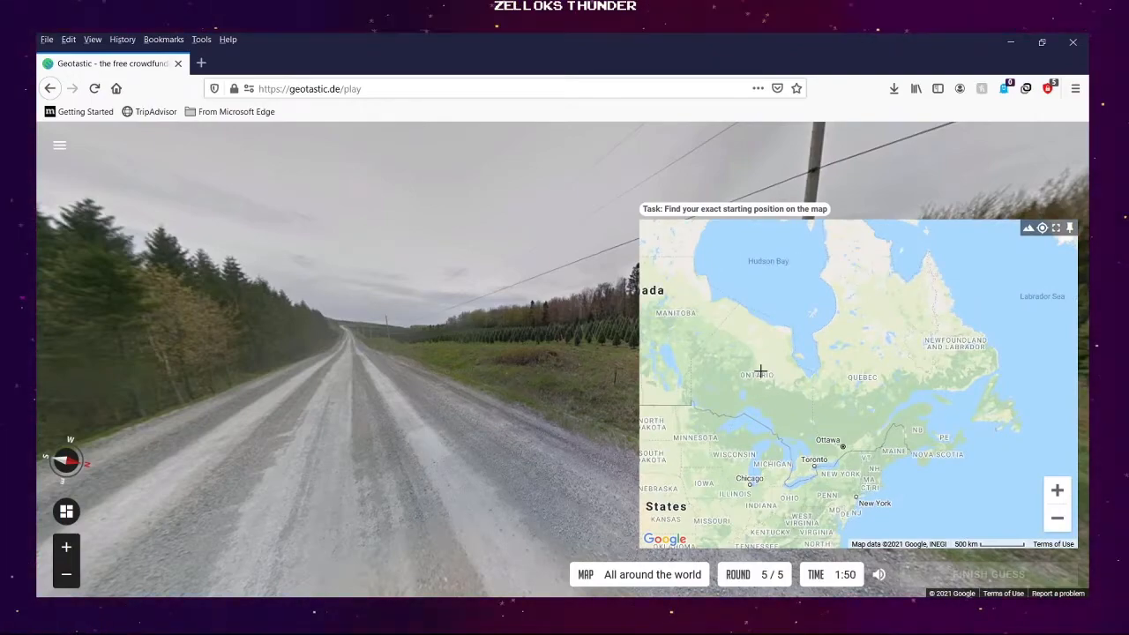
mouse_move(760, 391)
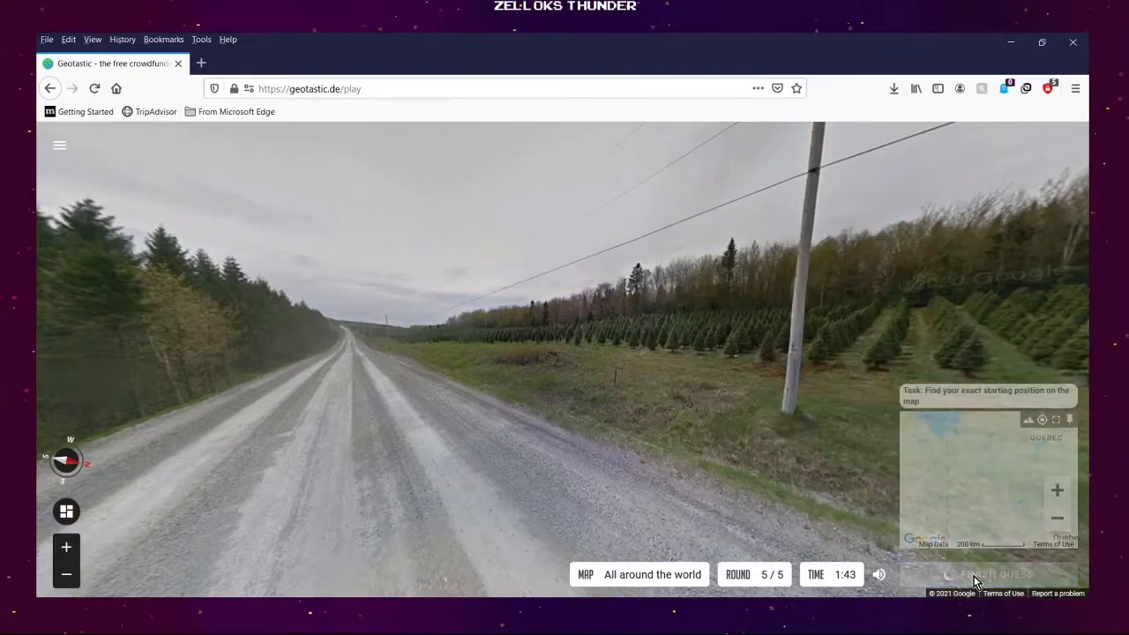
Finish the round 5 guess near Ottawa, scoring 4594 points at 324.74 km
click(988, 574)
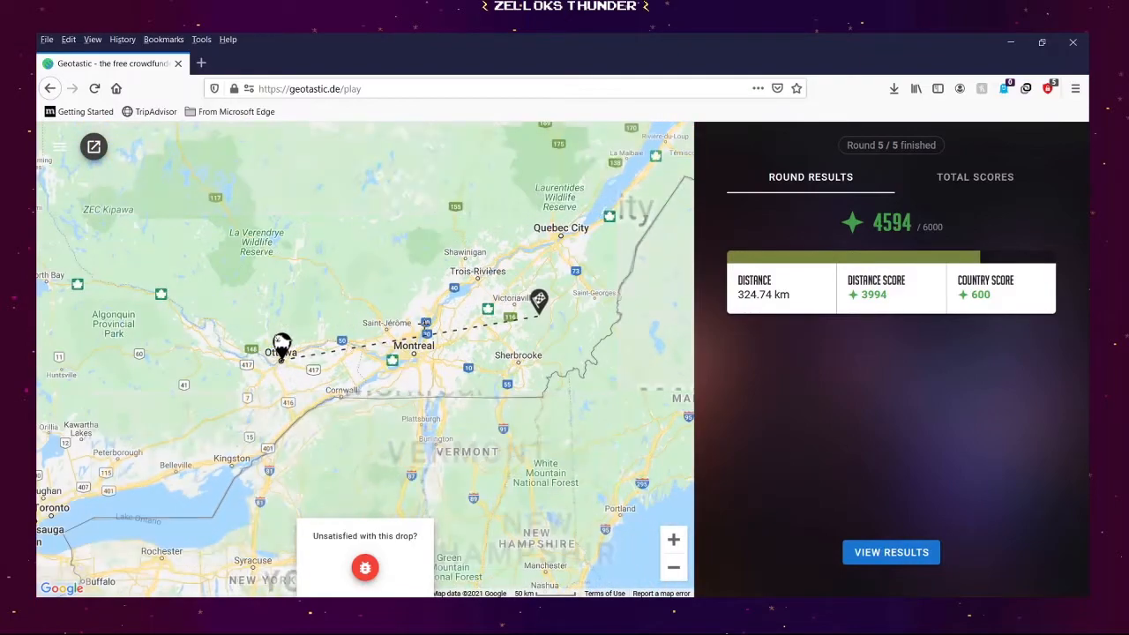
scroll(down, 3)
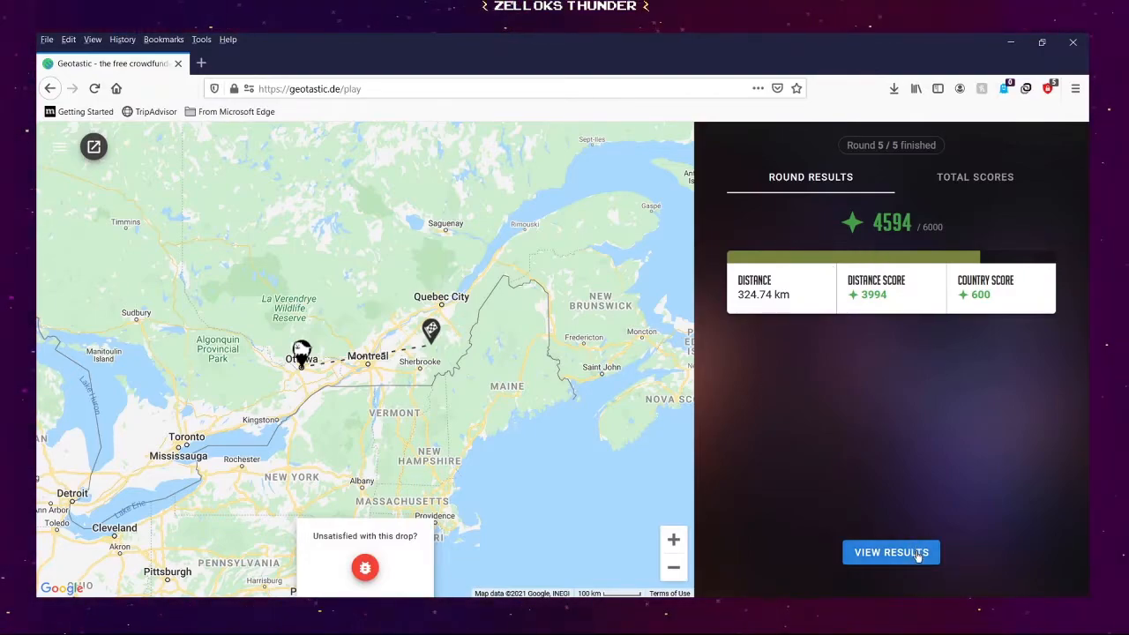
mouse_move(960, 514)
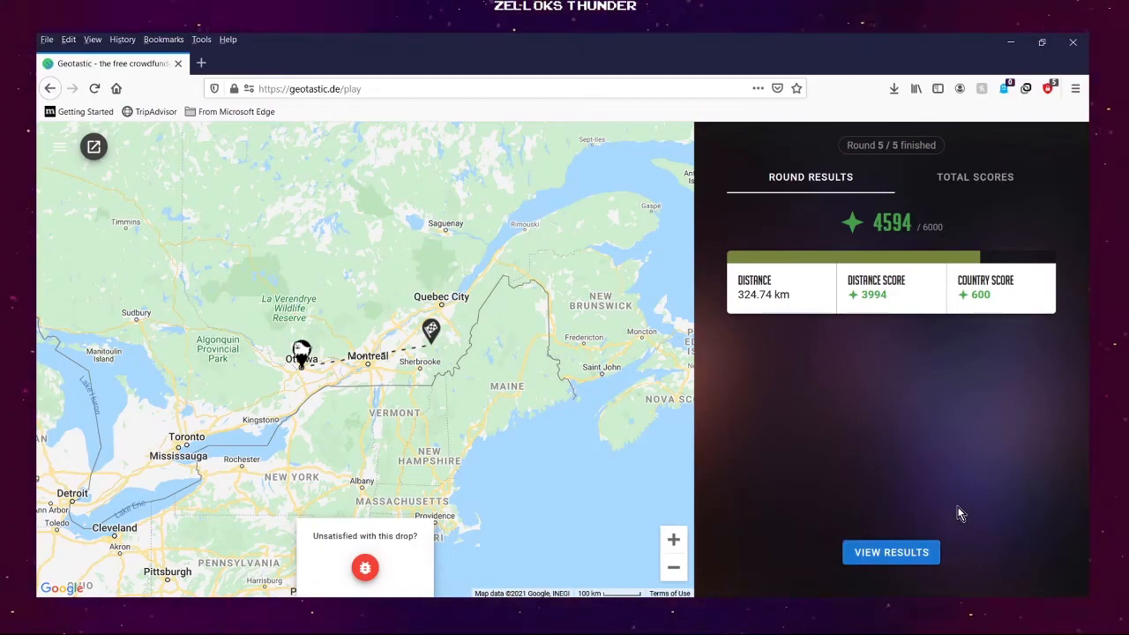
mouse_move(891, 552)
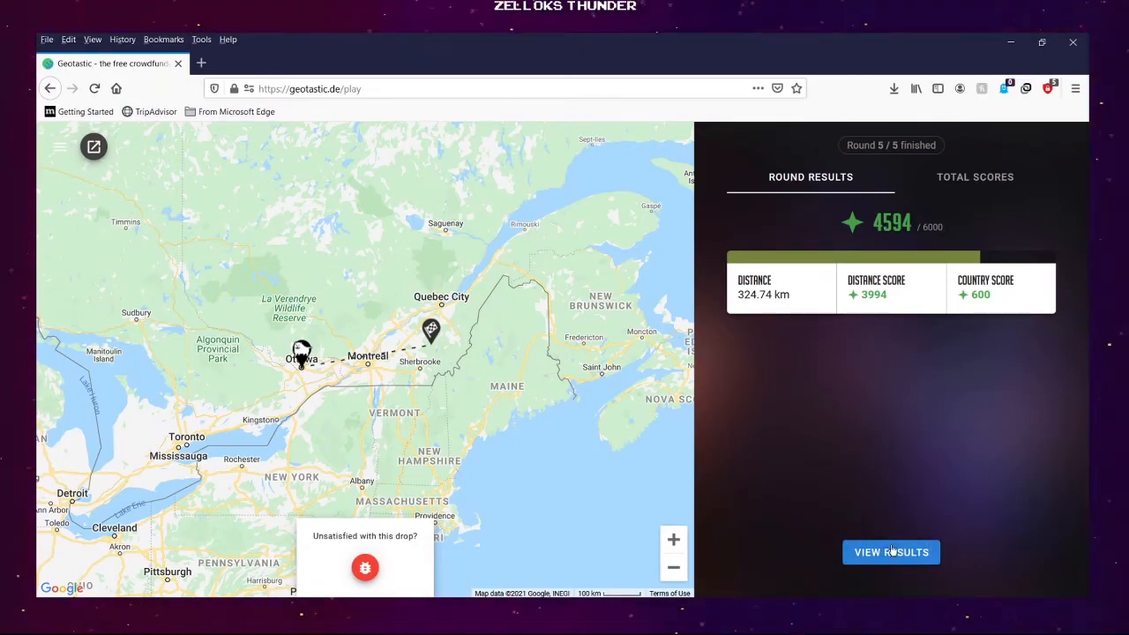
click(890, 551)
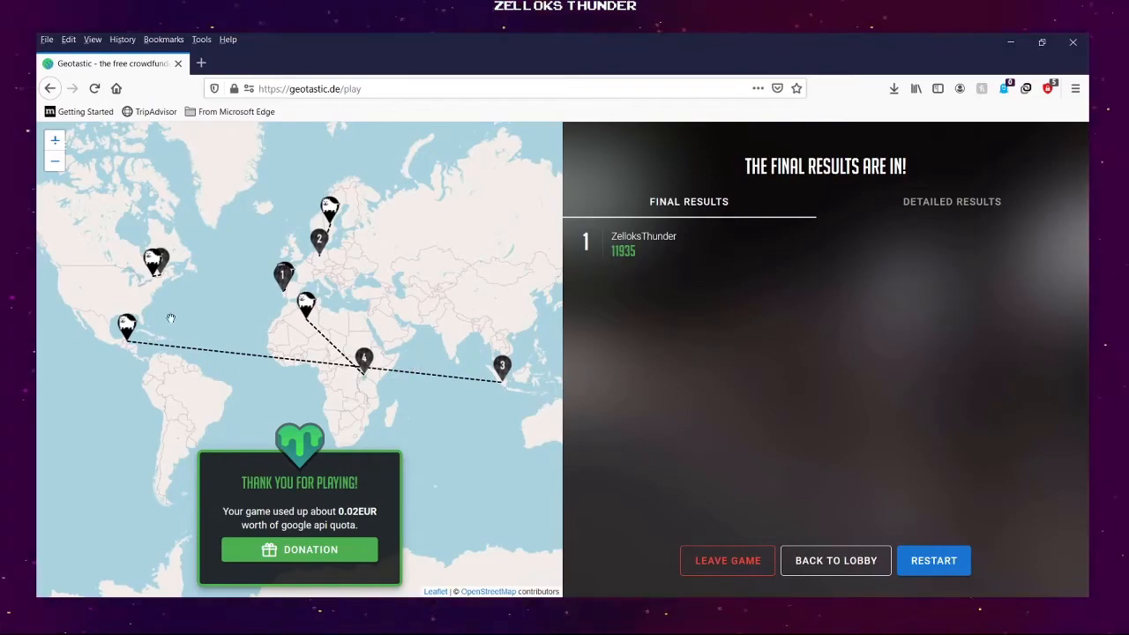
mouse_move(585, 393)
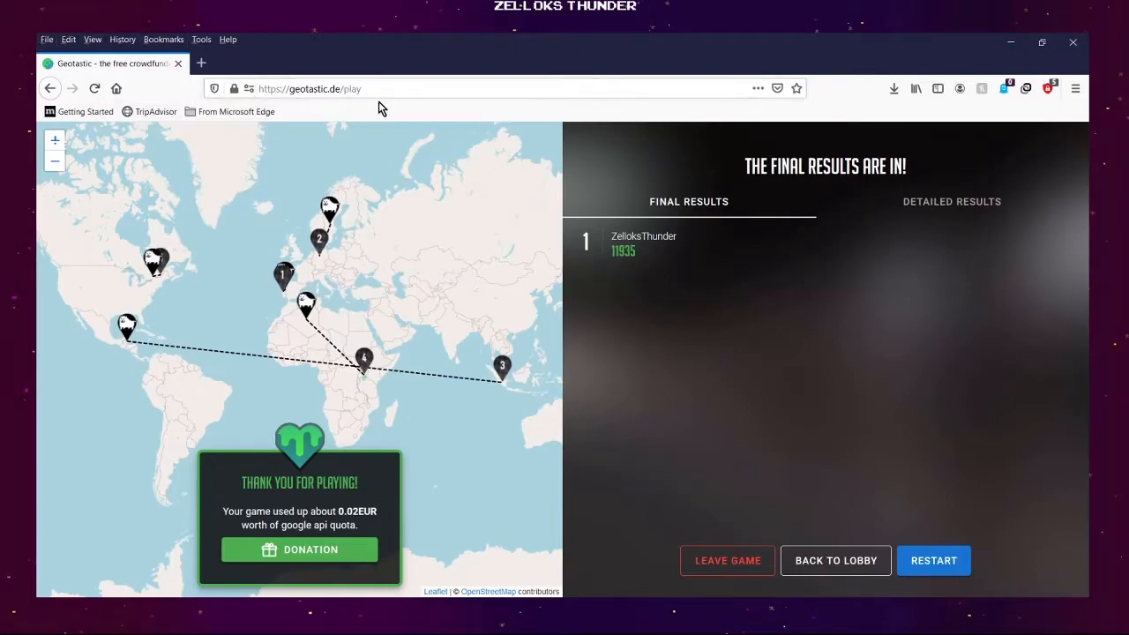
mouse_move(403, 221)
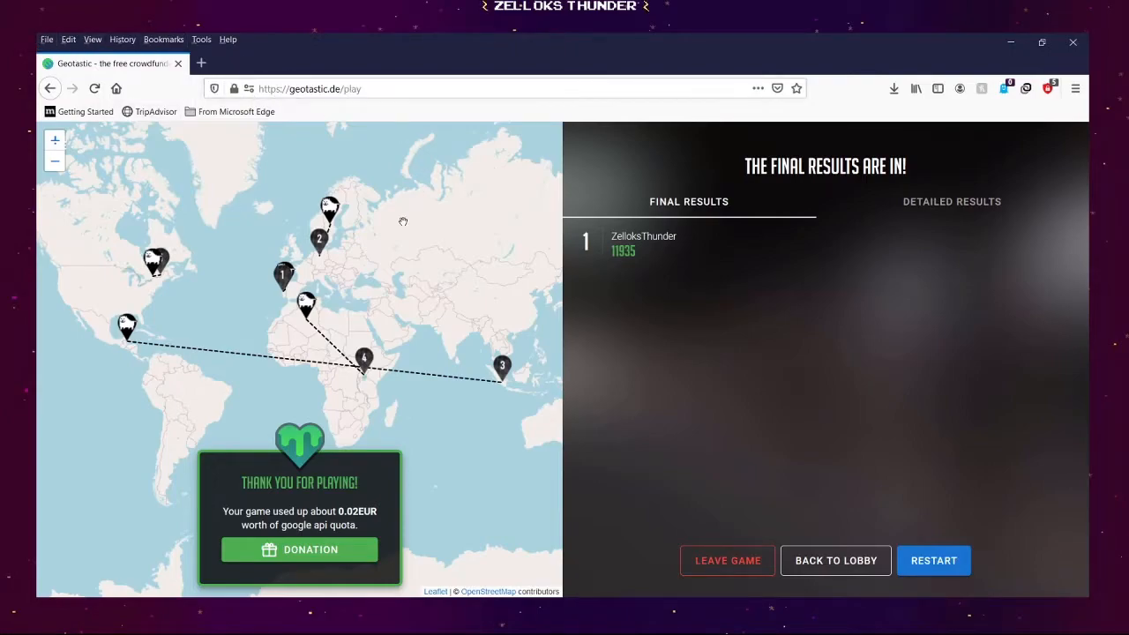
mouse_move(353, 238)
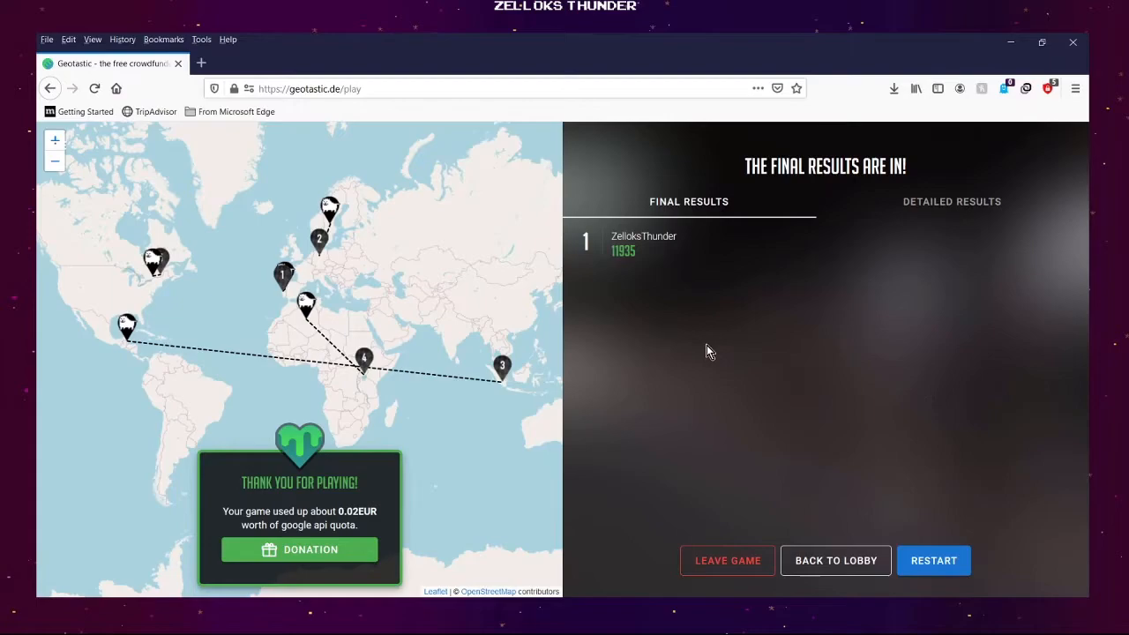
mouse_move(1049, 296)
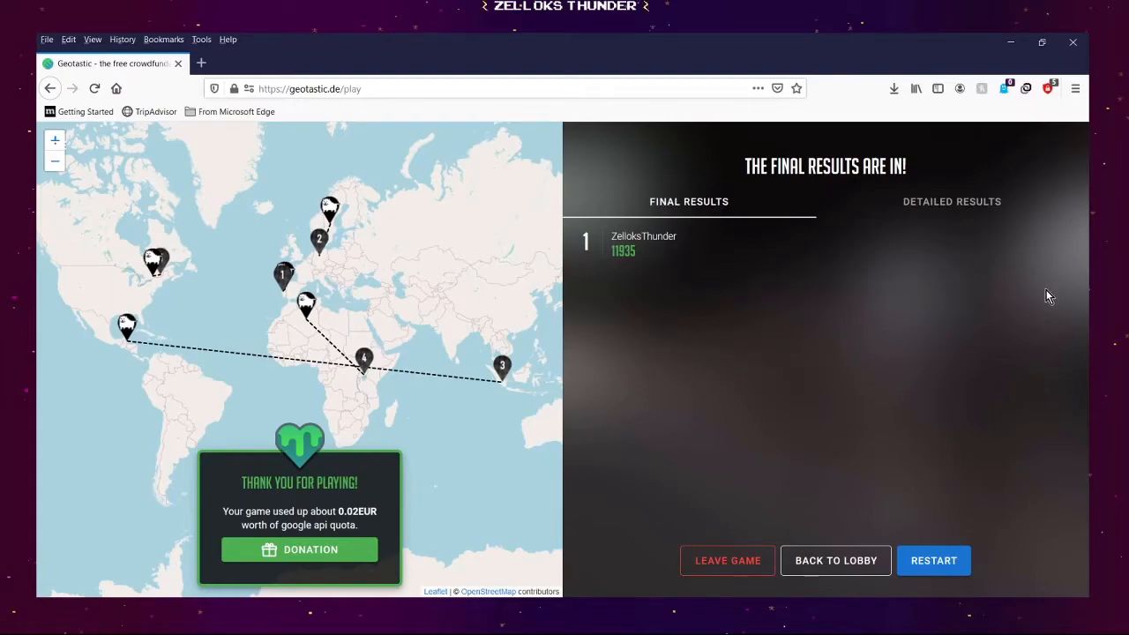
mouse_move(917, 457)
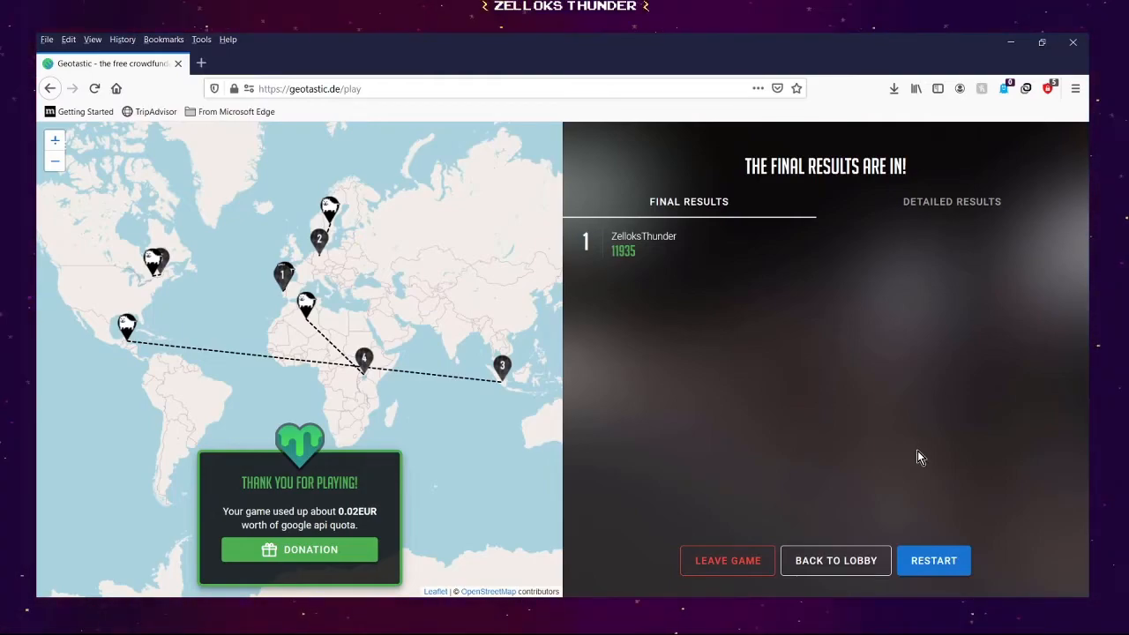
mouse_move(420, 275)
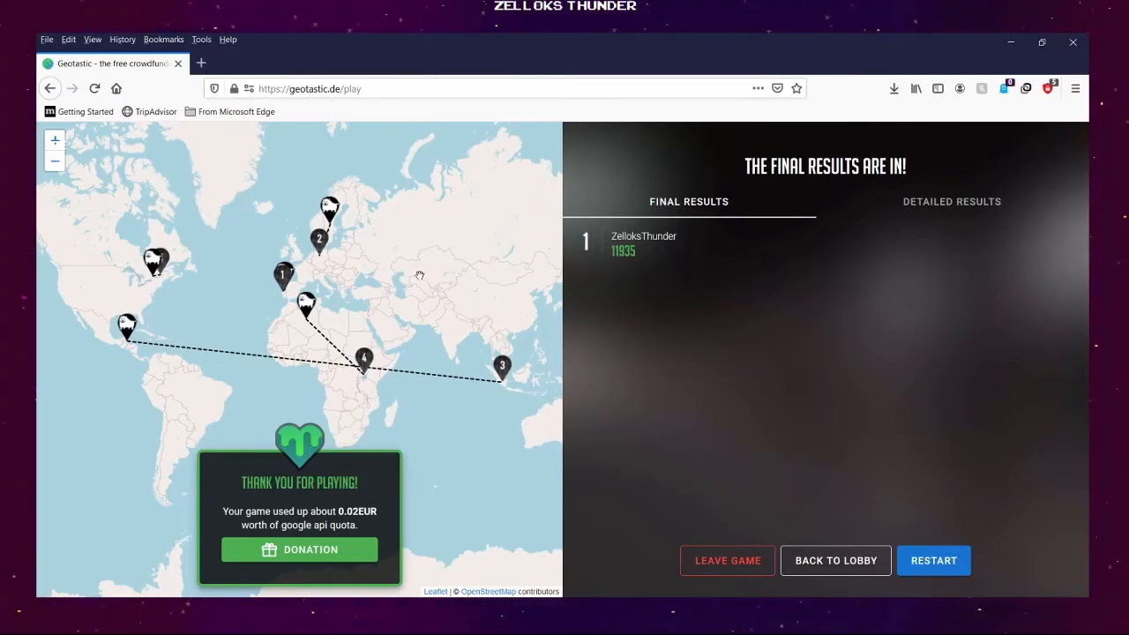
mouse_move(712, 368)
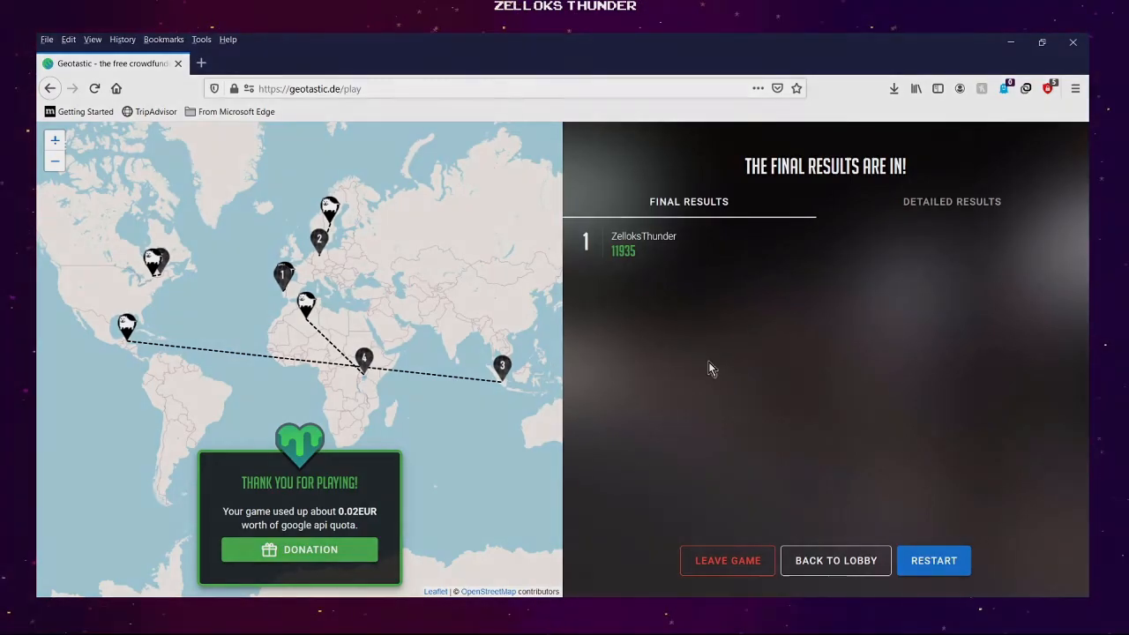